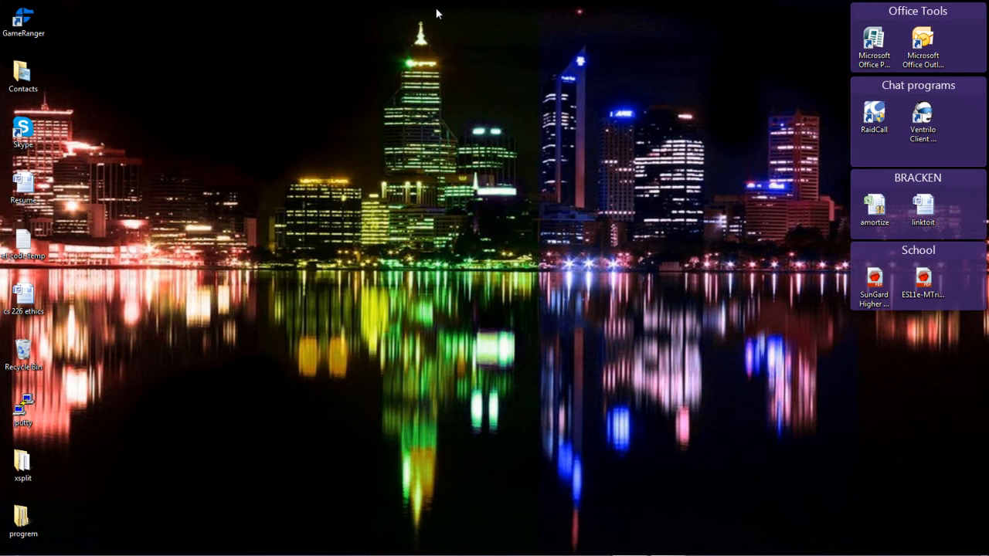
pyautogui.moveTo(551, 540)
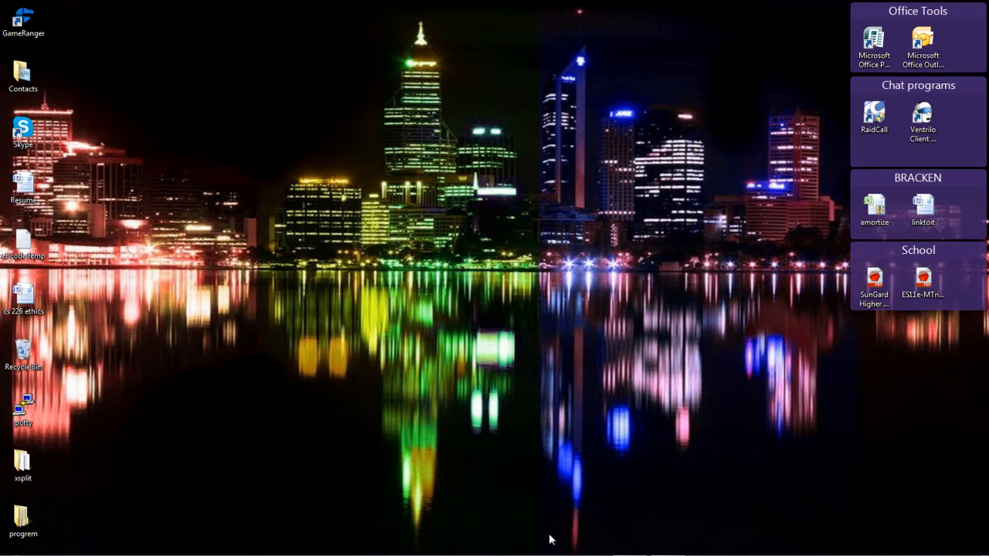
pyautogui.moveTo(552, 538)
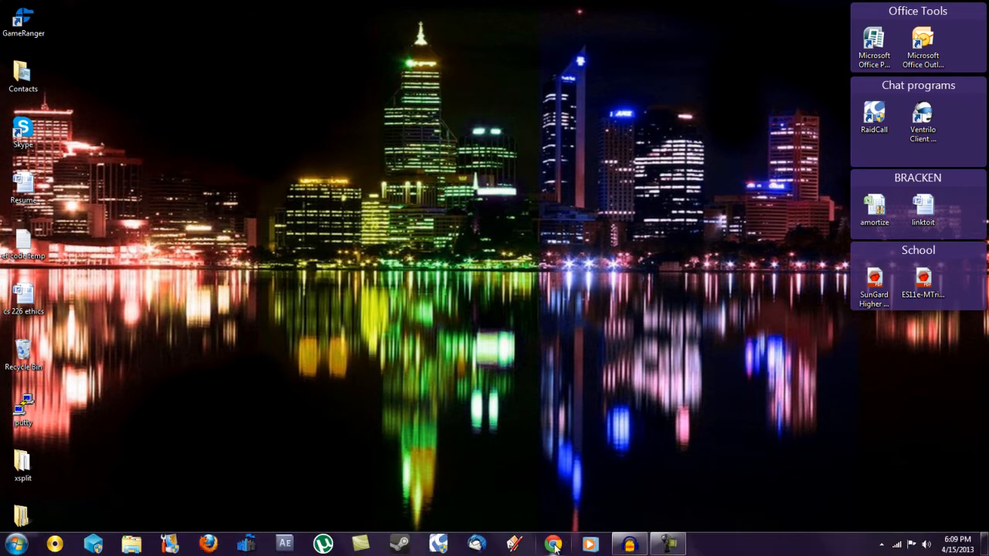
# - Launch Chrome and go to the Entertainment Tech Information page with the package download
pyautogui.click(554, 544)
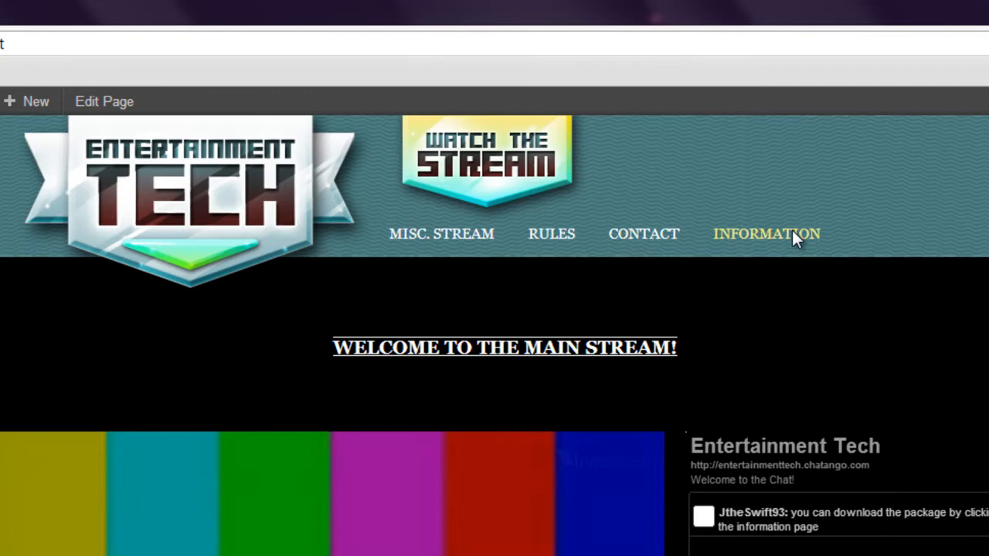
pyautogui.click(766, 234)
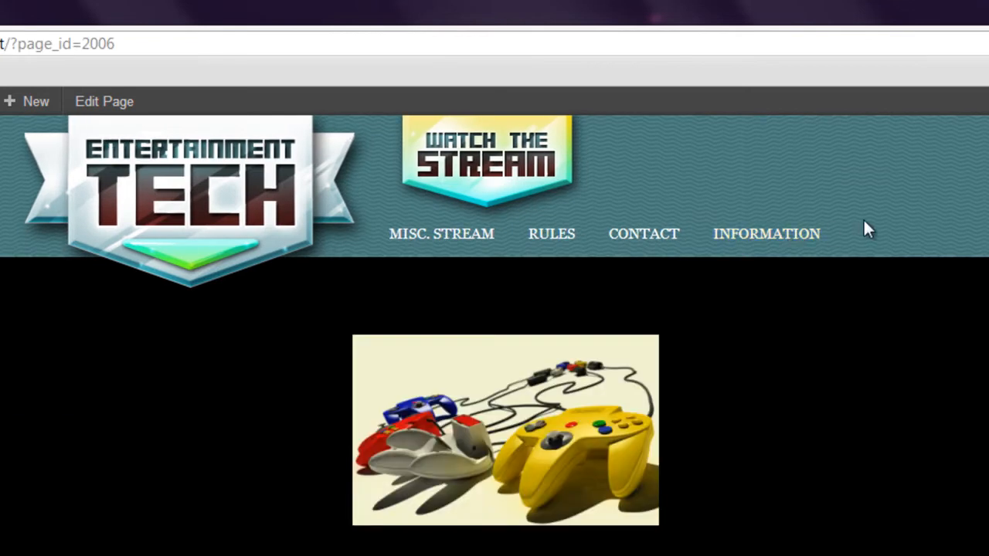
pyautogui.scroll(-3)
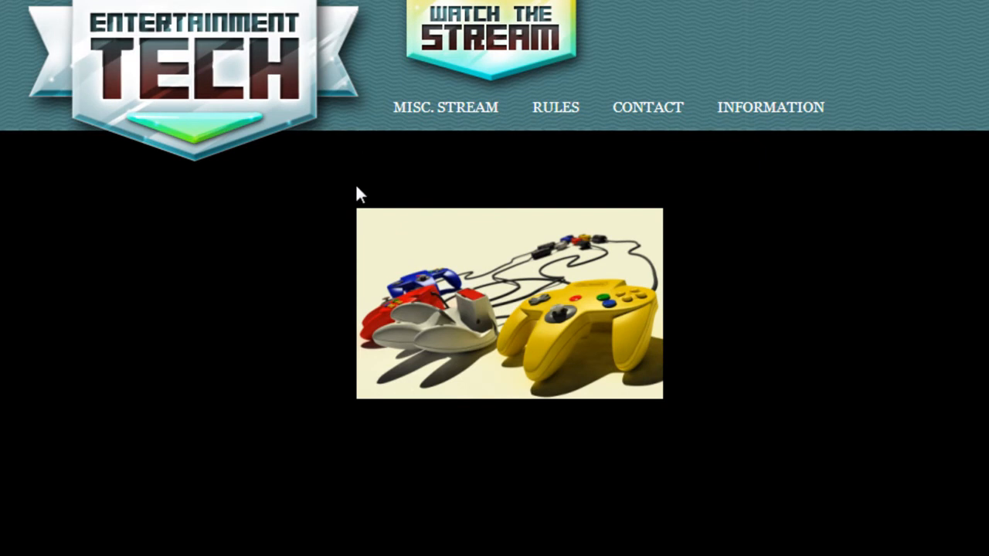
pyautogui.moveTo(373, 192)
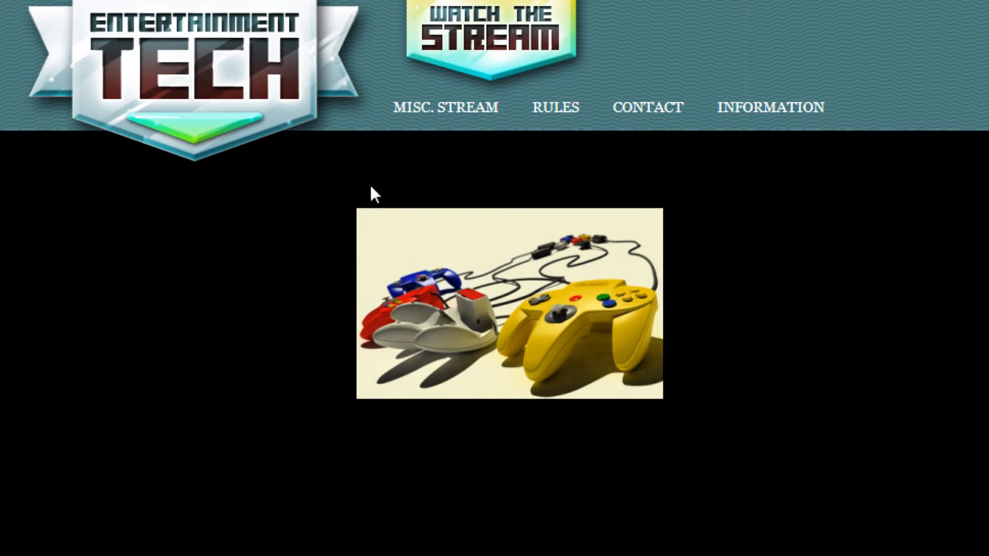
pyautogui.moveTo(454, 261)
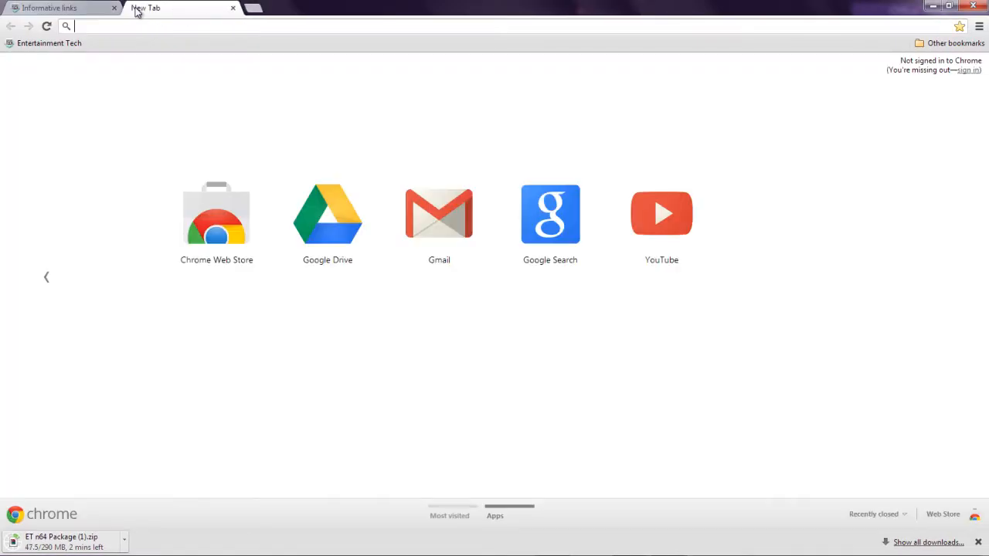
# - Check chrome://downloads for the ET n64 Package, then close Chrome and answer the download warning
pyautogui.write('chrome://downa')
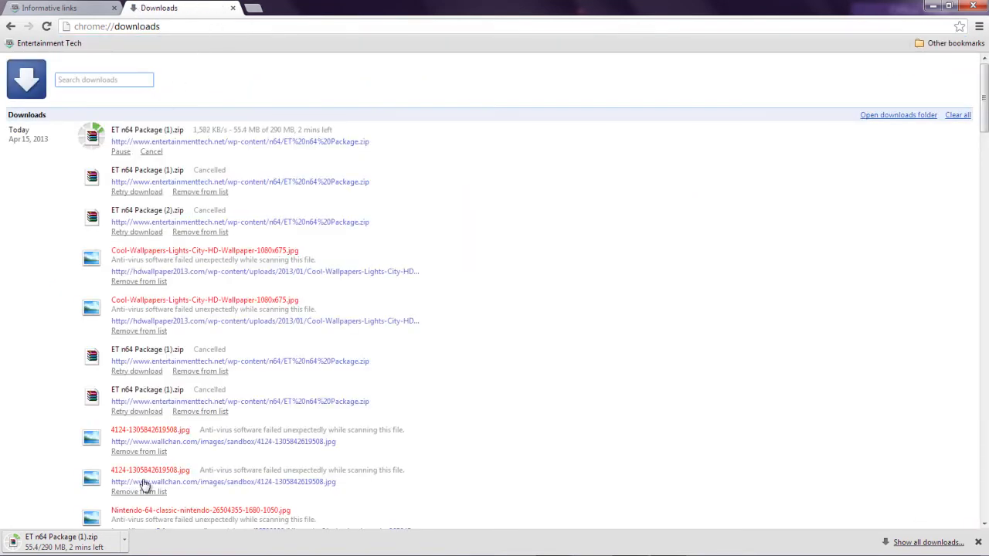
pyautogui.click(62, 8)
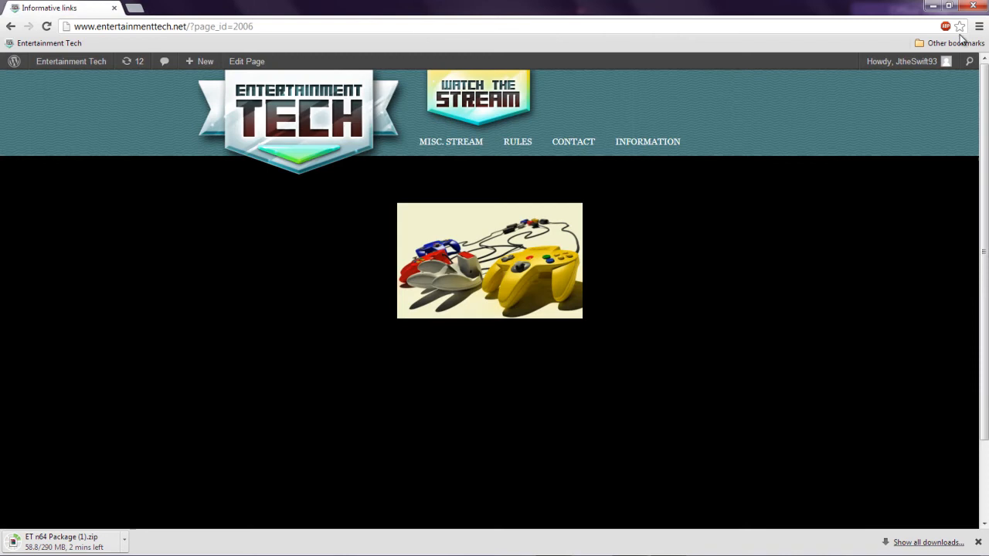
pyautogui.moveTo(791, 50)
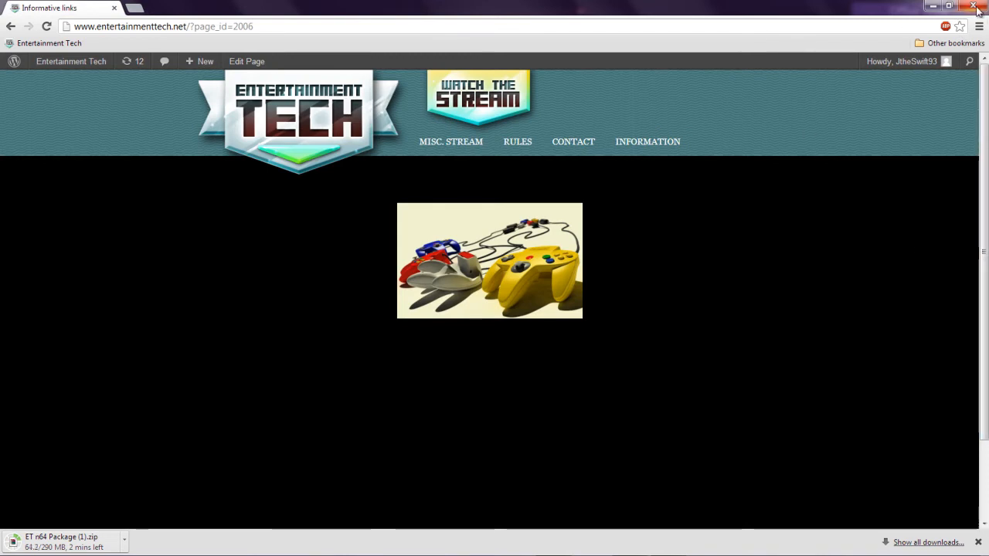
pyautogui.click(973, 6)
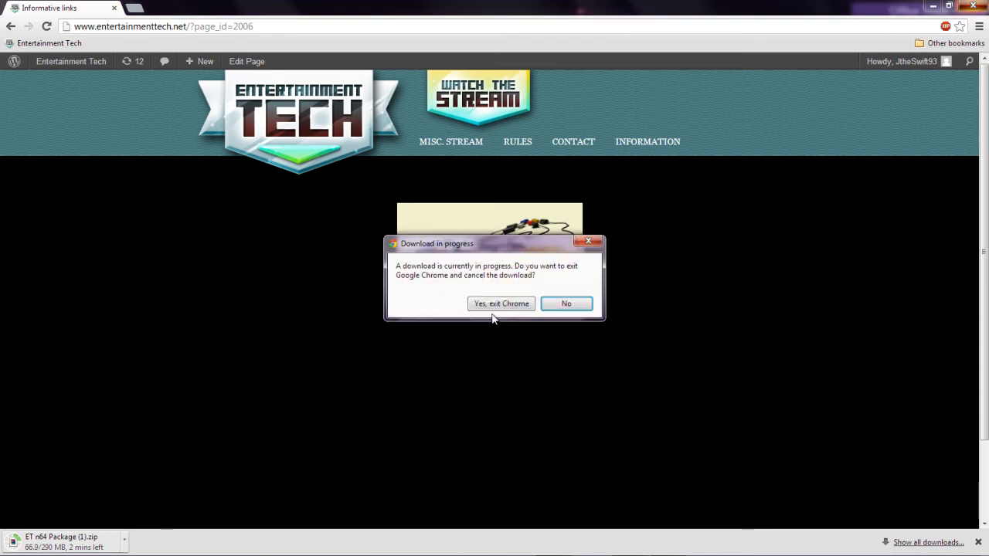
pyautogui.click(500, 303)
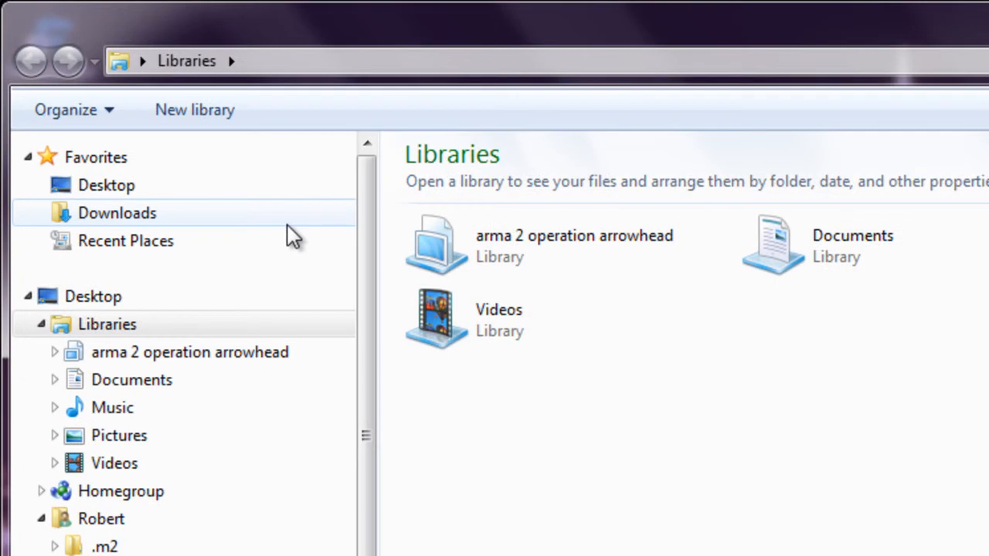
pyautogui.moveTo(279, 235)
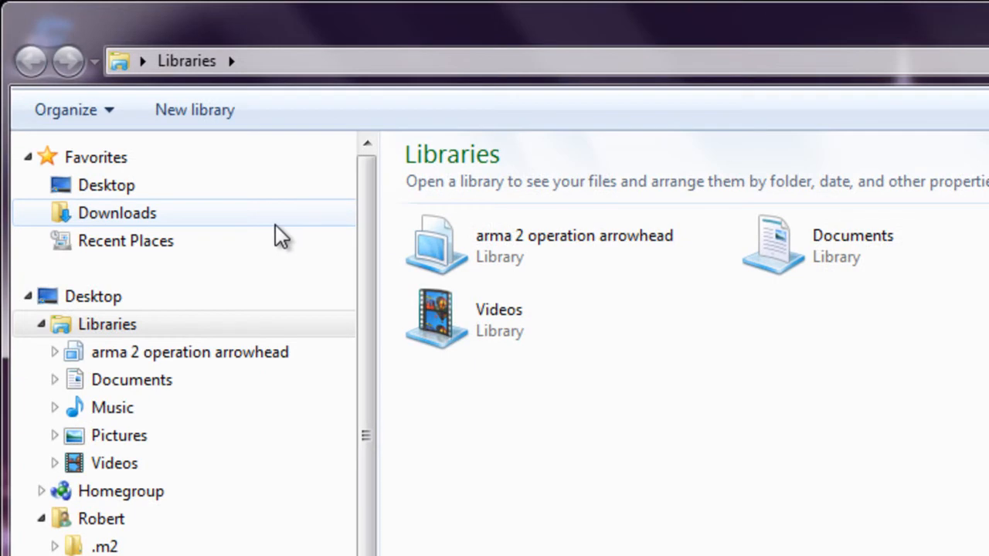
# - Browse C:\Users into the profile's Downloads folder holding the ET n64 Package
pyautogui.scroll(-3)
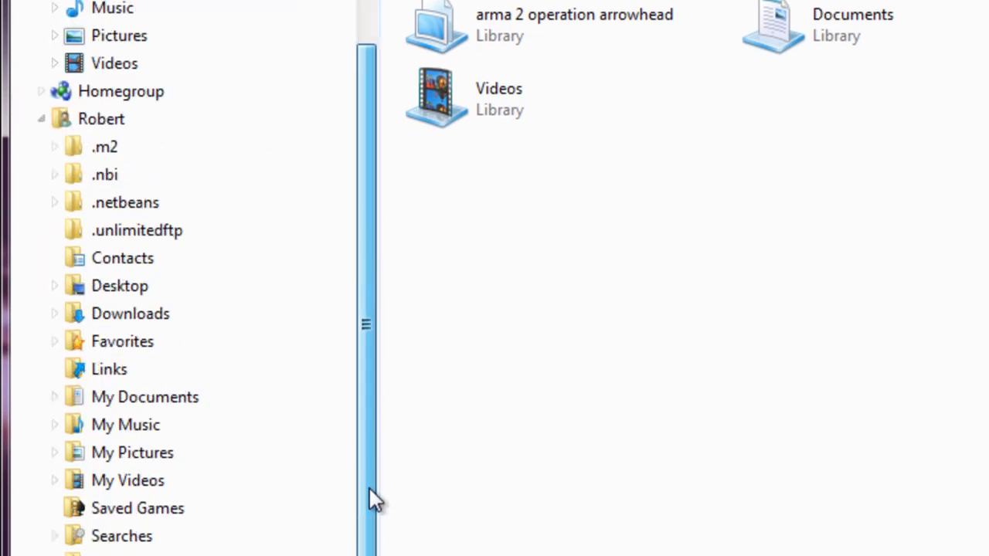
pyautogui.click(114, 535)
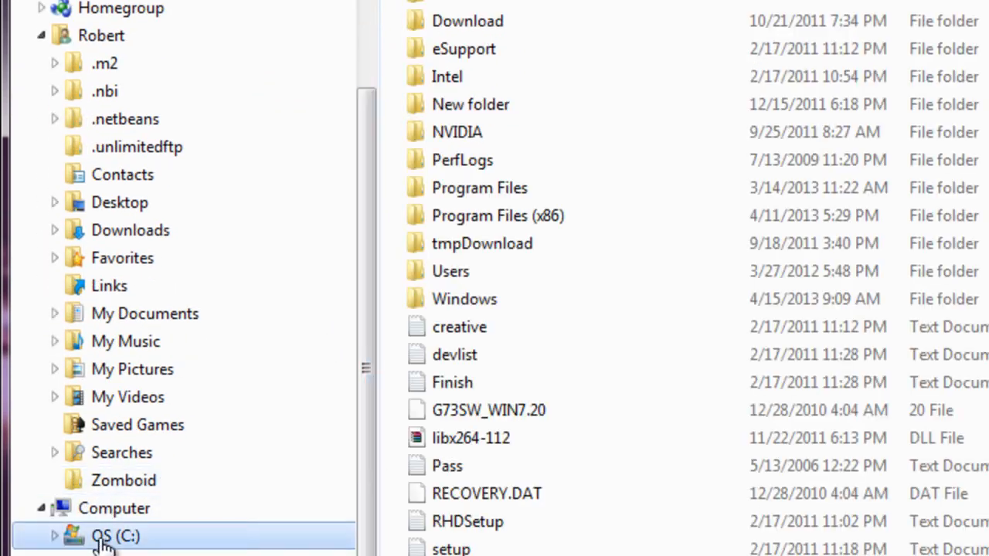
pyautogui.moveTo(463, 272)
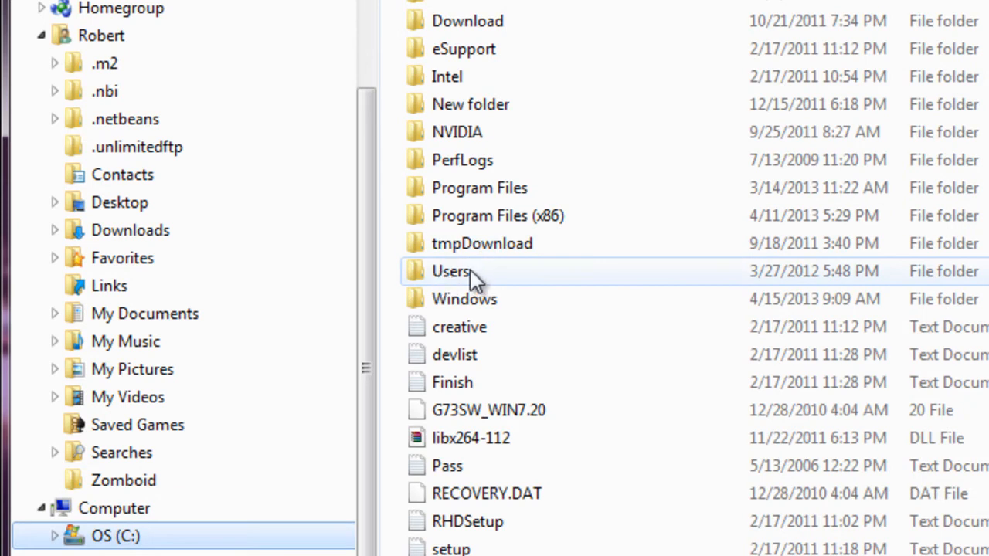
pyautogui.doubleClick(452, 273)
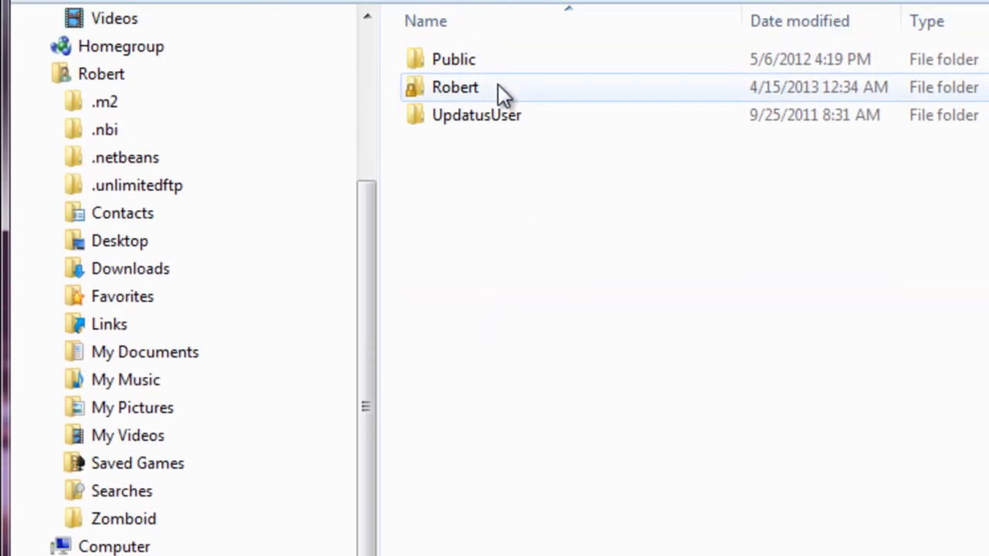
pyautogui.doubleClick(455, 86)
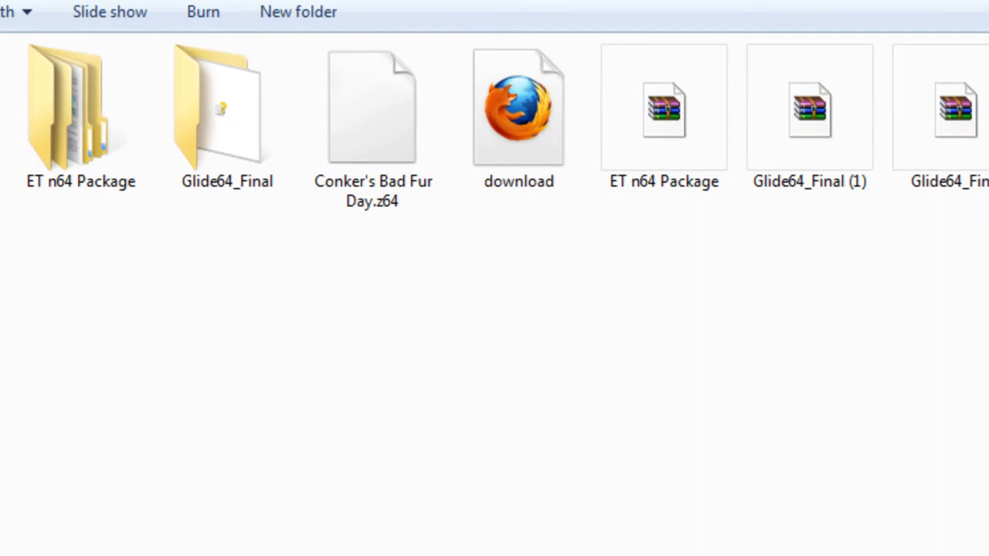
pyautogui.moveTo(734, 294)
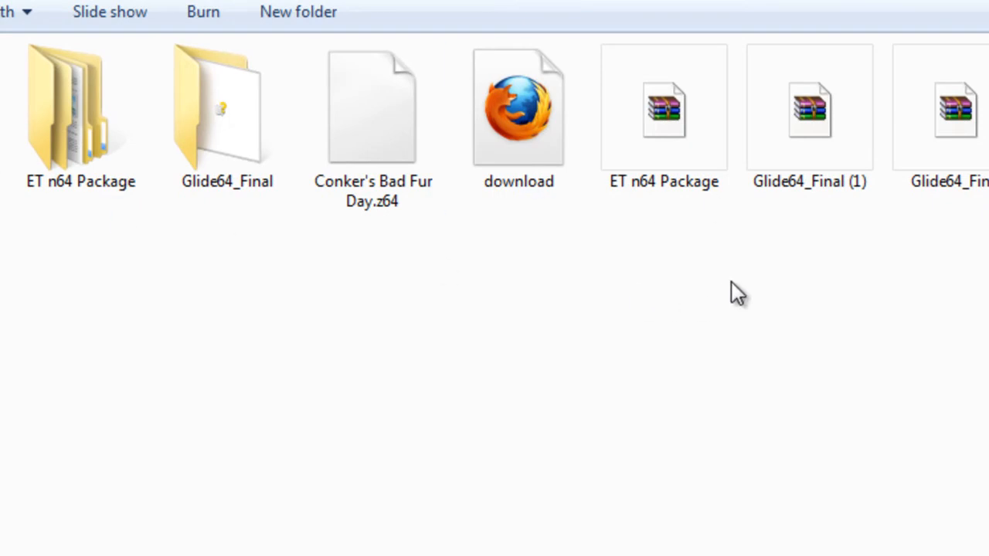
pyautogui.moveTo(643, 218)
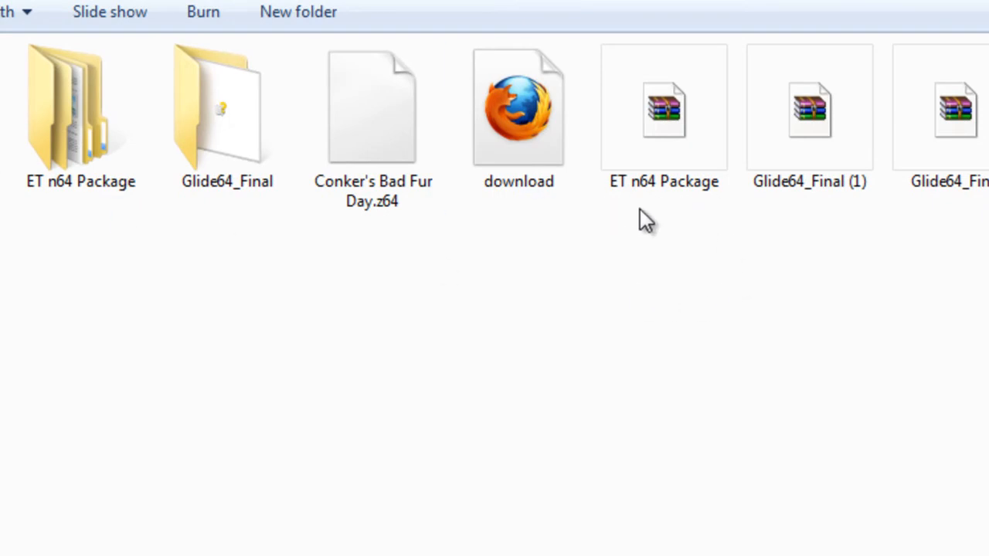
# - Choose WinRAR archiver as the program to open ET n64 Package.zip and open it
pyautogui.click(665, 108)
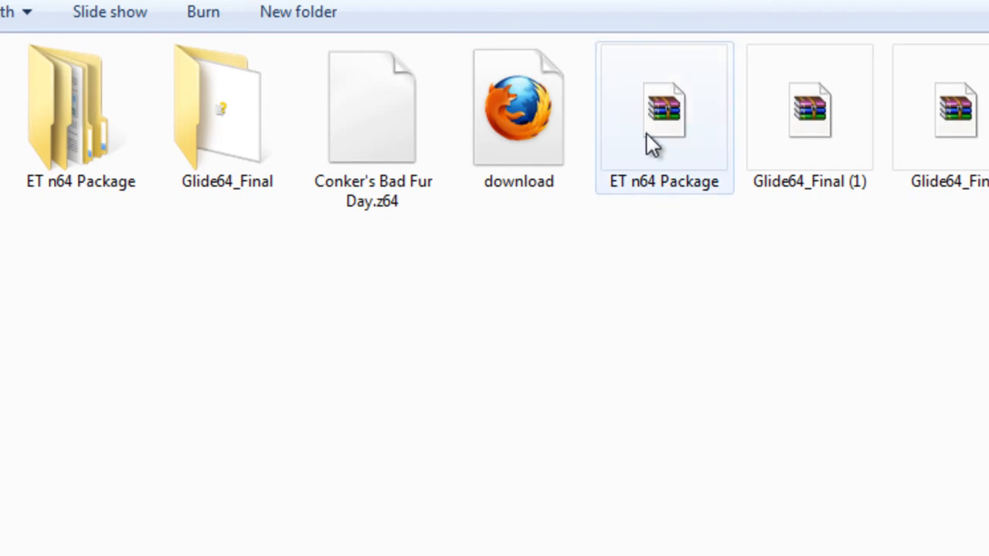
pyautogui.rightClick(665, 111)
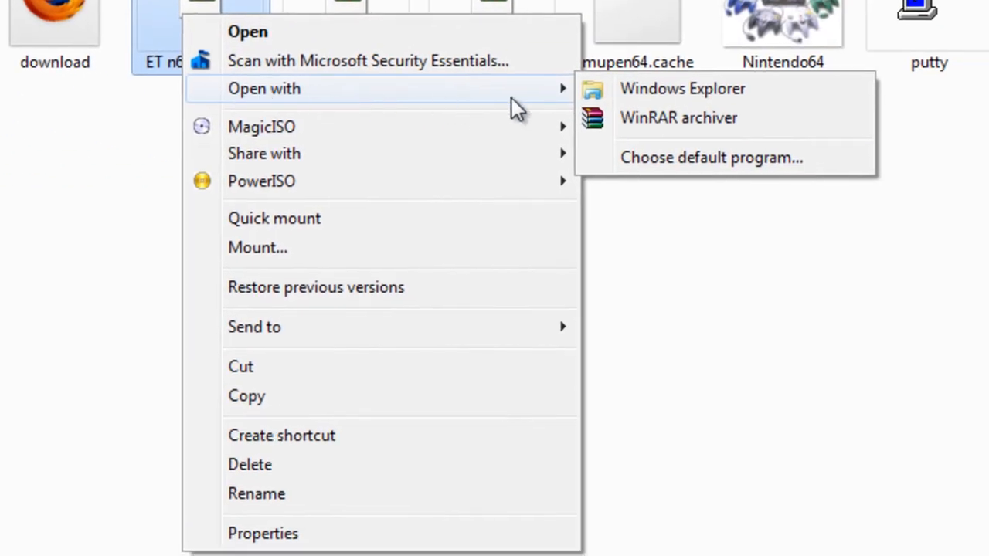
pyautogui.moveTo(641, 132)
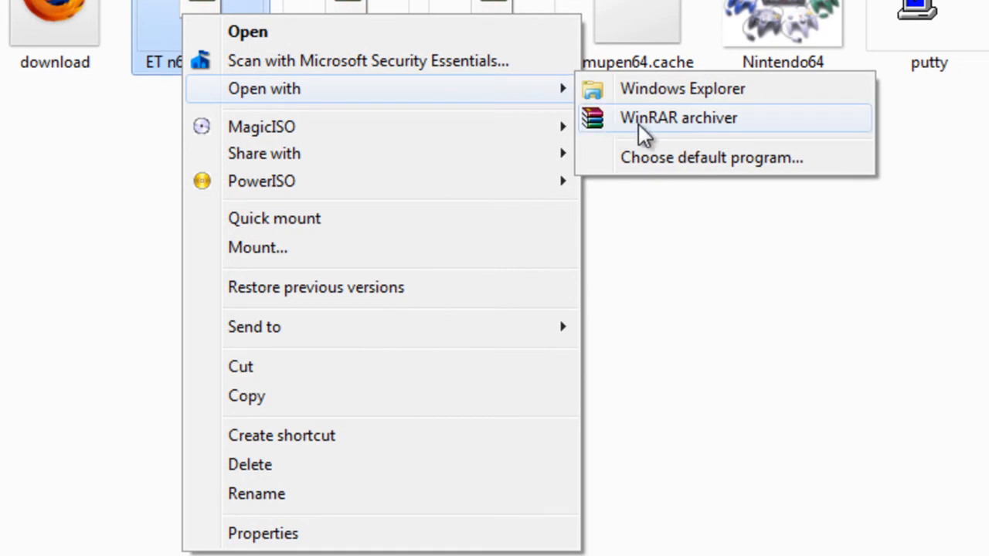
pyautogui.moveTo(687, 127)
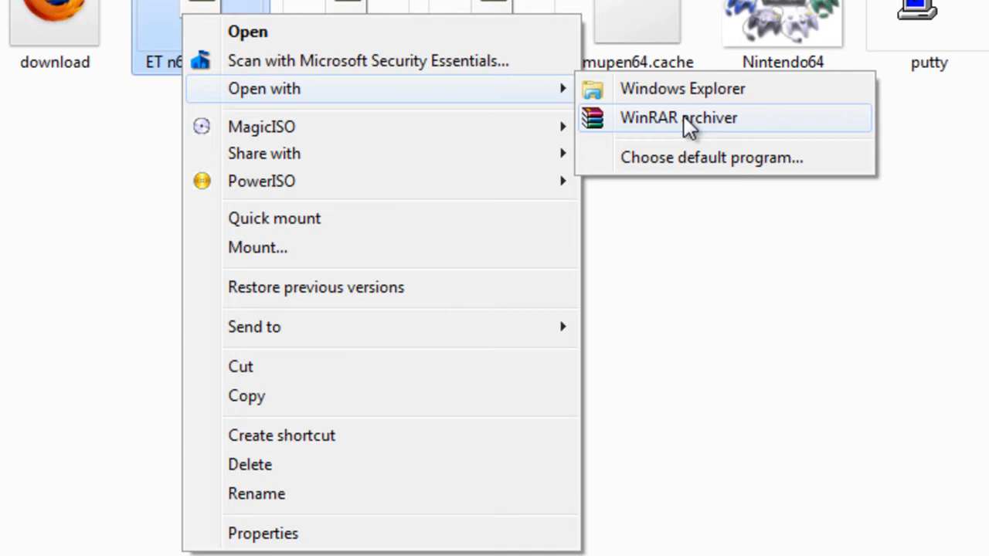
pyautogui.click(710, 158)
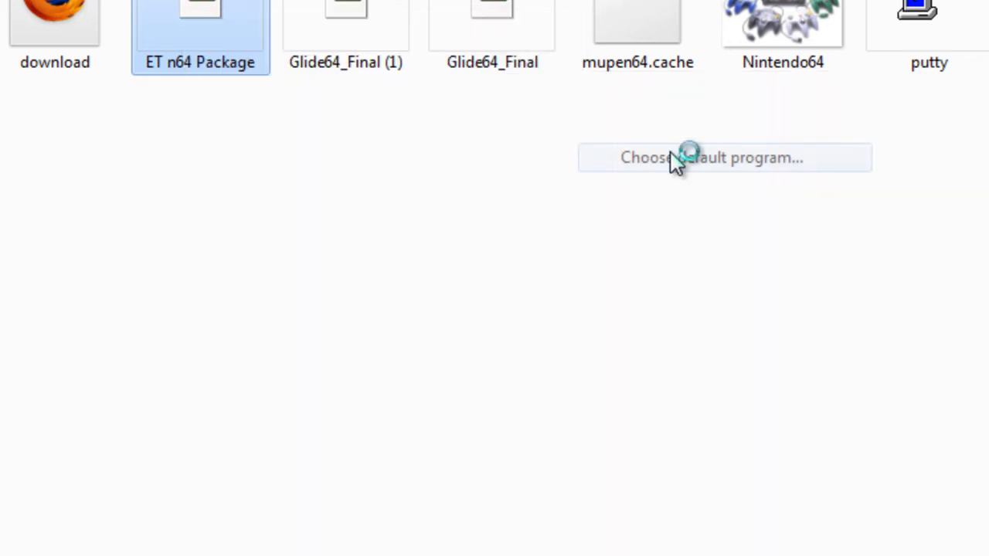
pyautogui.click(723, 158)
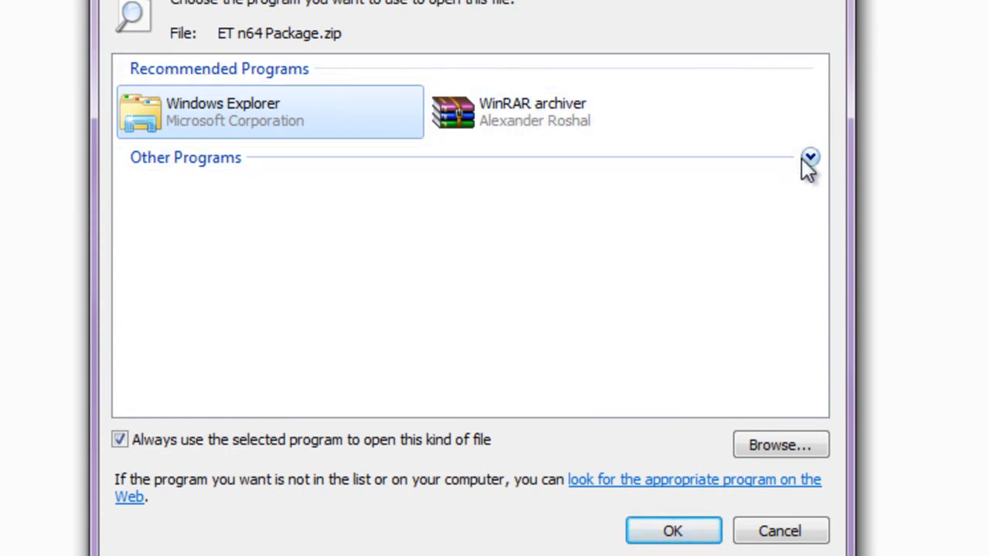
pyautogui.click(810, 158)
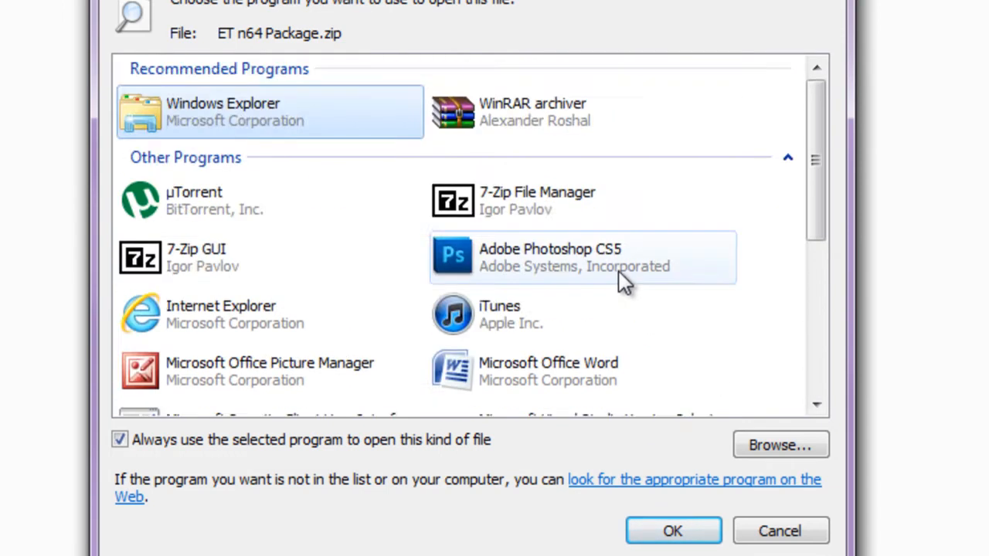
pyautogui.scroll(-3)
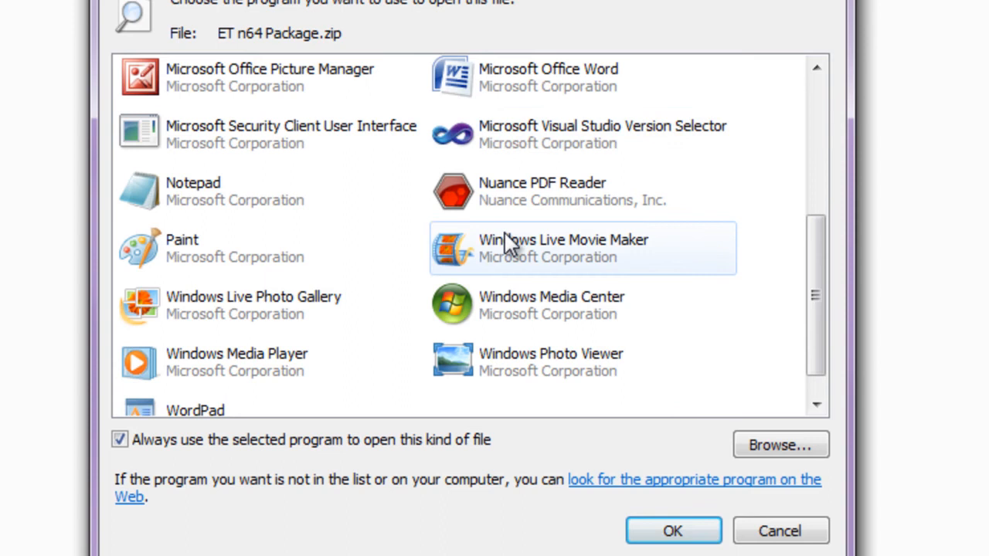
pyautogui.click(779, 445)
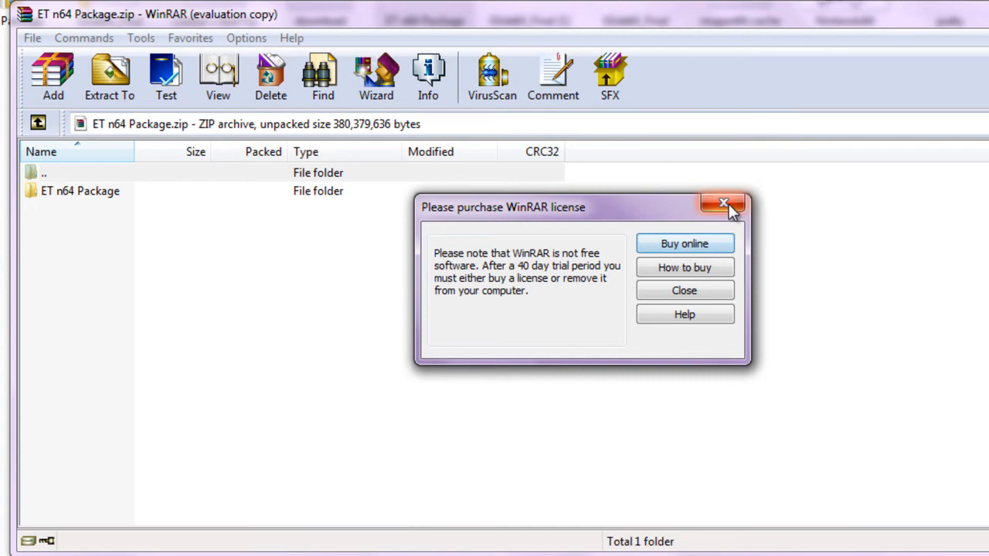
# - Dismiss the license reminder and extract the archive to the Desktop folder
pyautogui.click(723, 204)
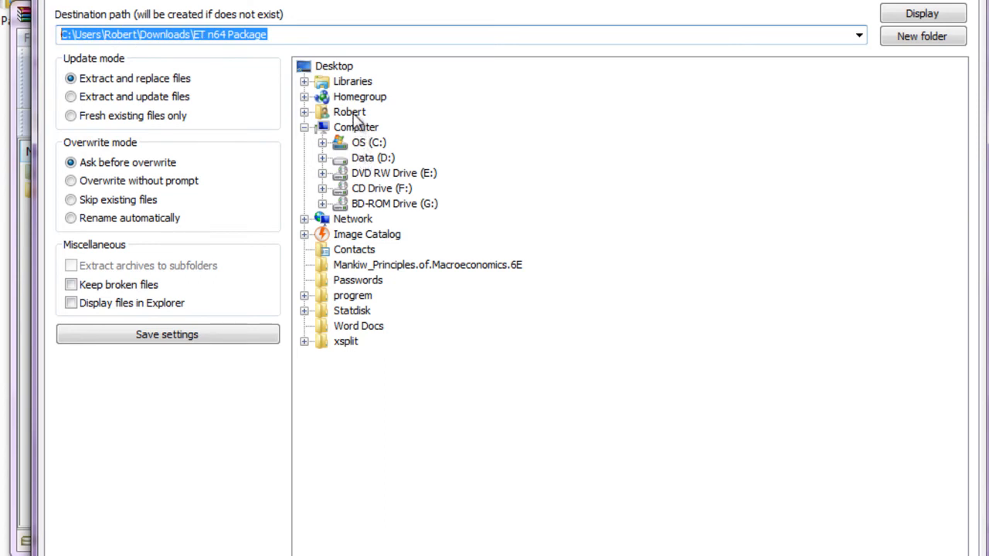
pyautogui.click(334, 65)
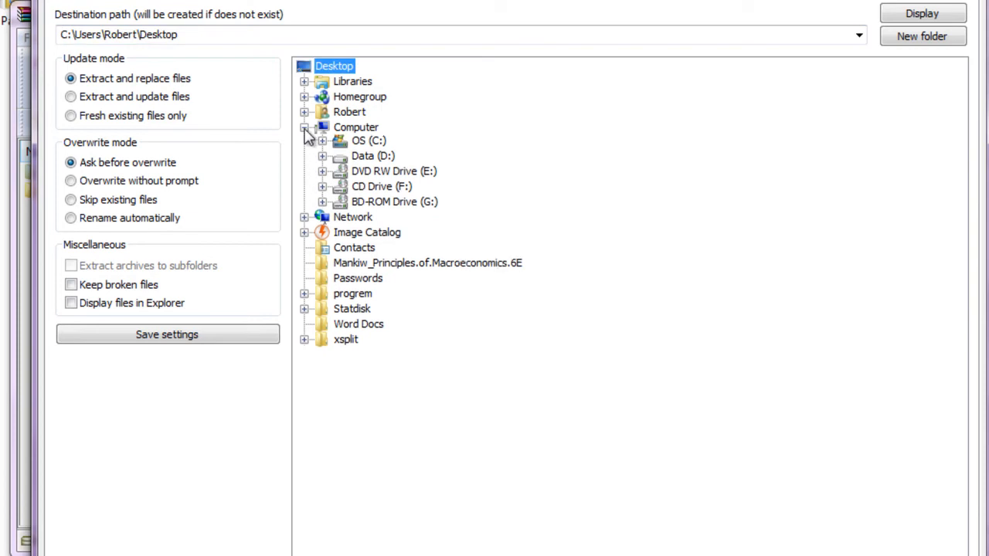
pyautogui.click(356, 127)
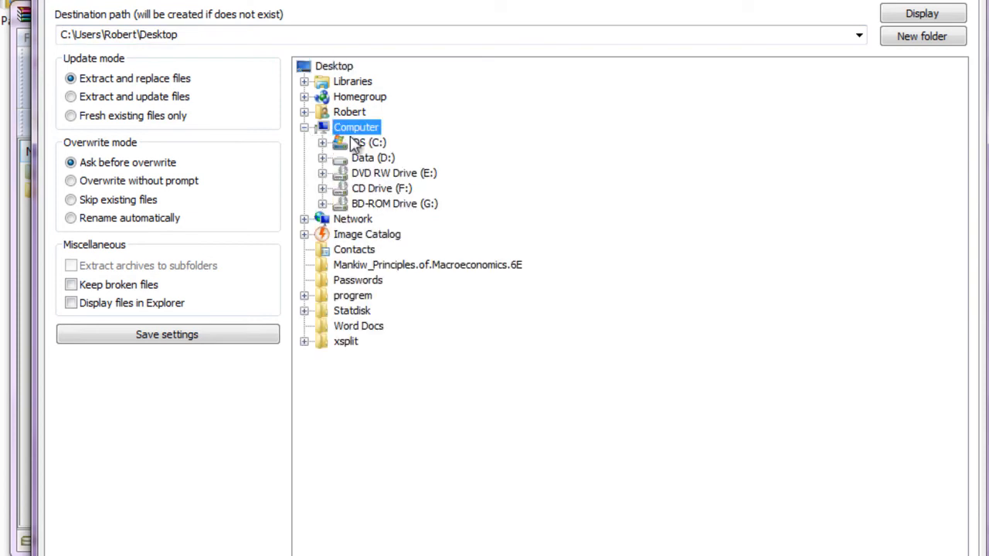
pyautogui.click(366, 142)
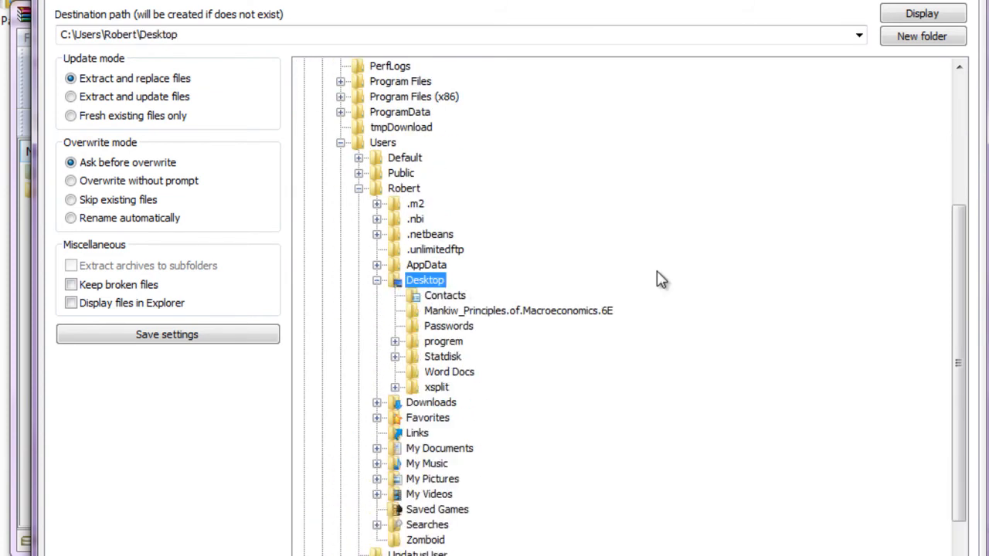
pyautogui.click(306, 34)
pyautogui.write('\\')
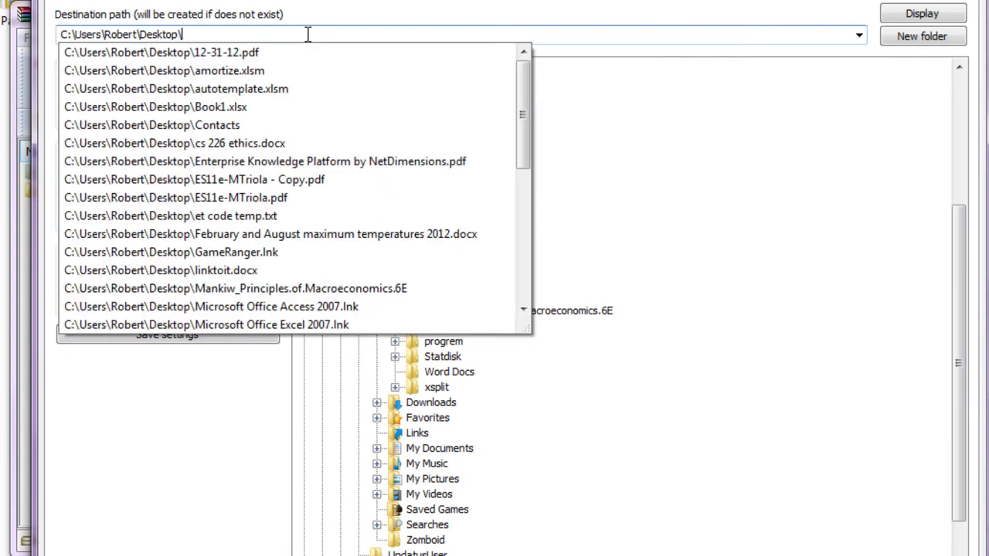
pyautogui.scroll(-3)
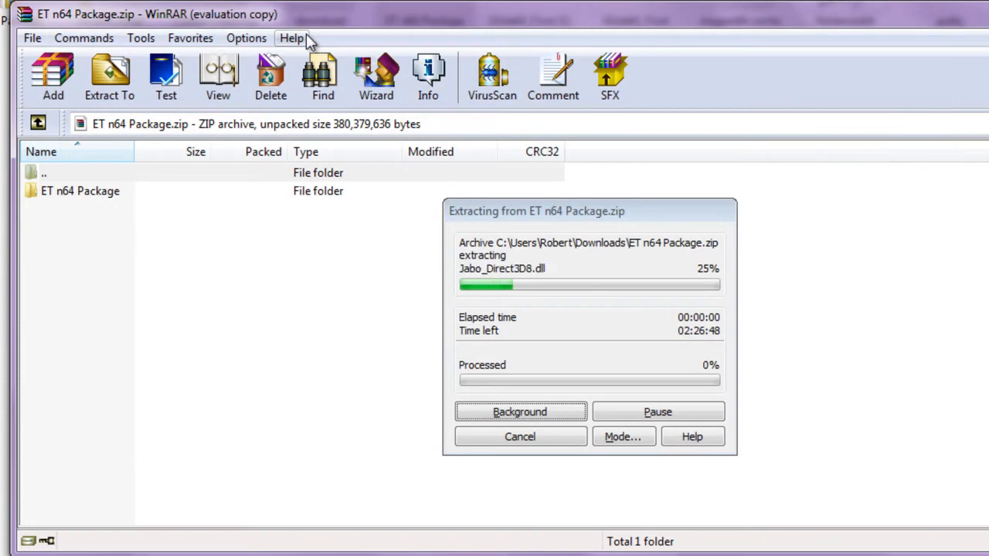
pyautogui.moveTo(428, 78)
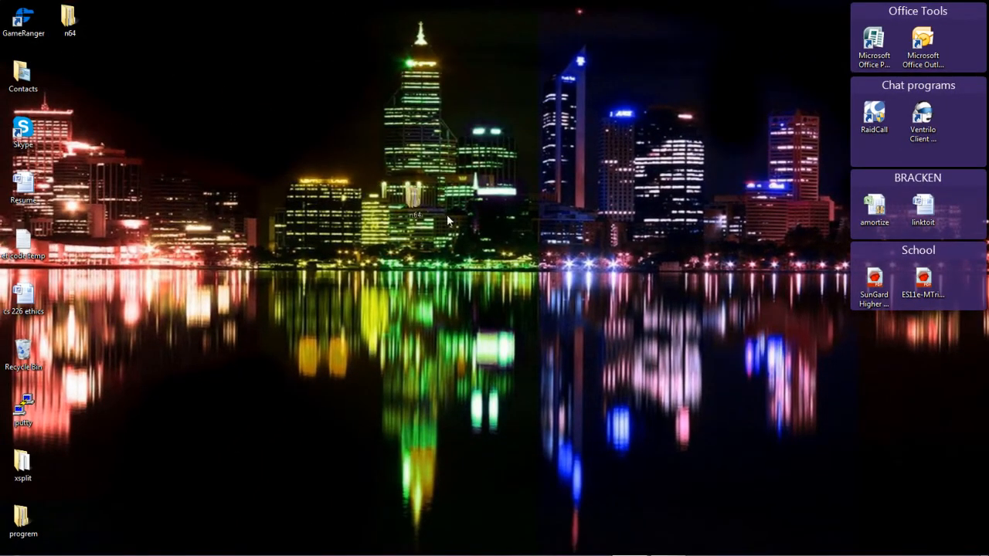
# - Enter the extracted n64\Mupen64++ Beta 0.1.3.12 folder and launch mupen64pp
pyautogui.moveTo(69, 19); pyautogui.dragTo(538, 248)
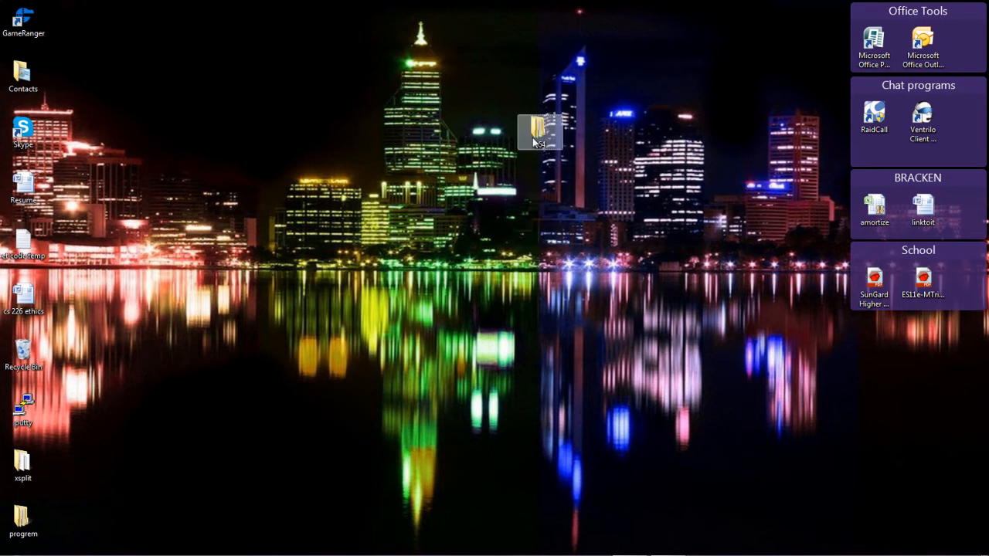
pyautogui.doubleClick(538, 130)
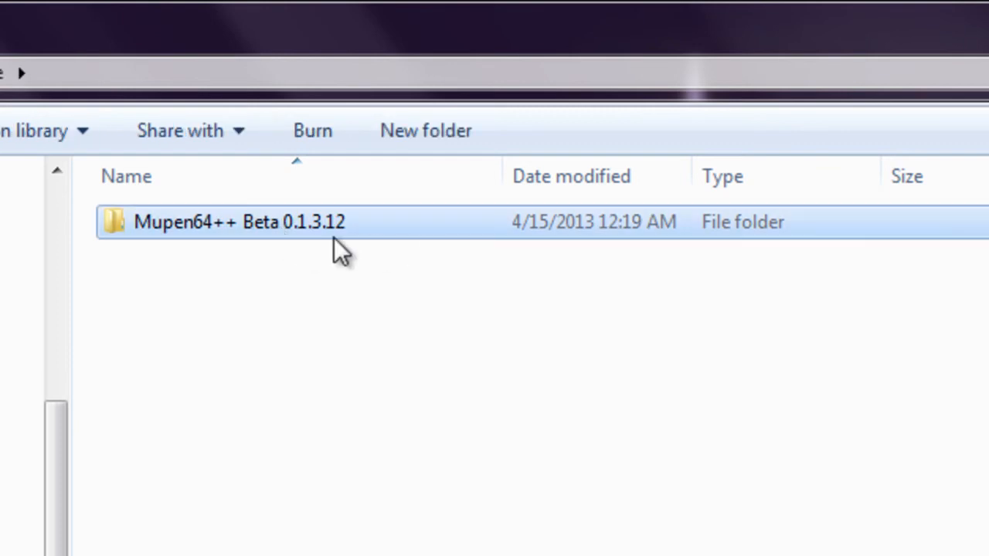
pyautogui.doubleClick(239, 222)
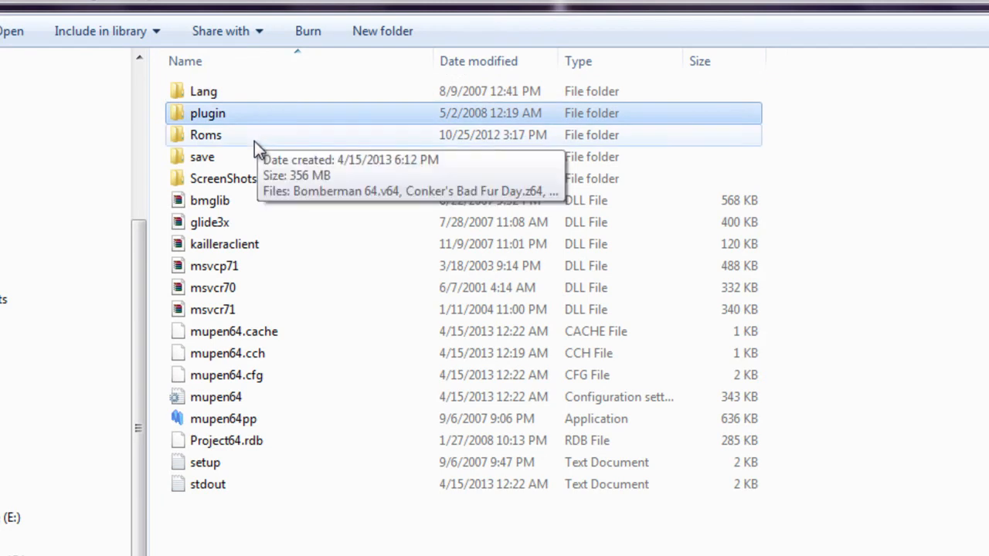
pyautogui.click(223, 179)
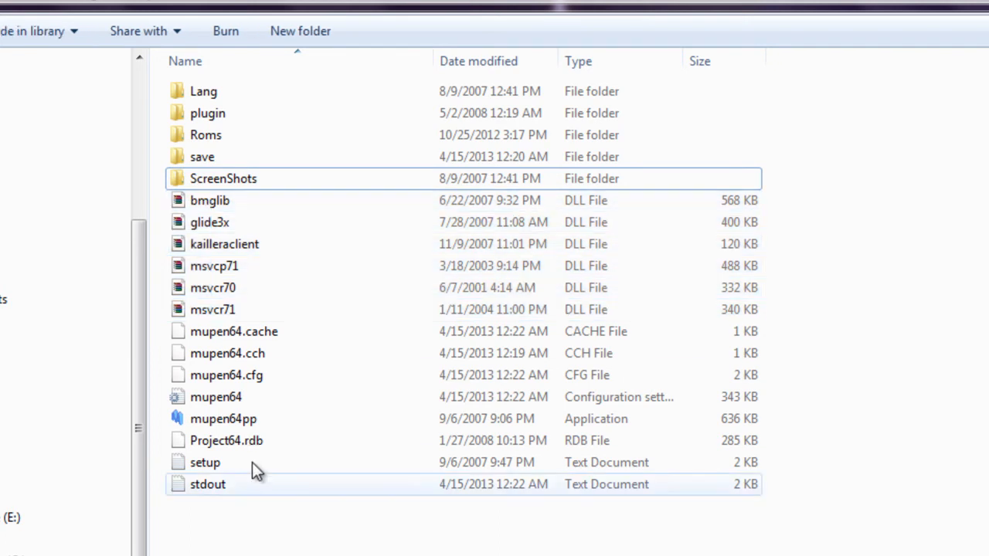
pyautogui.moveTo(222, 419)
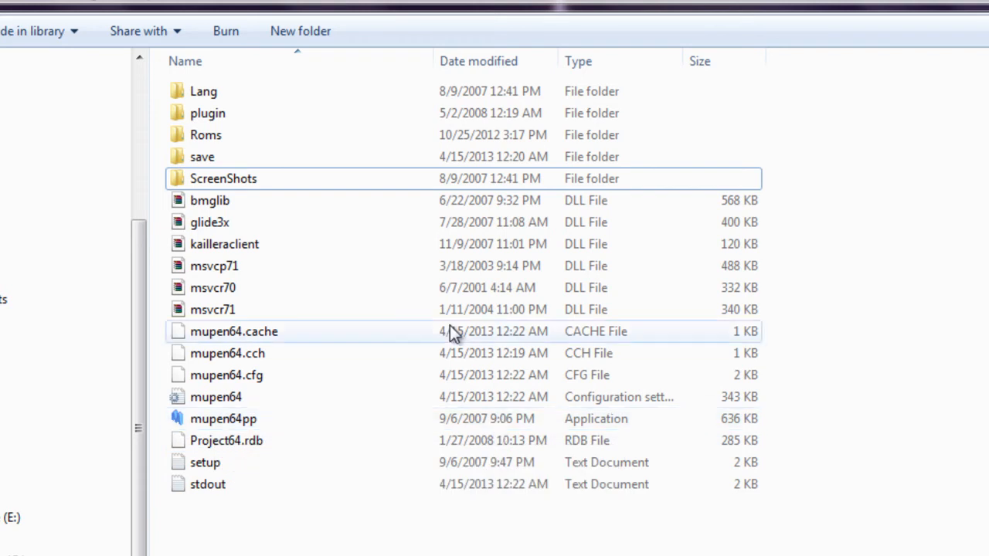
pyautogui.rightClick(222, 419)
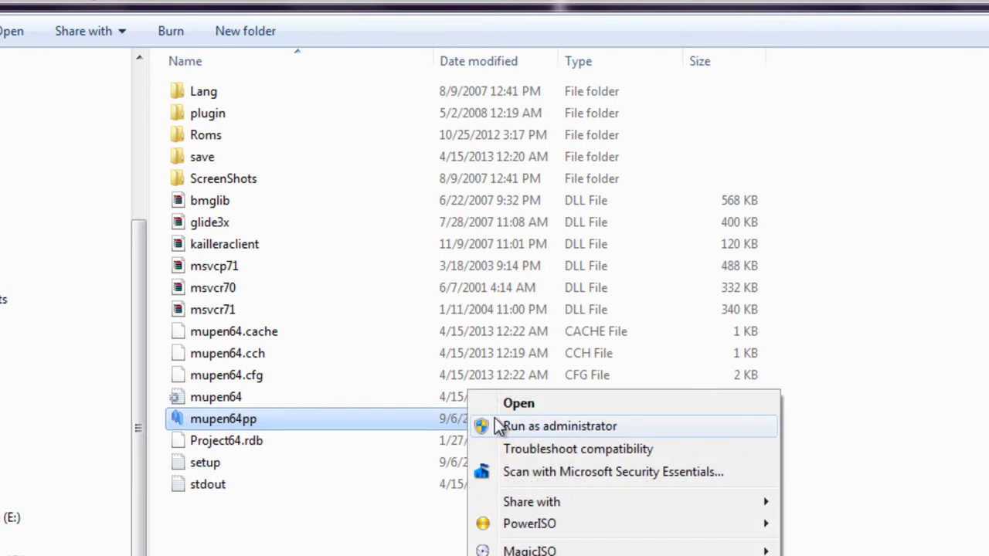
pyautogui.moveTo(541, 440)
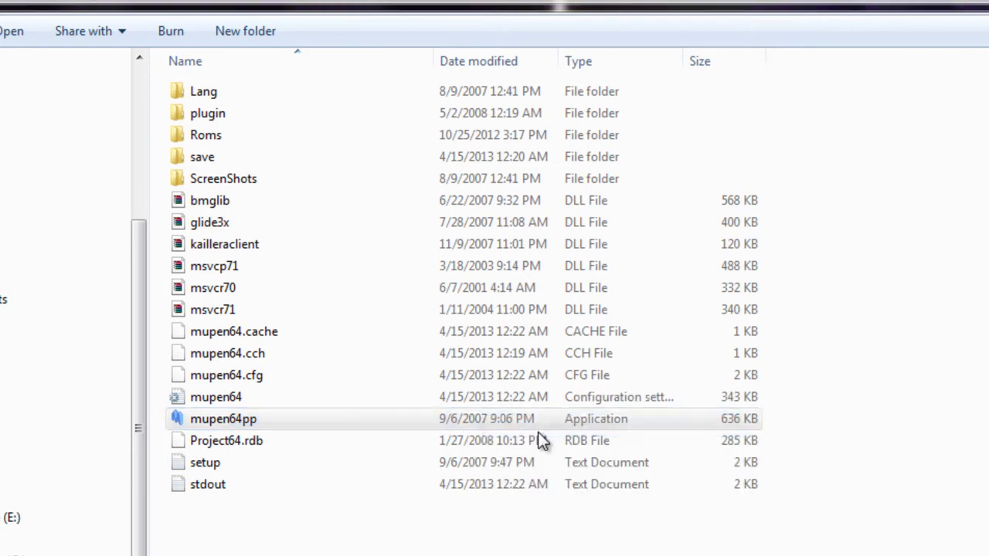
pyautogui.doubleClick(223, 419)
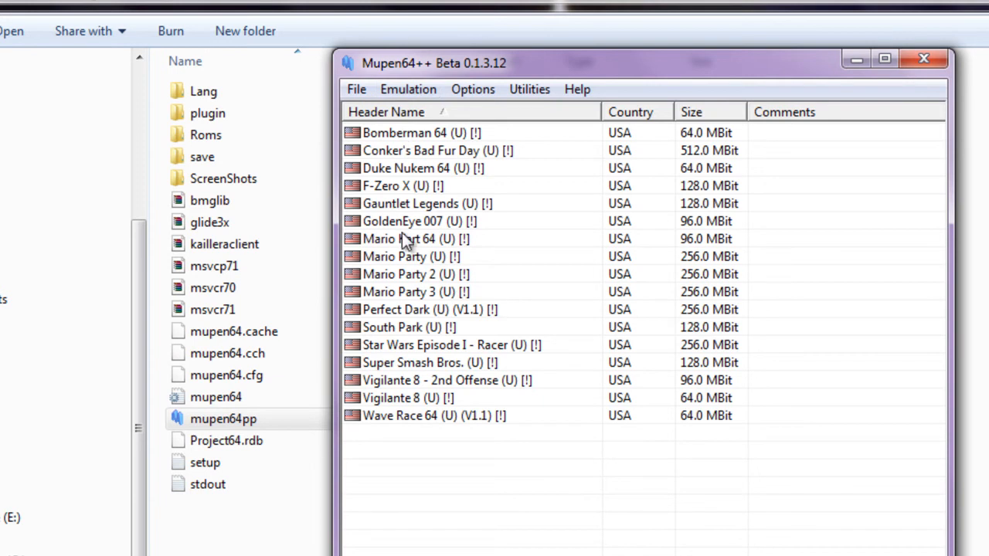
pyautogui.moveTo(451, 220)
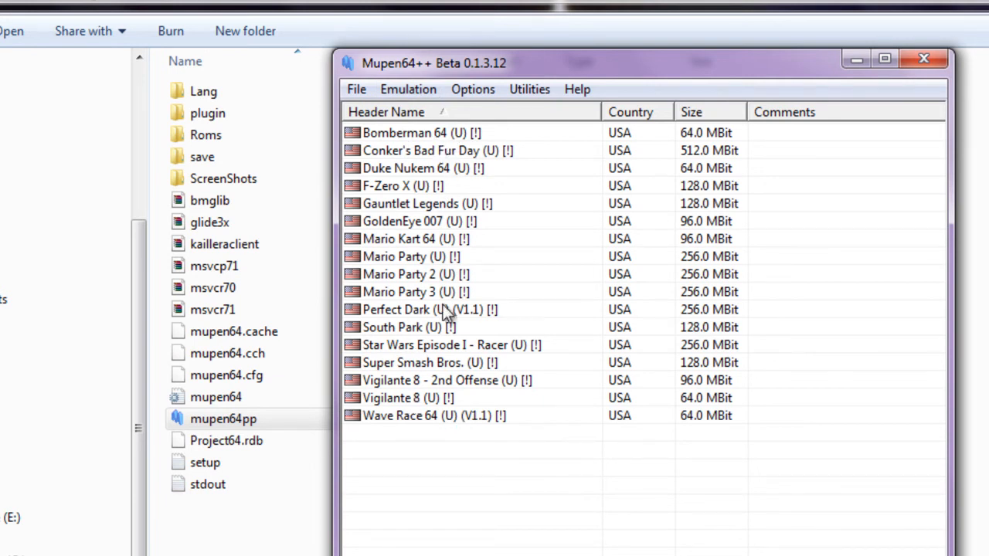
pyautogui.moveTo(357, 88)
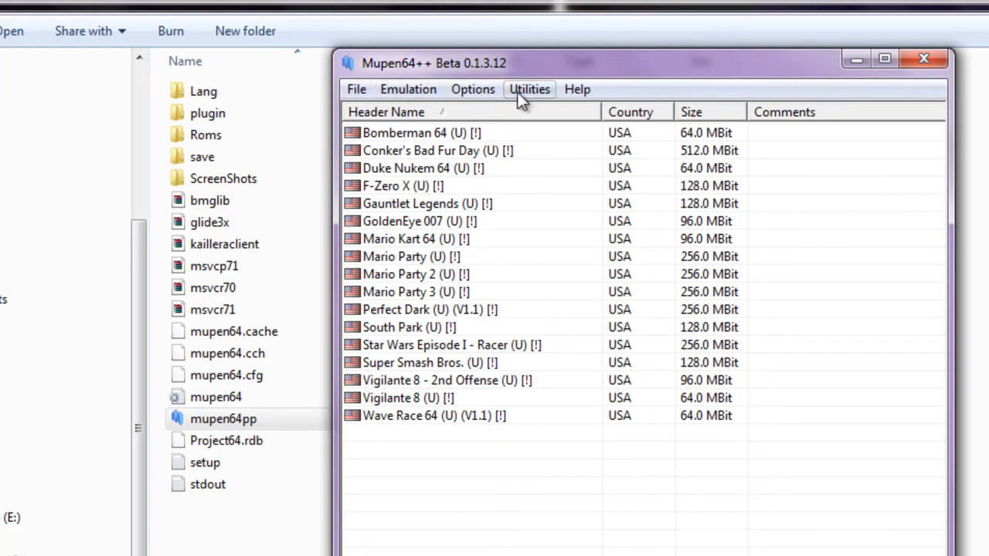
pyautogui.click(355, 88)
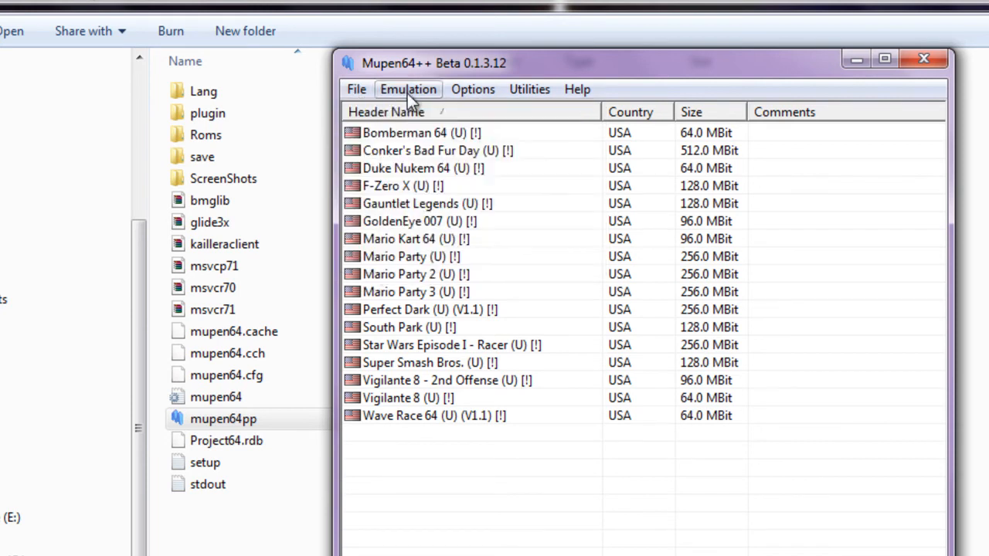
pyautogui.click(408, 88)
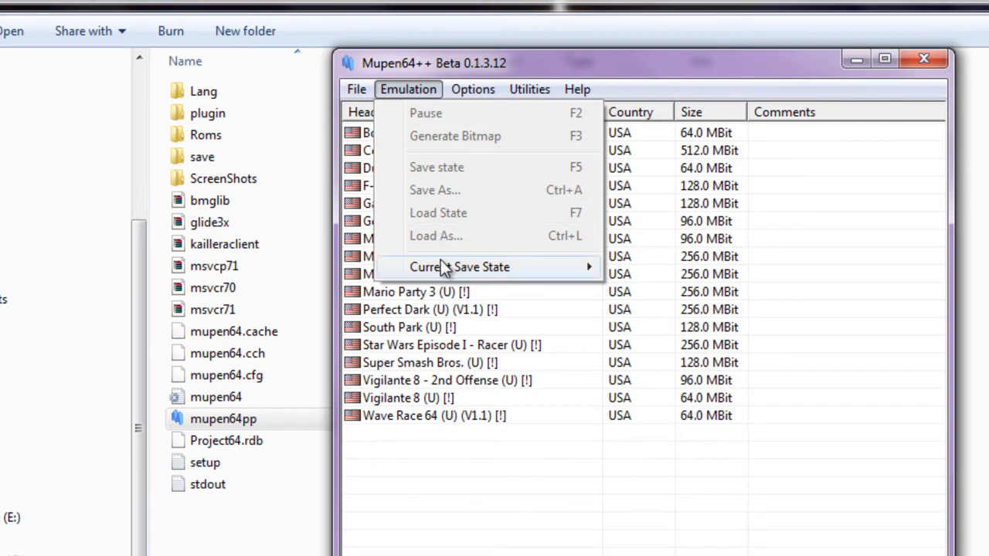
pyautogui.click(473, 88)
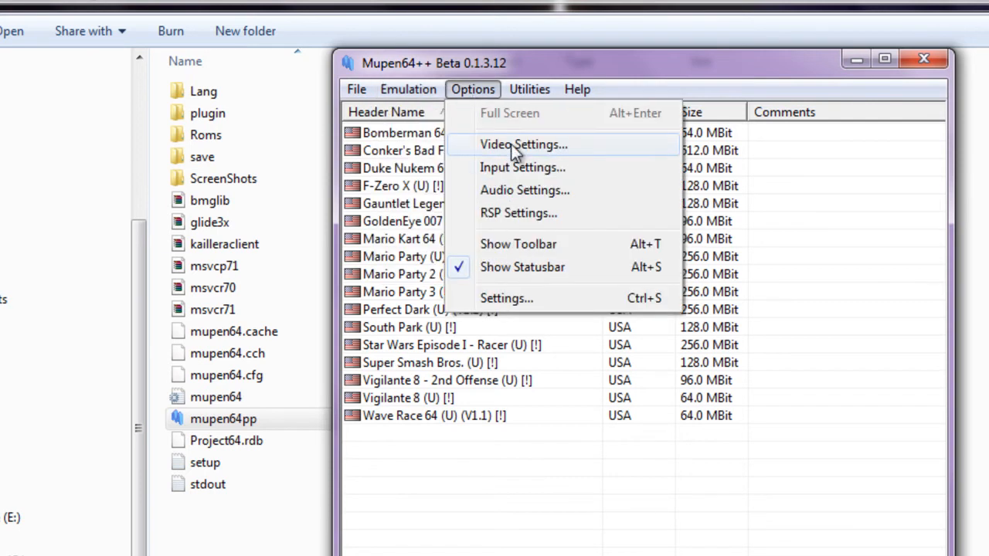
pyautogui.moveTo(518, 244)
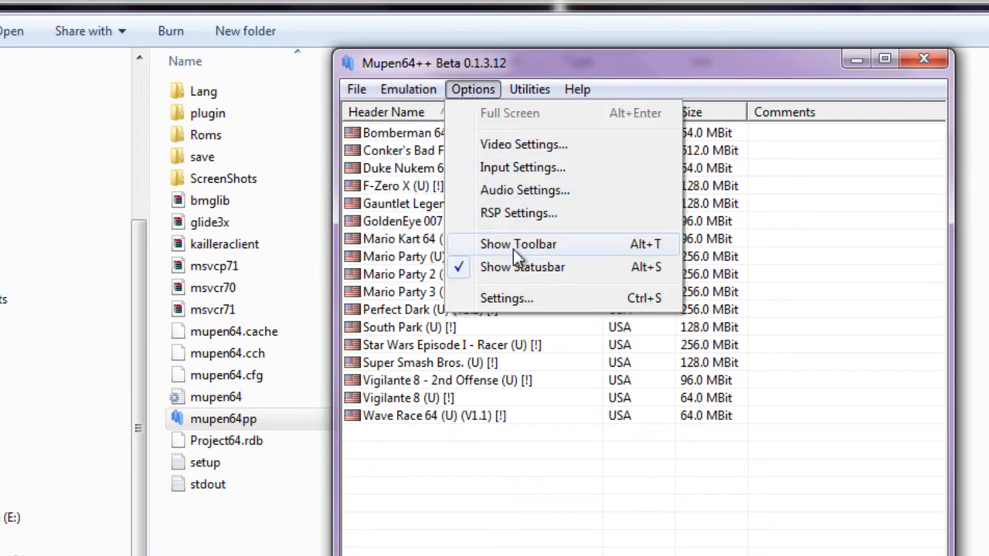
pyautogui.click(528, 89)
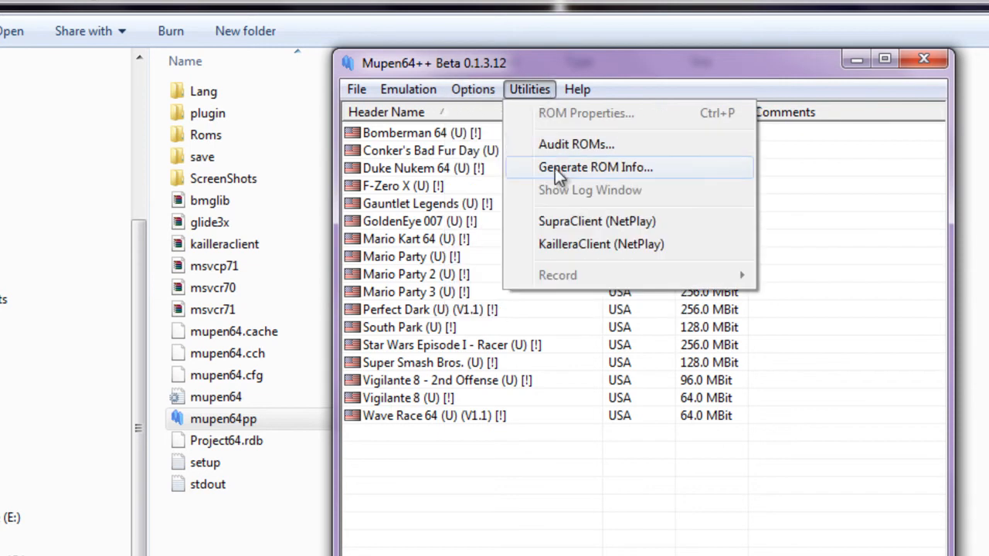
pyautogui.moveTo(588, 244)
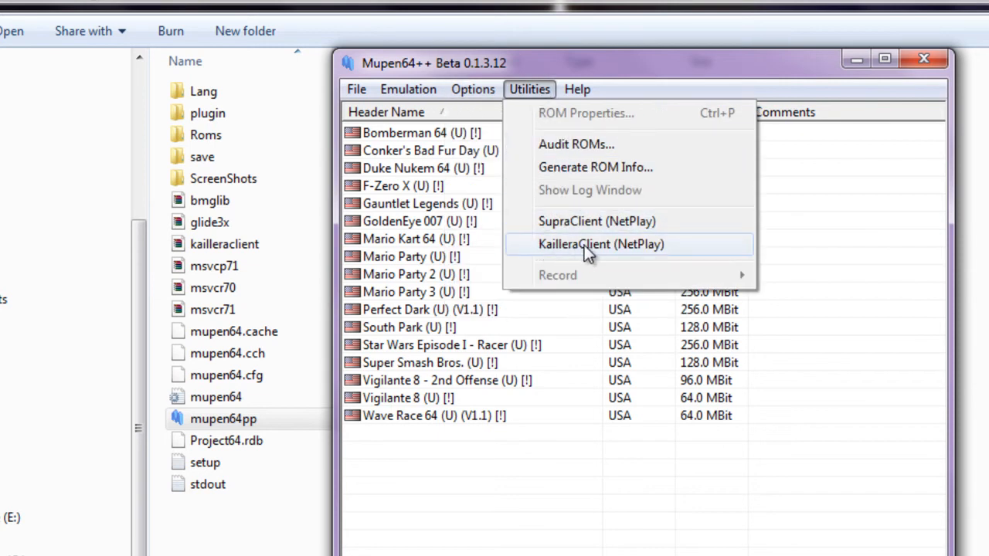
pyautogui.moveTo(663, 257)
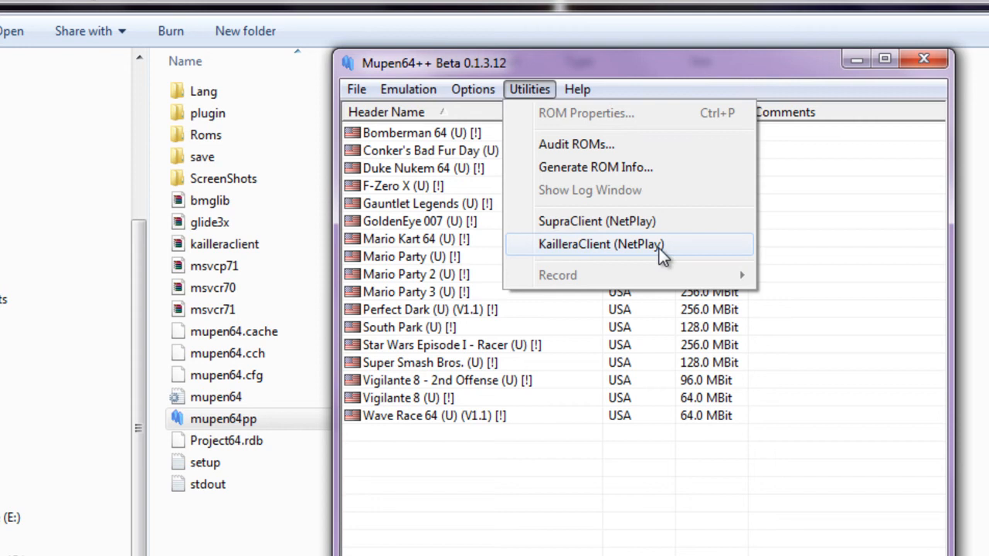
pyautogui.click(578, 88)
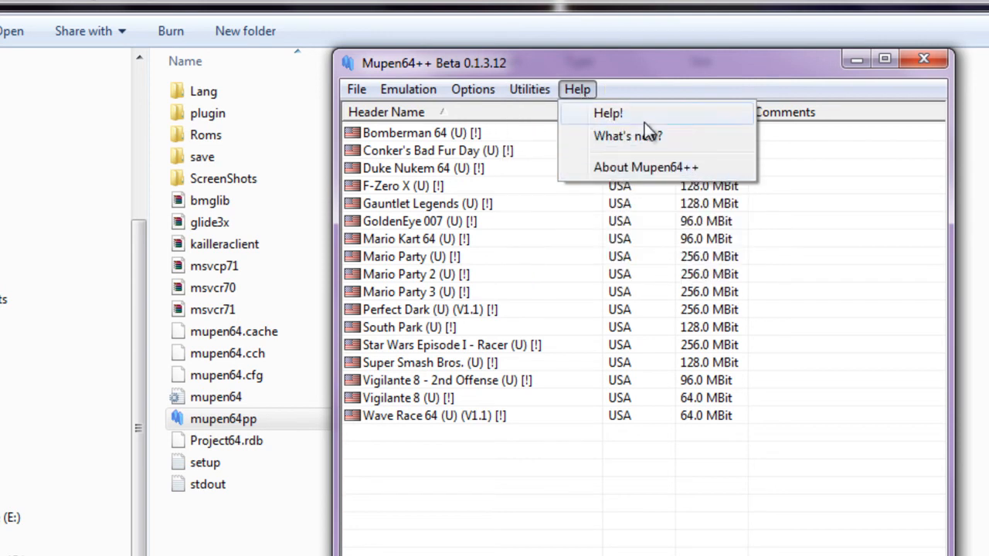
pyautogui.moveTo(618, 136)
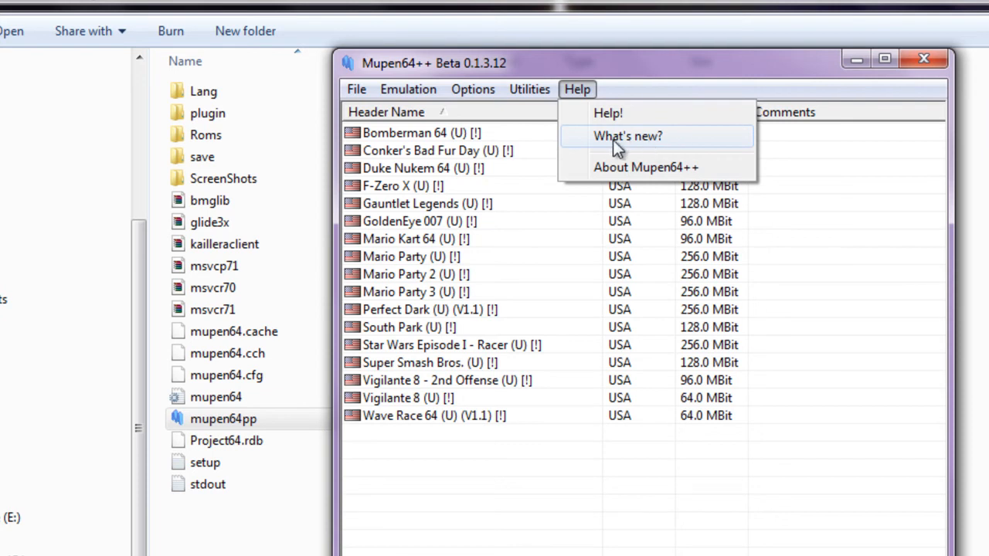
pyautogui.moveTo(677, 173)
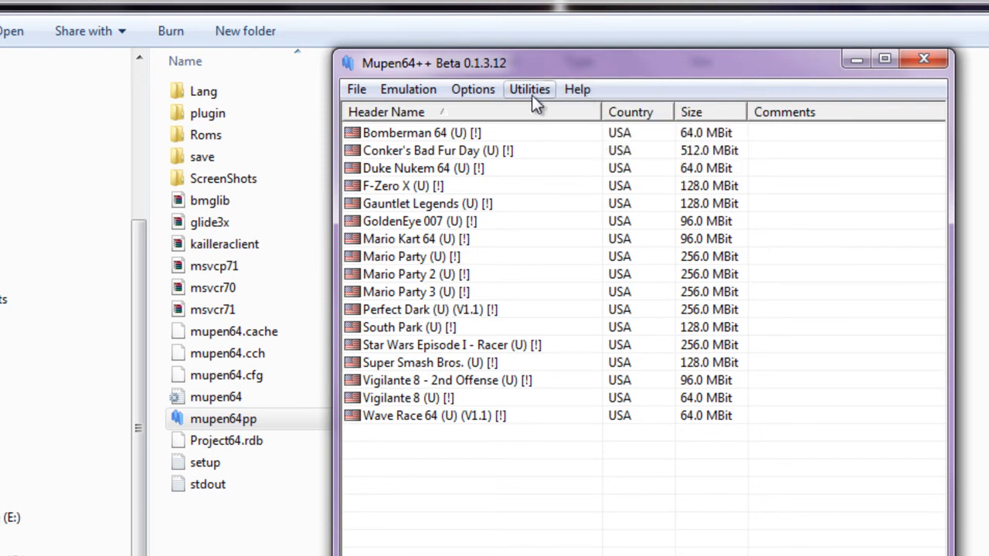
pyautogui.moveTo(529, 92)
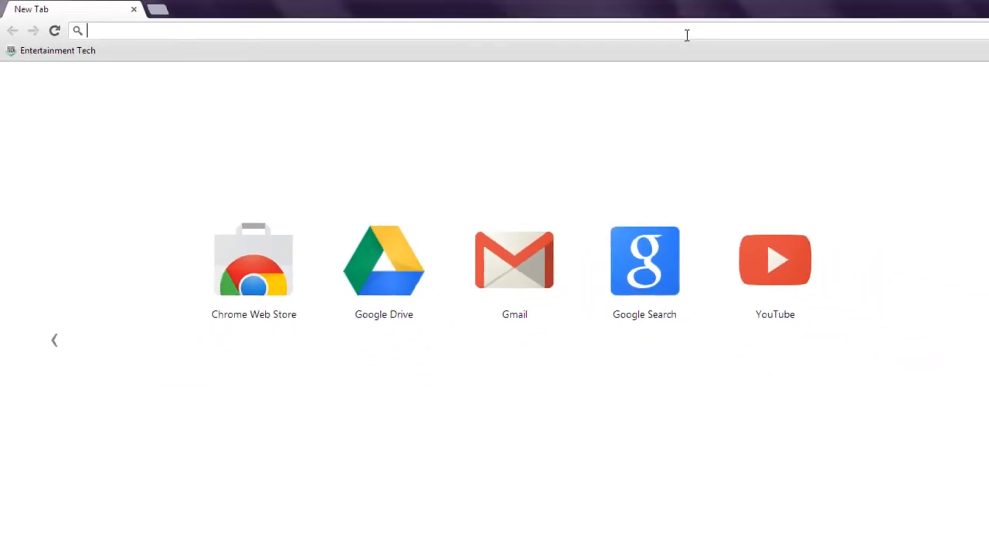
# - Search Google Images for 'usb controllers ps' and browse the gamepad results
pyautogui.write('google.com')
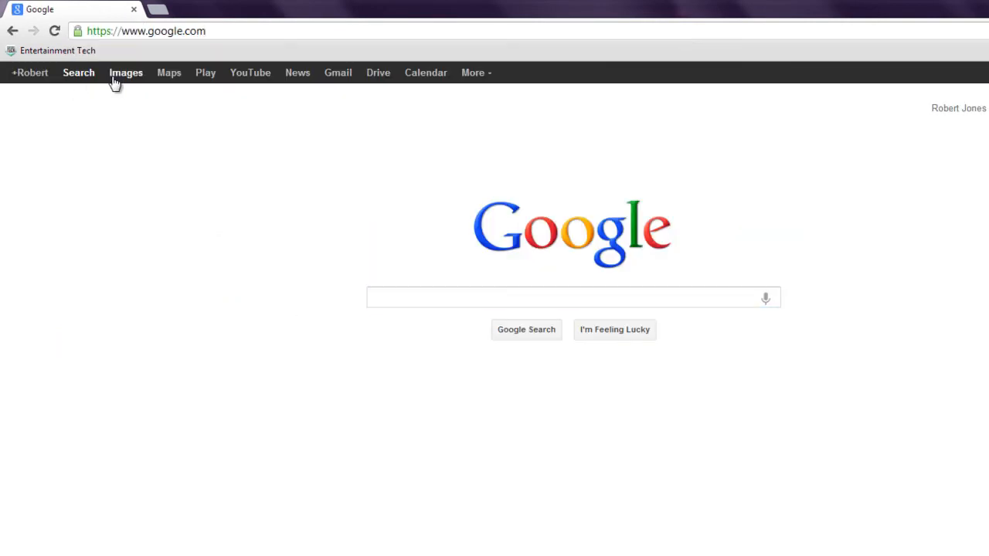
pyautogui.click(126, 73)
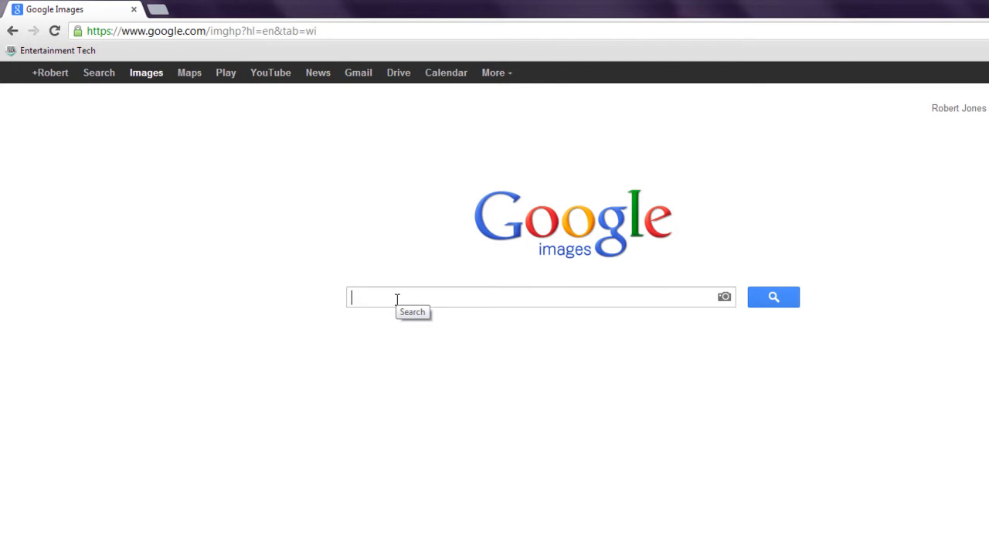
pyautogui.write('usb cont')
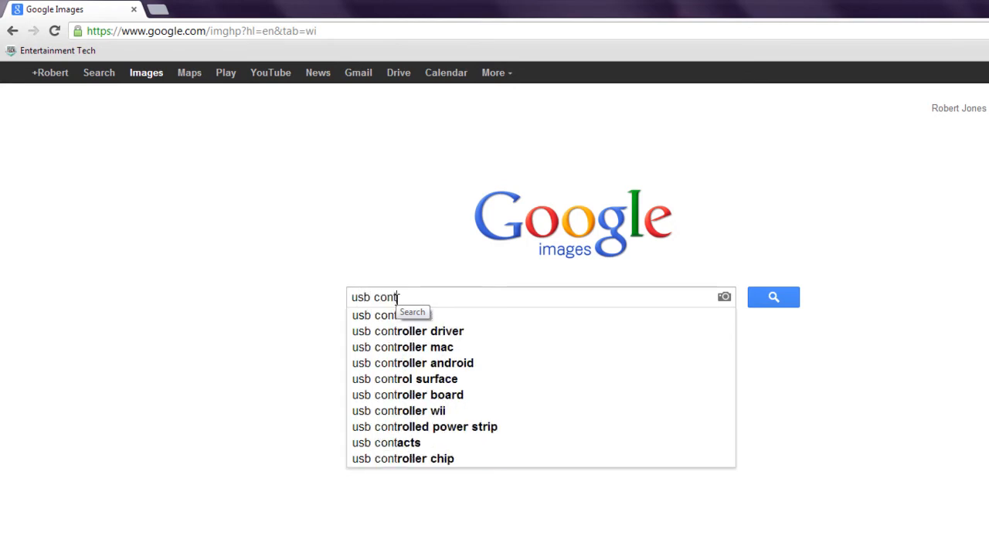
pyautogui.click(772, 296)
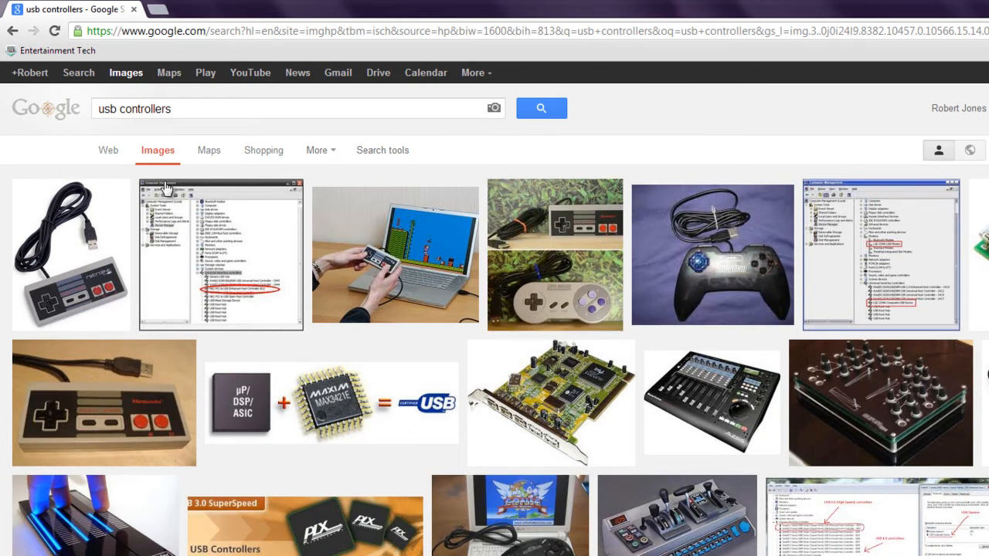
pyautogui.scroll(-3)
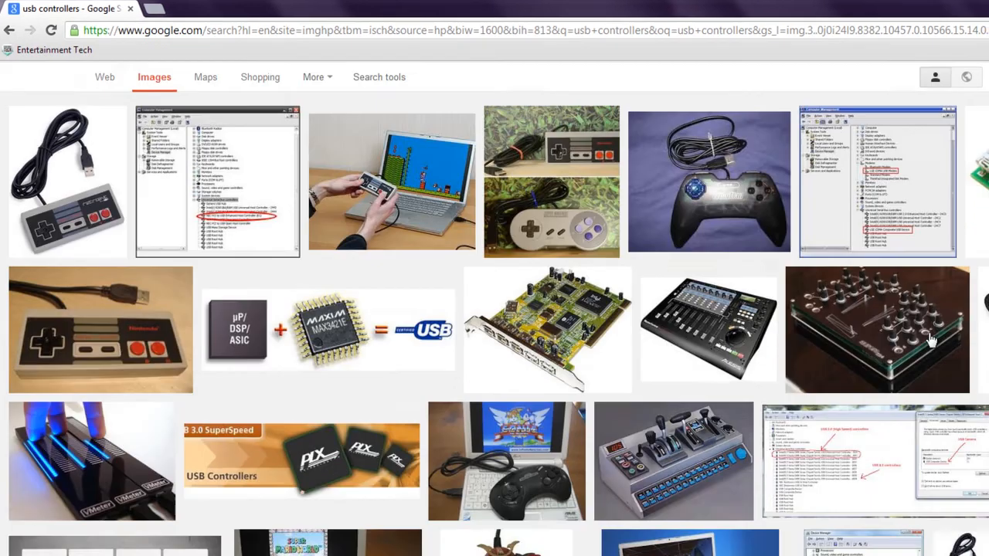
pyautogui.scroll(-3)
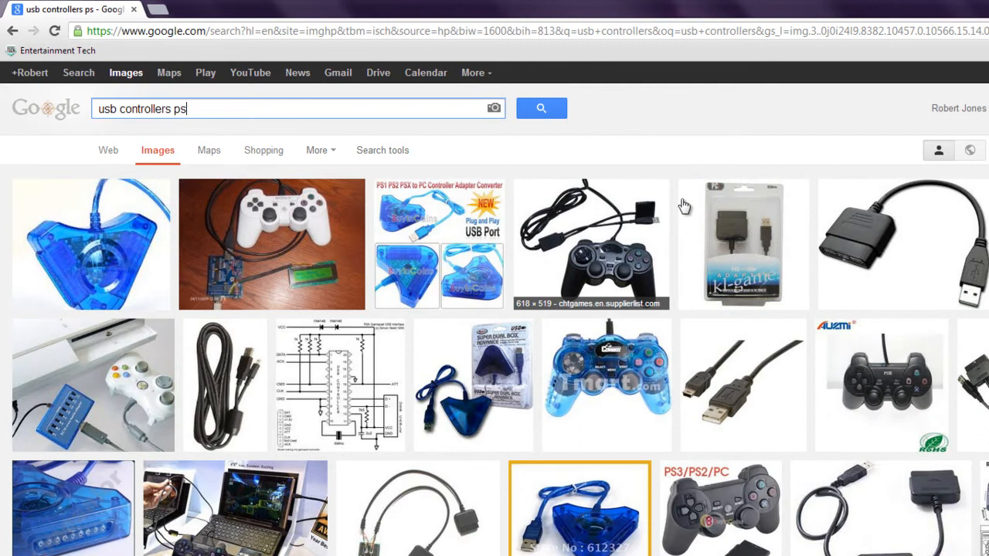
pyautogui.scroll(-3)
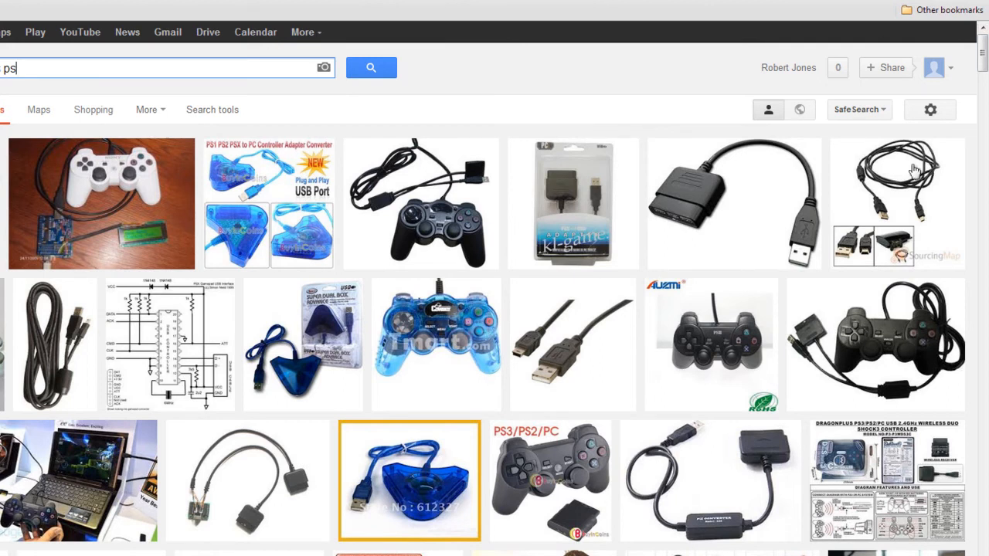
pyautogui.moveTo(803, 278)
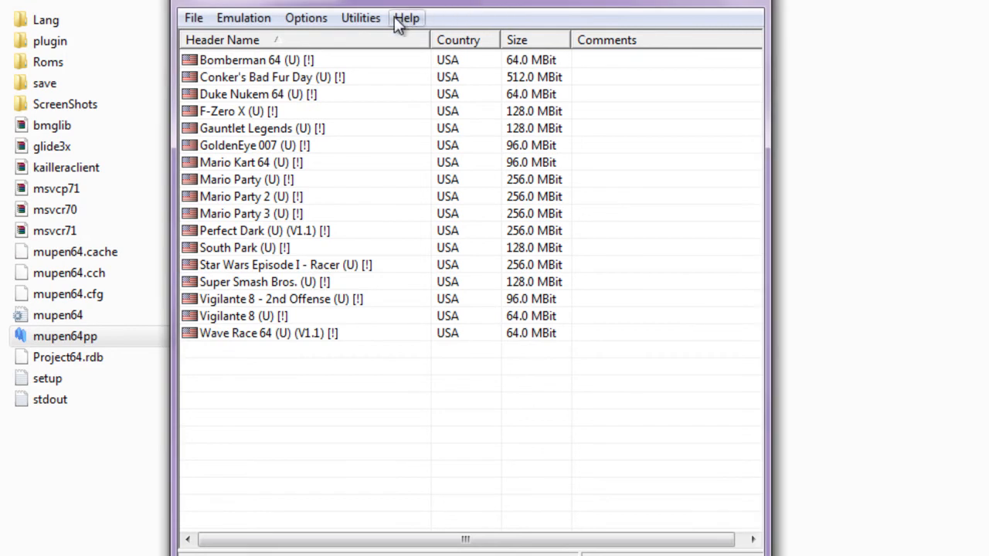
# - Choose Input Settings from the Options menu to show the N-Rage plugin configuration
pyautogui.click(360, 19)
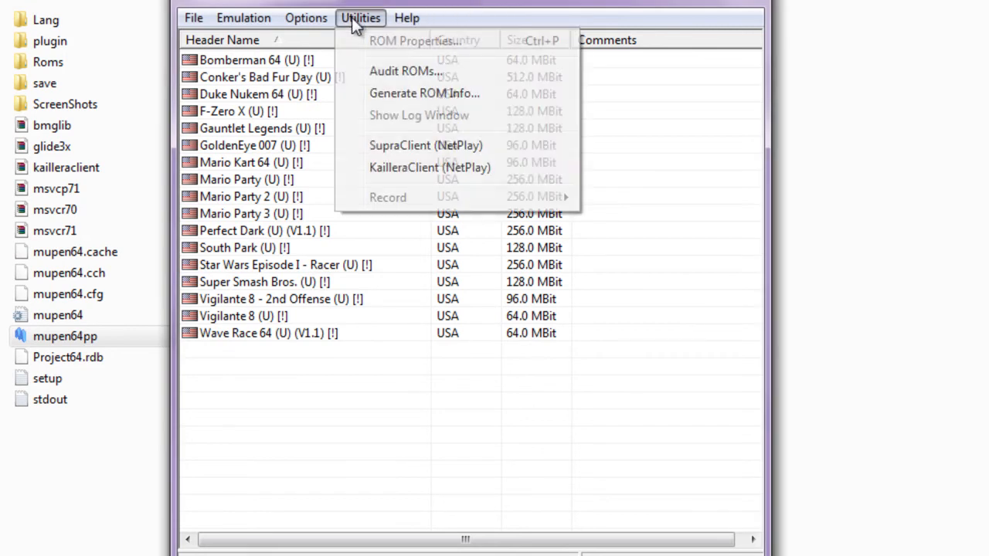
pyautogui.click(306, 18)
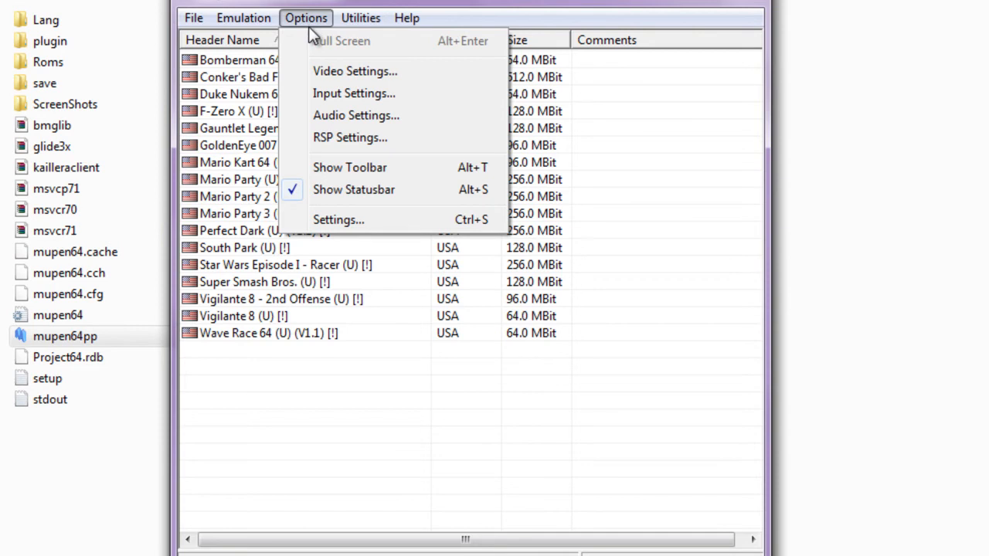
pyautogui.click(352, 93)
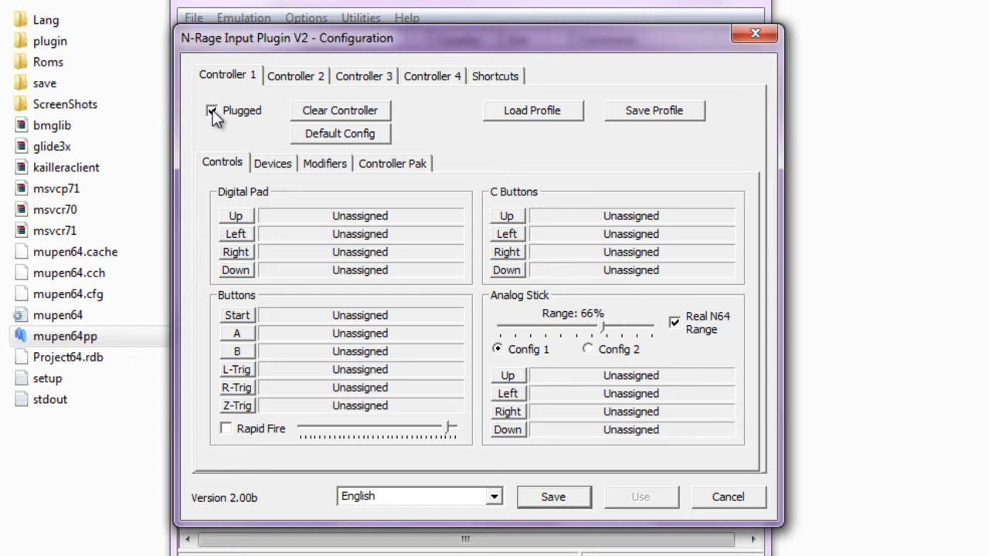
# - Check Controllers 1-4's Plugged state and tick Plugged on Controller 1
pyautogui.click(433, 76)
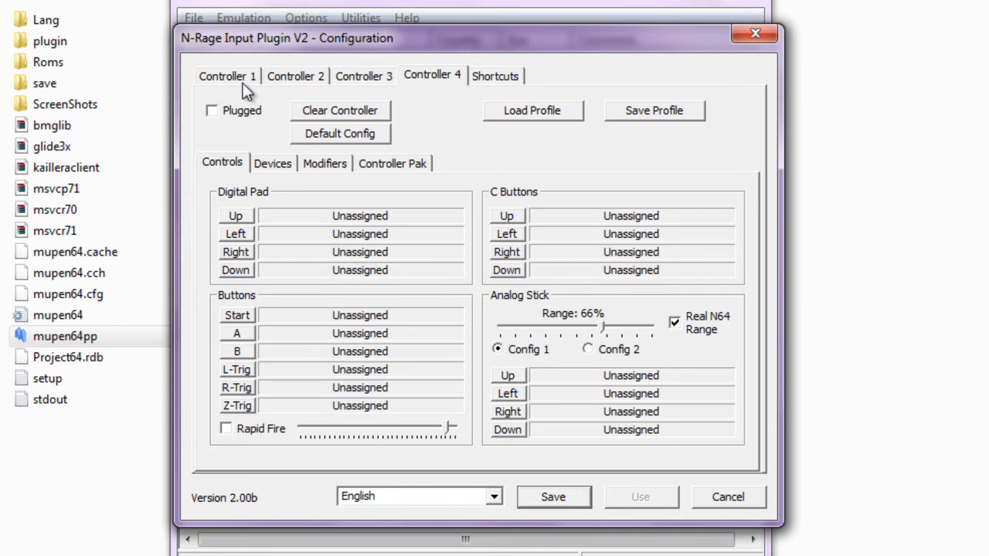
pyautogui.click(295, 76)
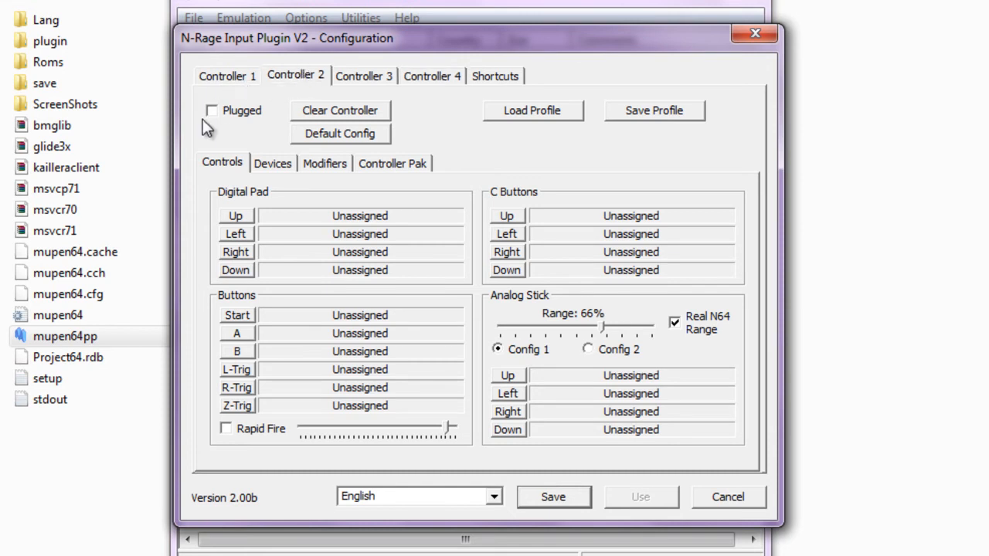
pyautogui.click(363, 76)
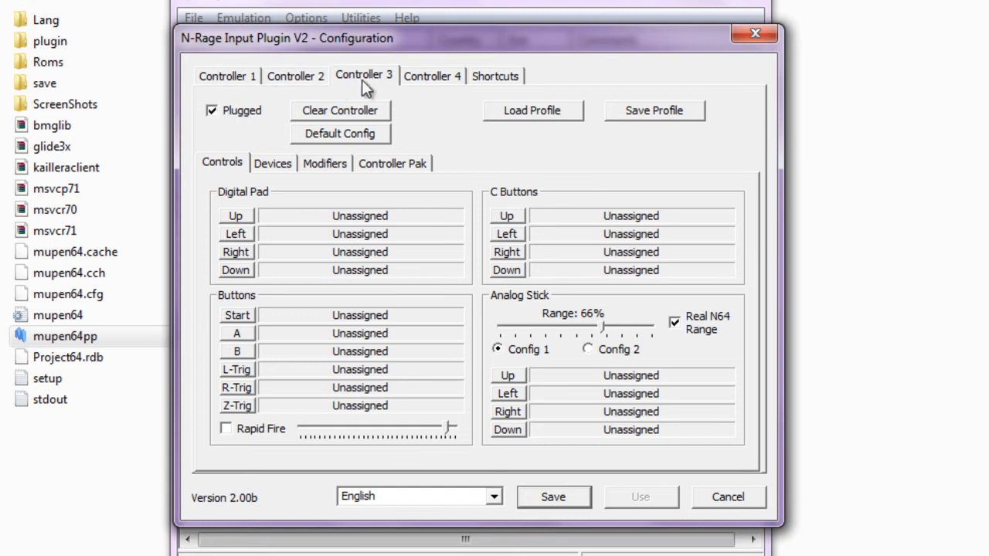
pyautogui.click(433, 76)
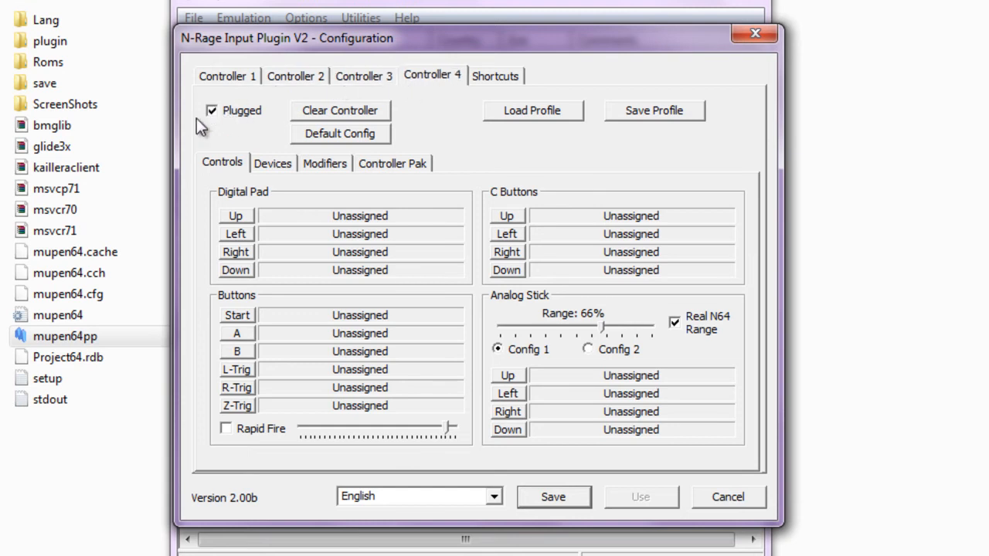
pyautogui.click(365, 76)
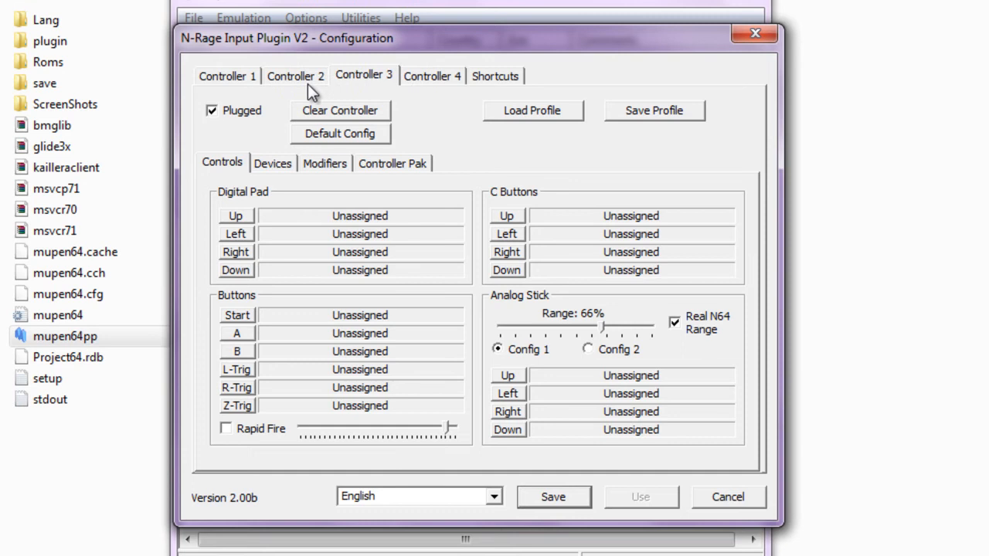
pyautogui.click(226, 76)
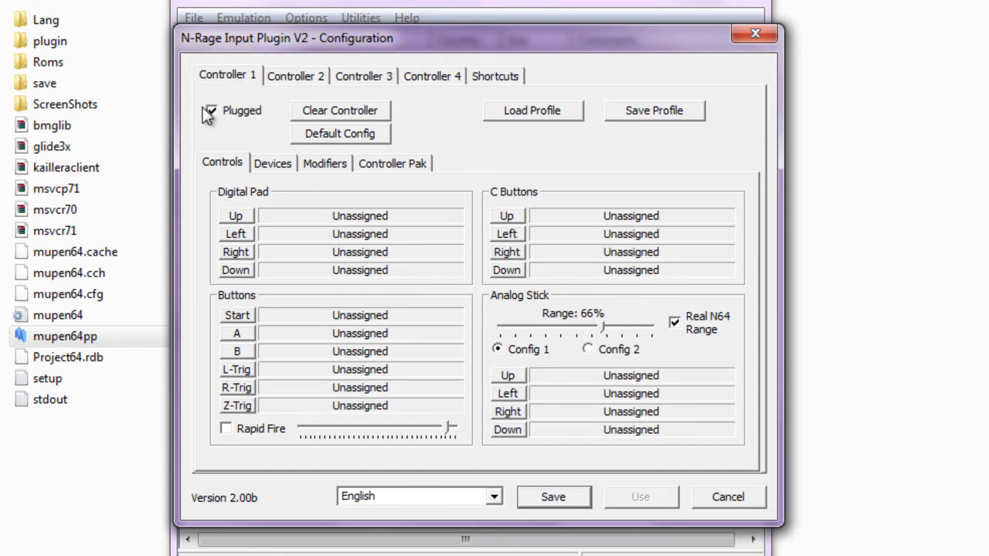
pyautogui.click(210, 111)
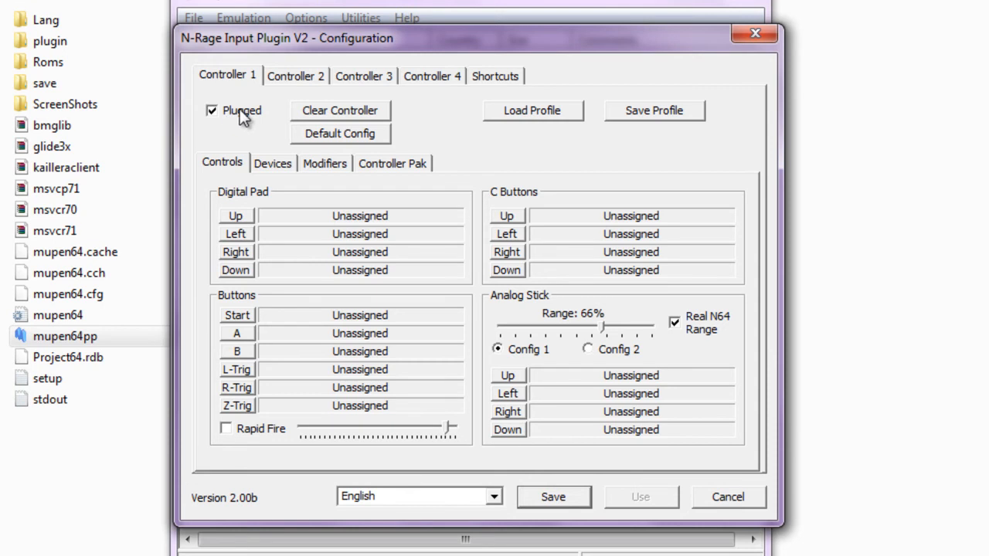
pyautogui.moveTo(266, 203)
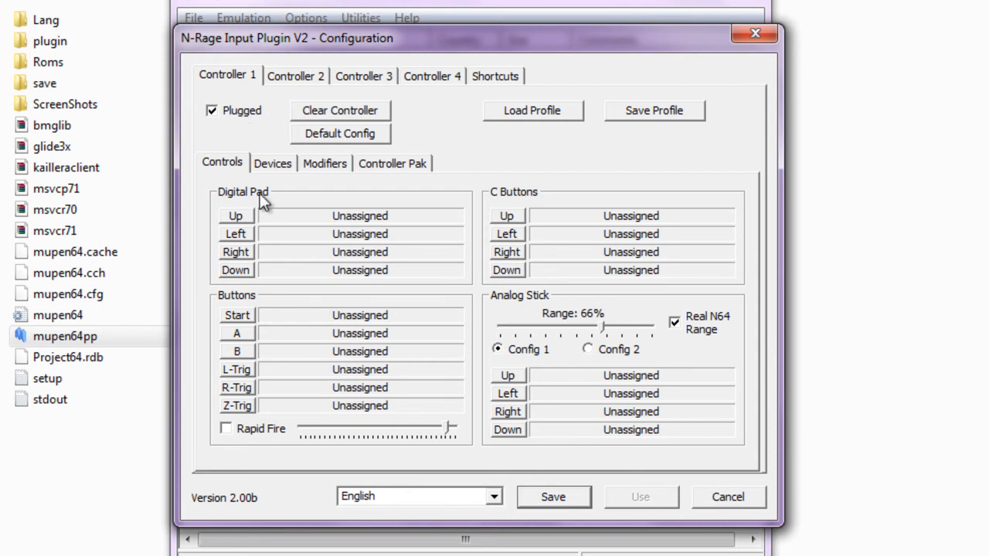
pyautogui.moveTo(240, 219)
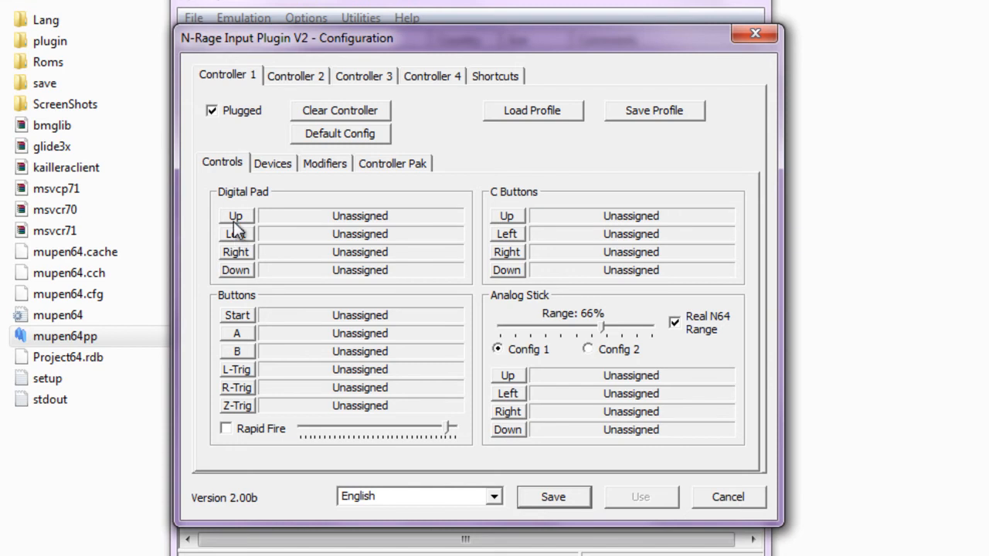
pyautogui.moveTo(239, 232)
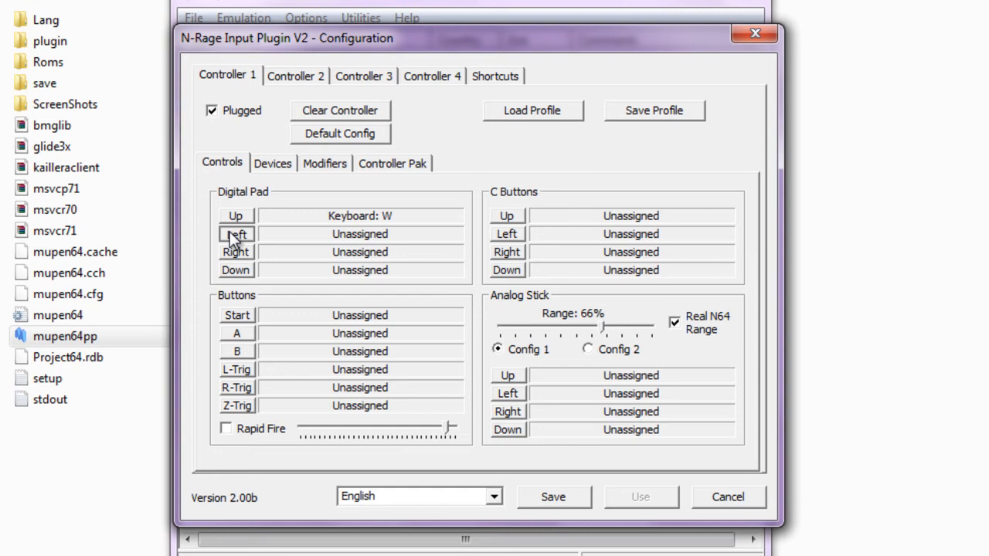
# - Map controller 1's pad, Start, B, C-right and analog stick to keyboard keys like W, A, S, D, Enter
pyautogui.click(235, 252)
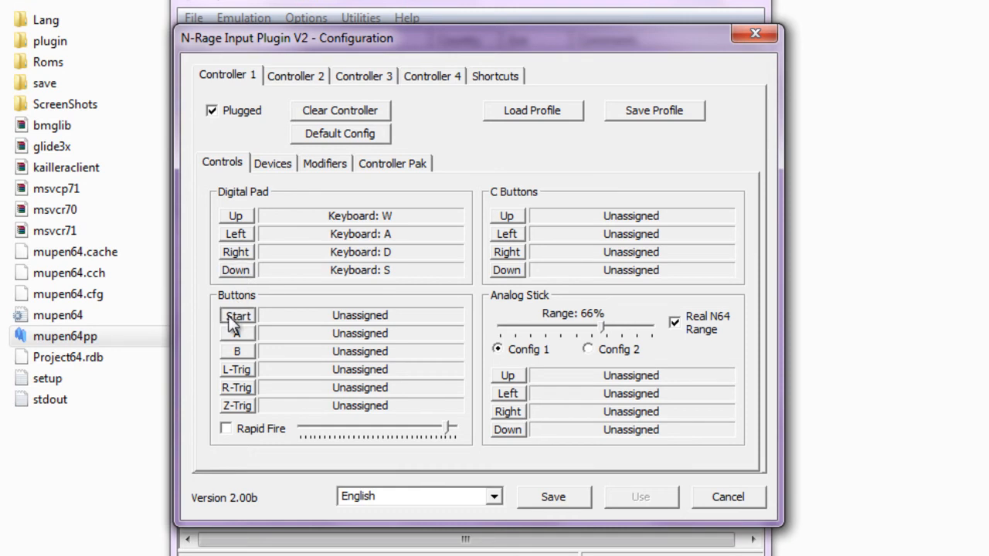
pyautogui.click(238, 315)
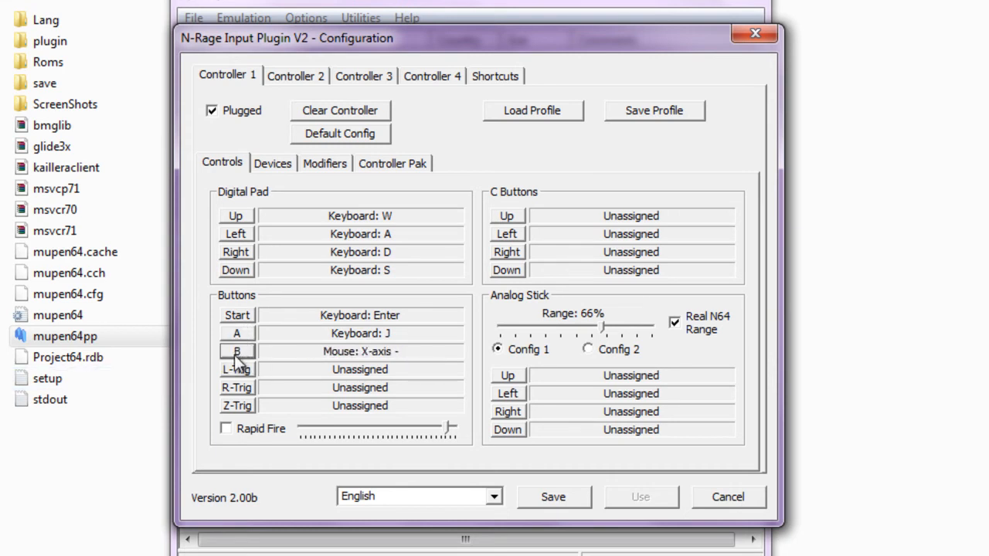
pyautogui.click(238, 352)
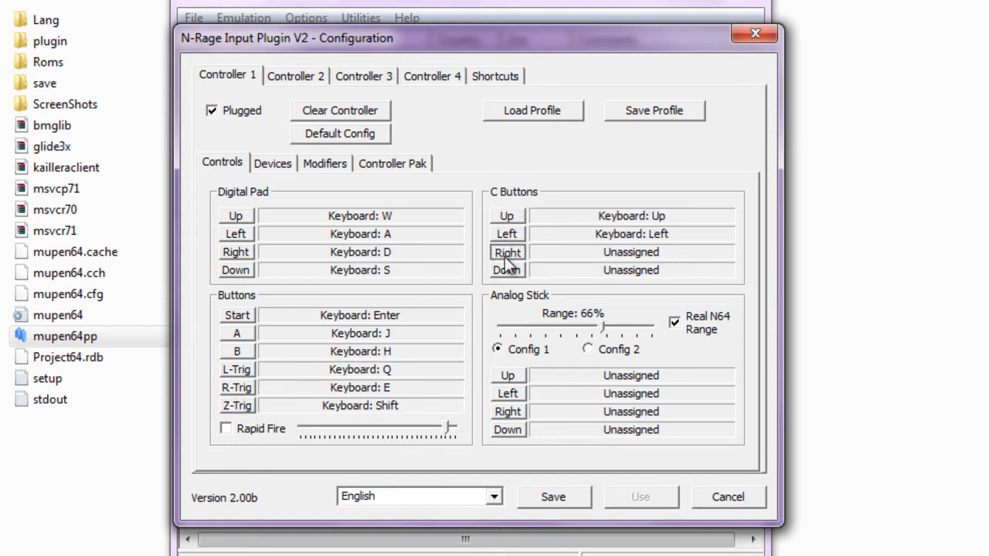
pyautogui.click(506, 375)
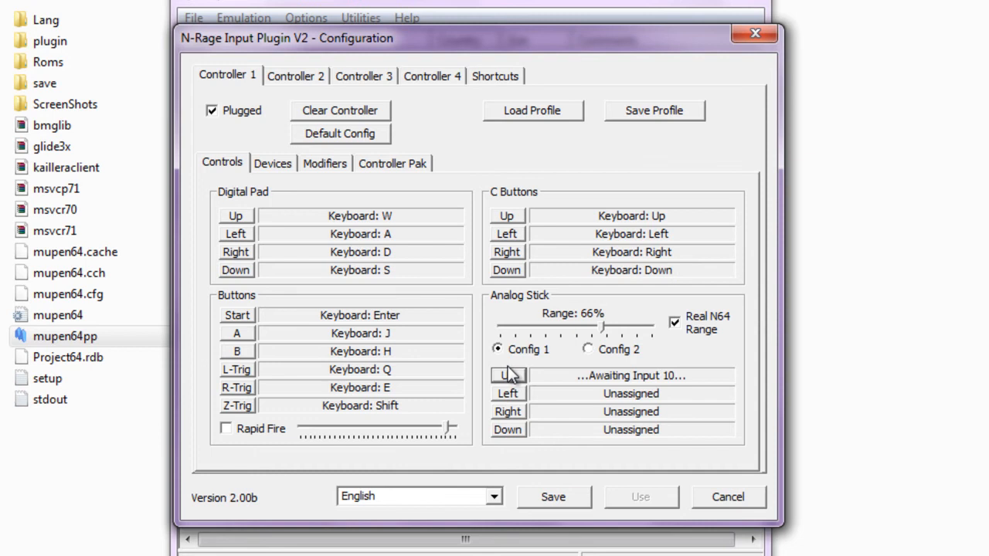
pyautogui.click(507, 411)
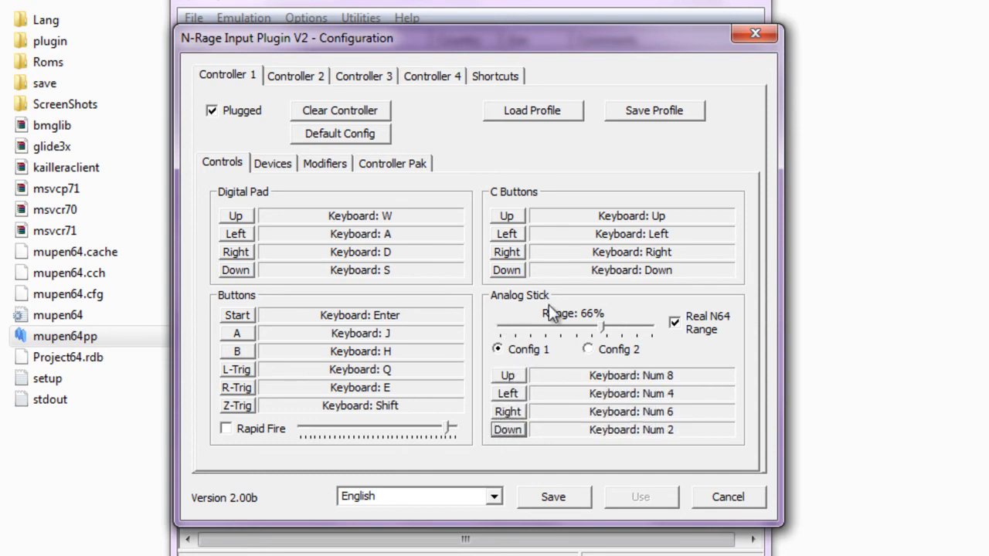
pyautogui.moveTo(513, 303)
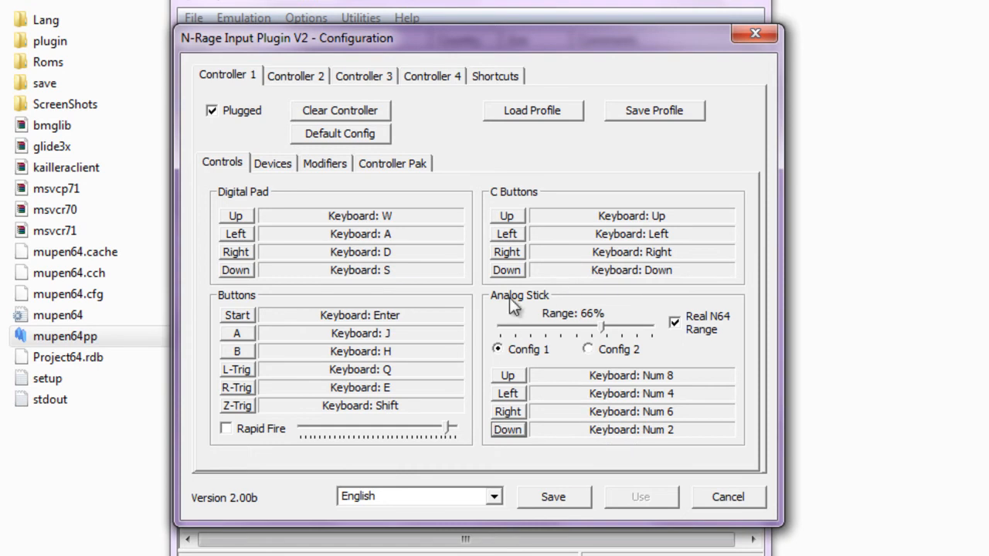
pyautogui.moveTo(584, 210)
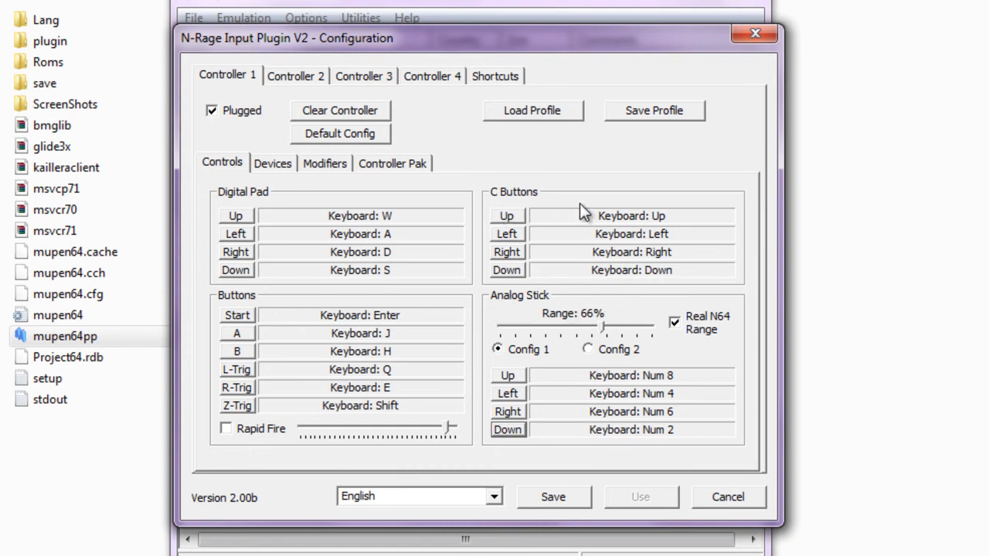
pyautogui.moveTo(482, 195)
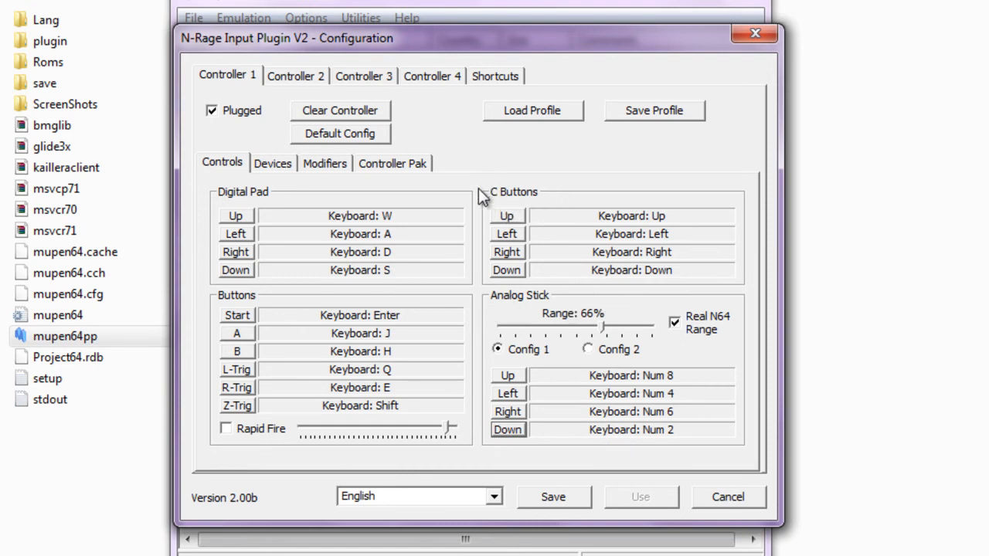
pyautogui.moveTo(328, 286)
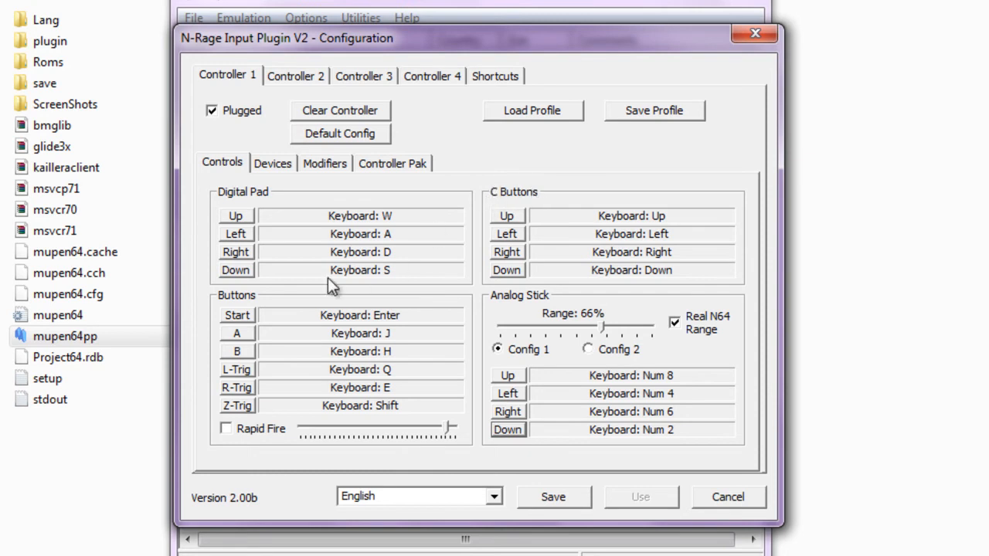
pyautogui.moveTo(199, 292)
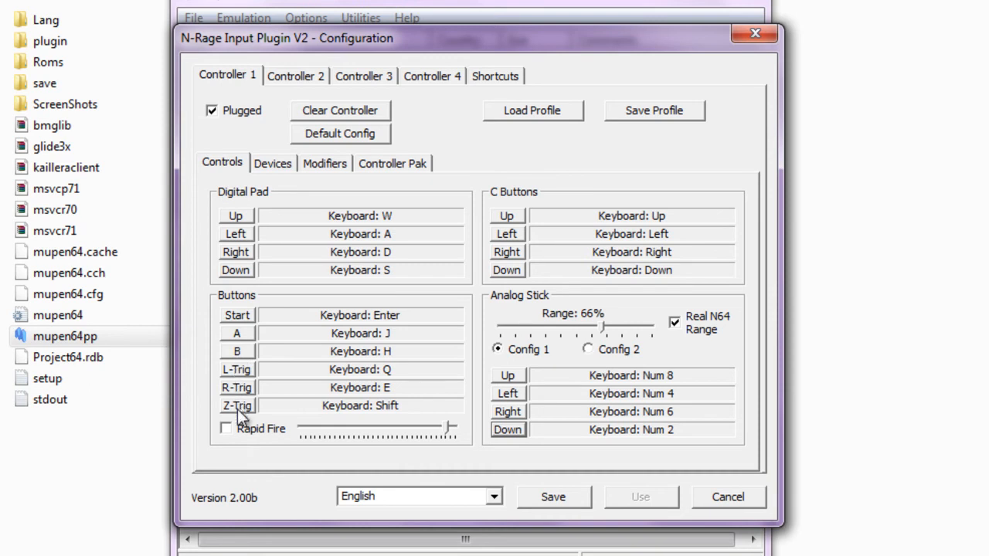
pyautogui.moveTo(260, 408)
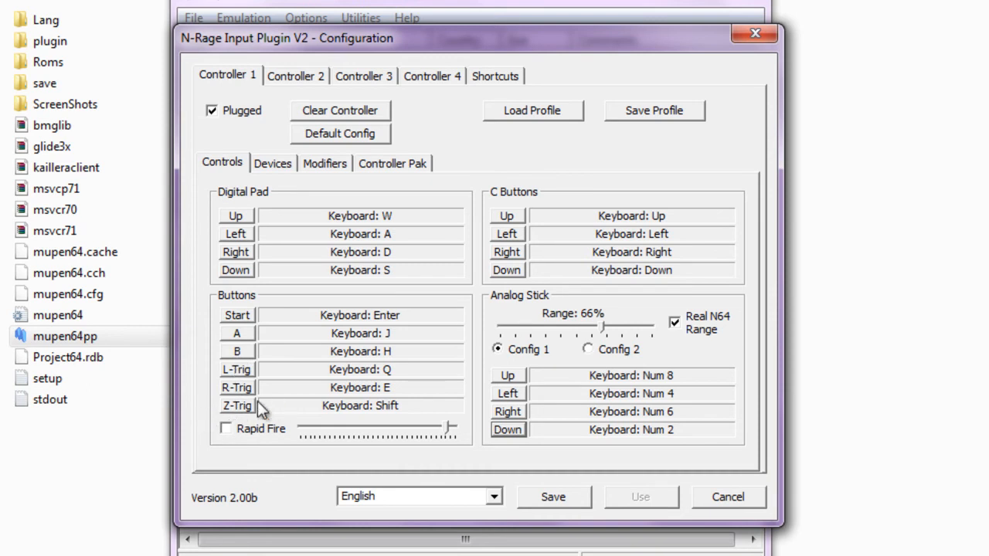
pyautogui.moveTo(331, 376)
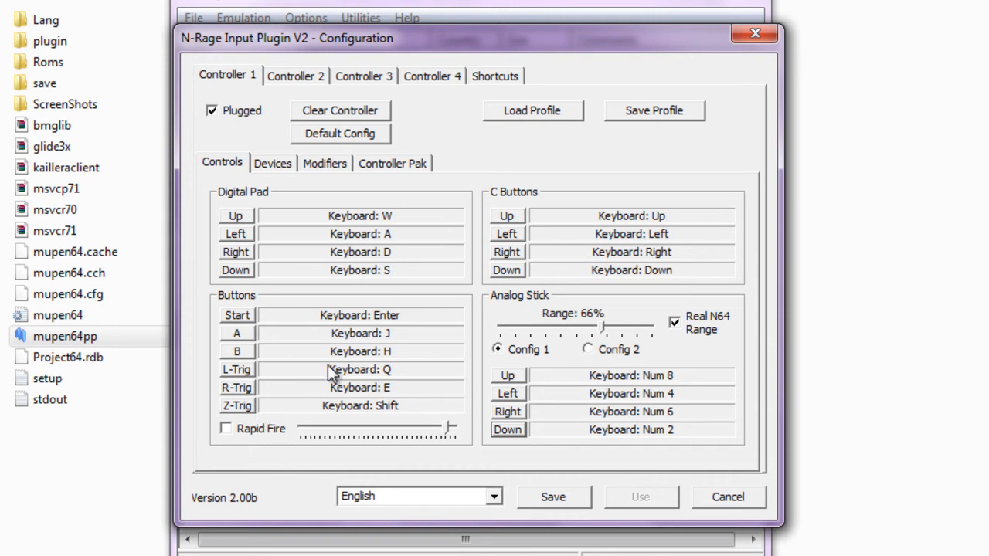
pyautogui.moveTo(448, 173)
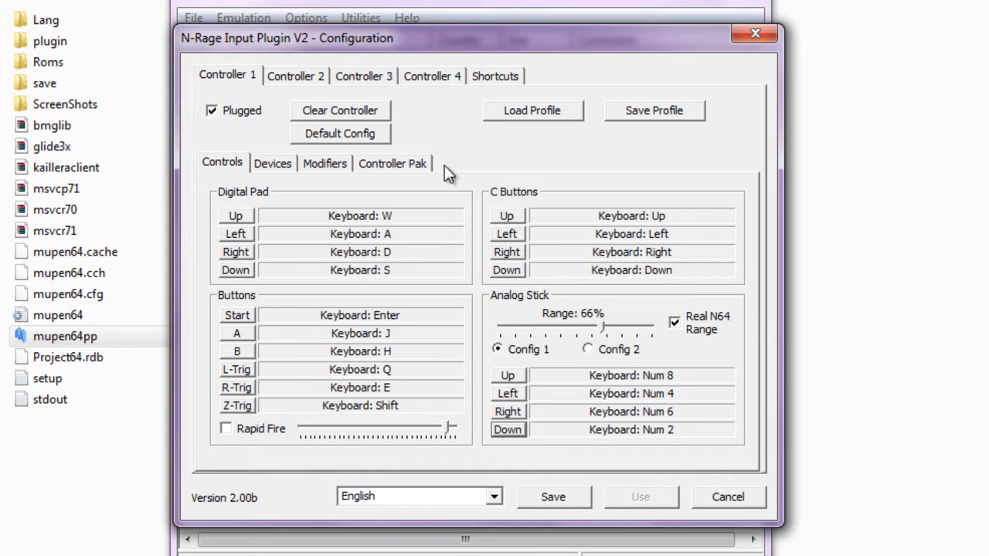
pyautogui.click(393, 164)
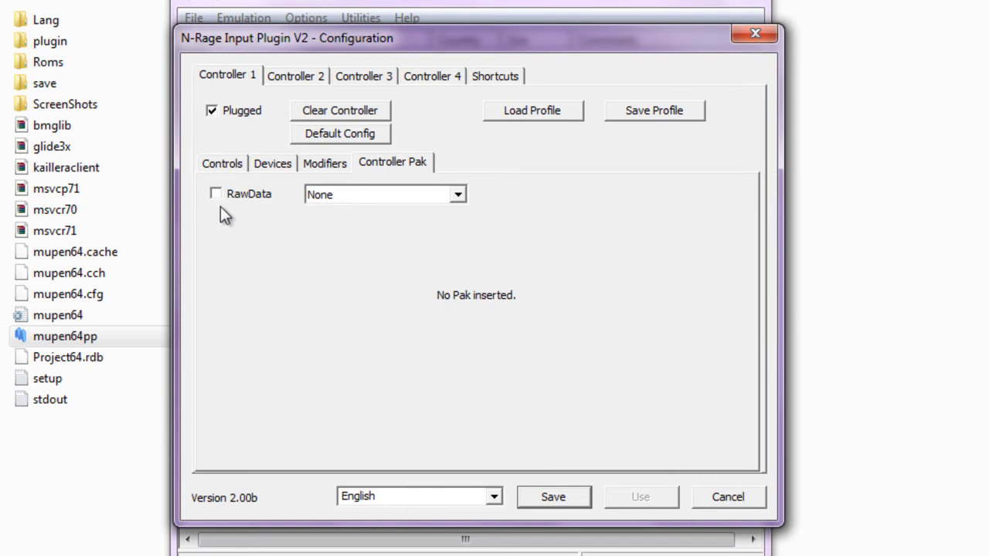
pyautogui.moveTo(286, 216)
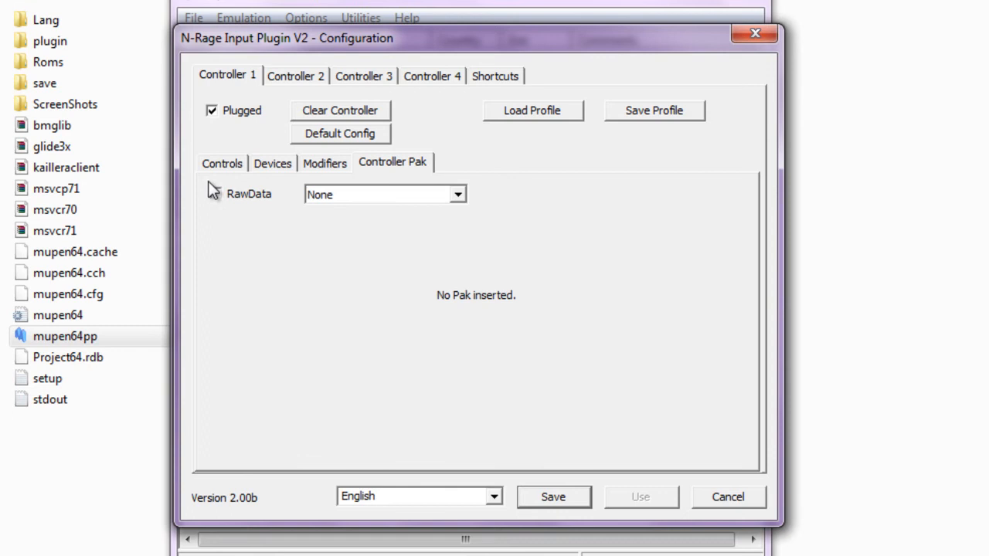
pyautogui.click(216, 194)
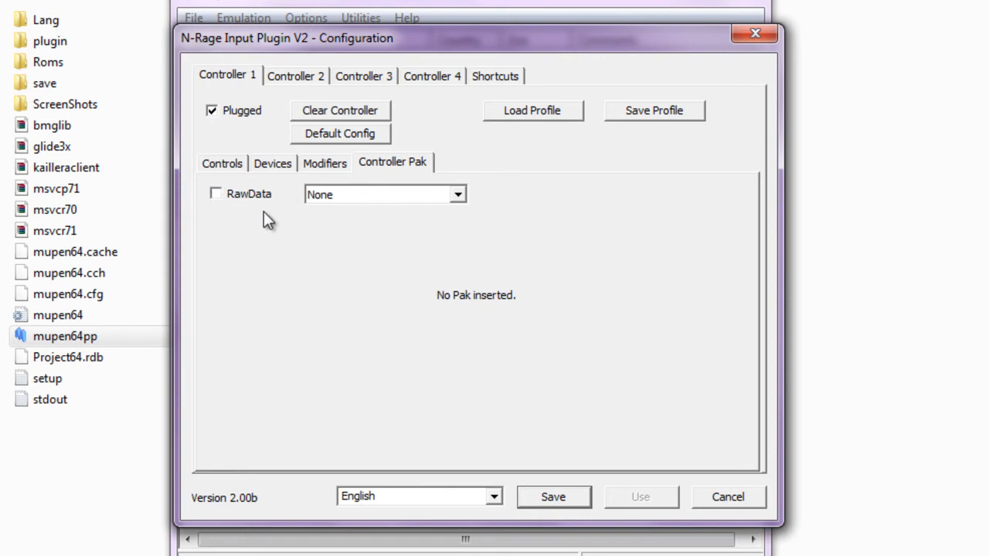
pyautogui.moveTo(266, 93)
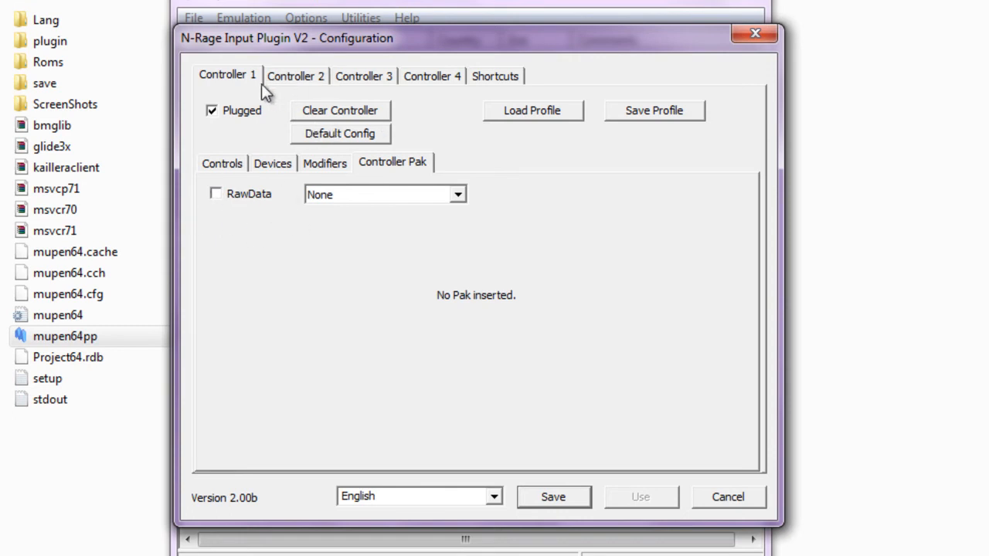
pyautogui.click(272, 164)
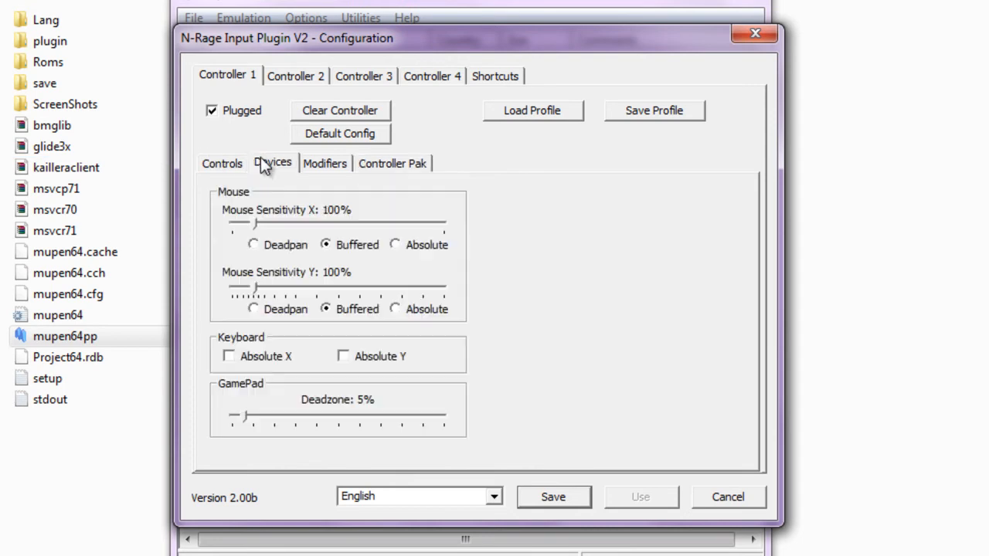
pyautogui.click(222, 164)
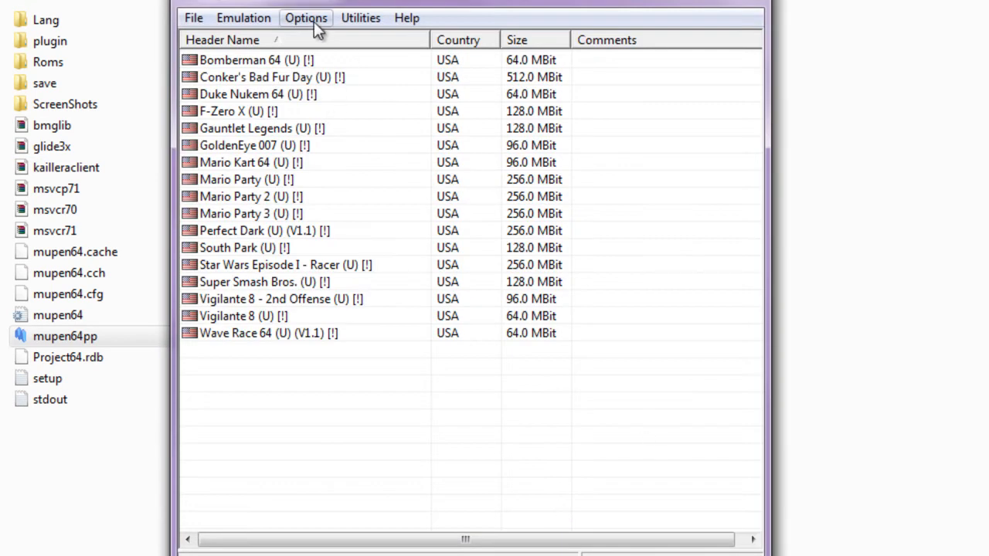
pyautogui.click(306, 19)
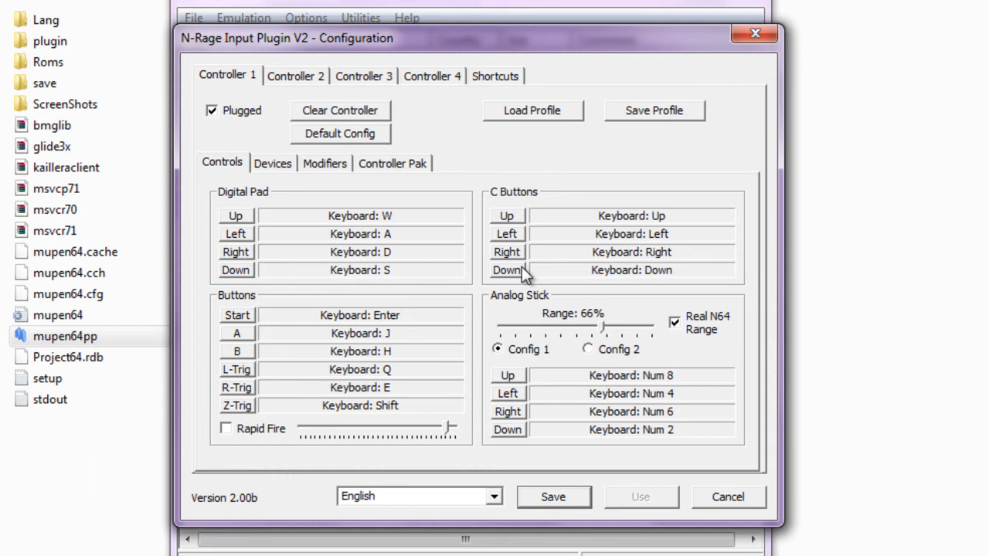
pyautogui.moveTo(424, 238)
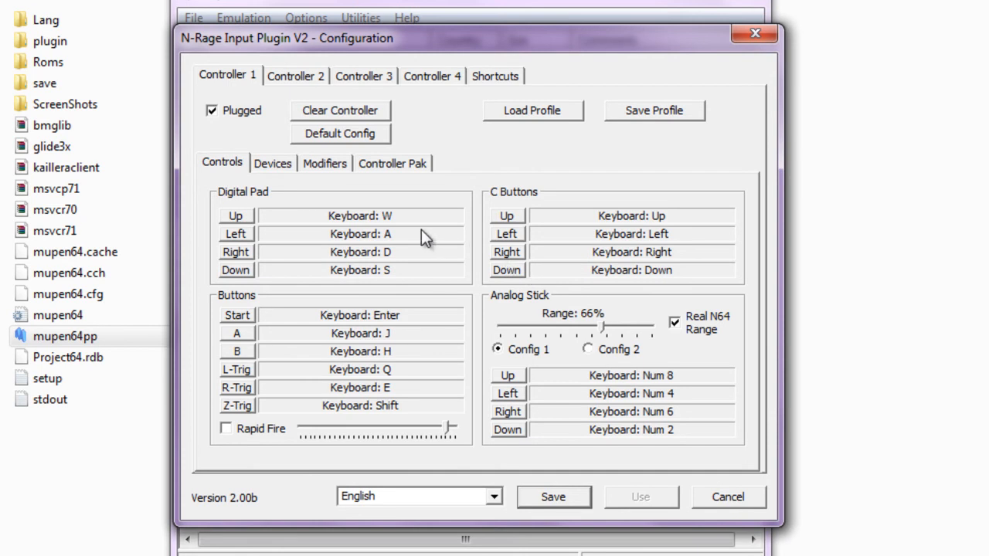
# - Check the Save Profile and Load Profile file locations, cancel both, and close the controller configuration
pyautogui.click(654, 110)
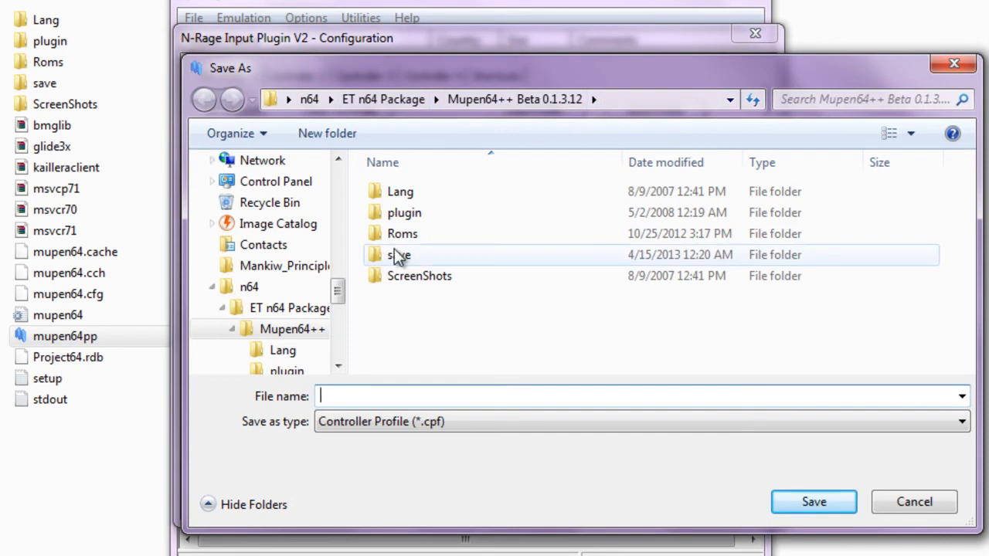
pyautogui.moveTo(399, 255)
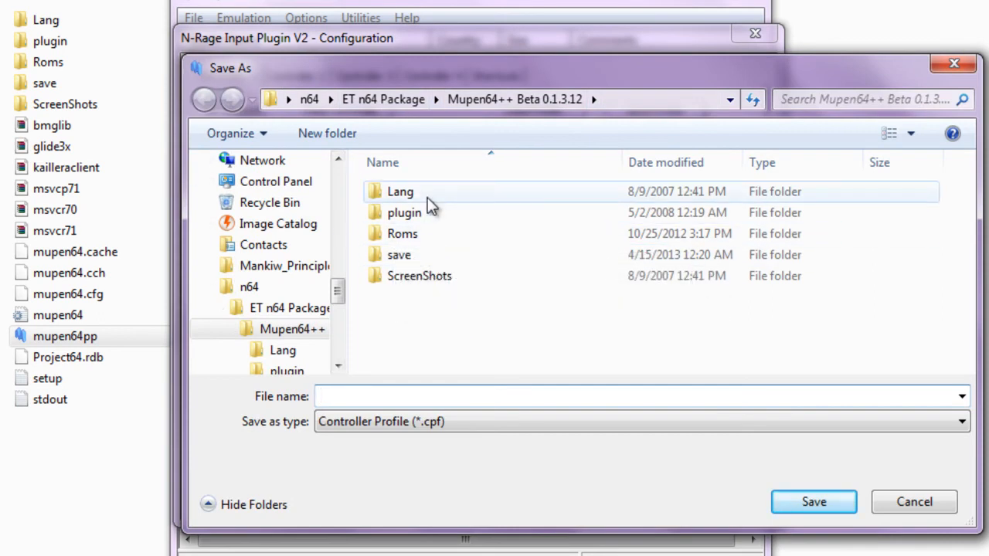
pyautogui.click(915, 501)
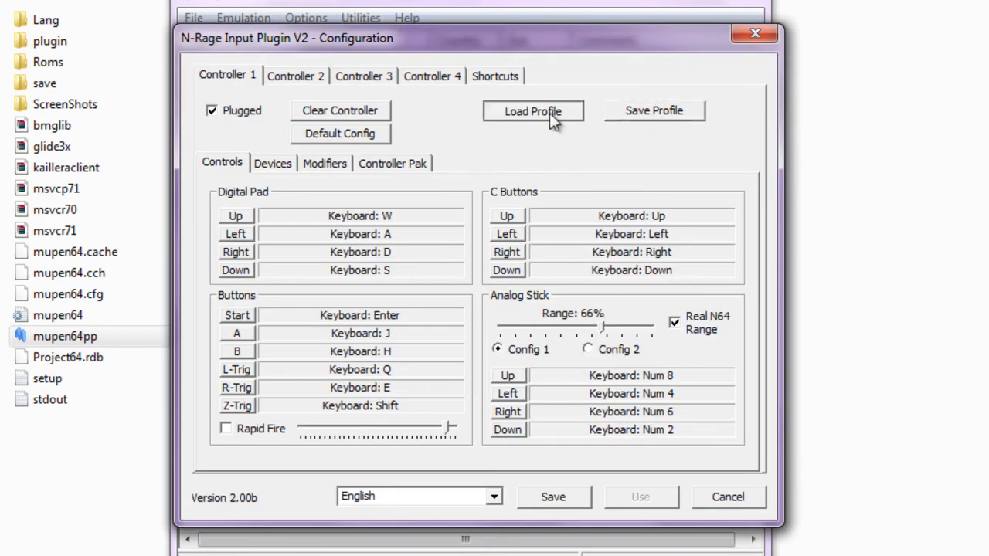
pyautogui.click(532, 111)
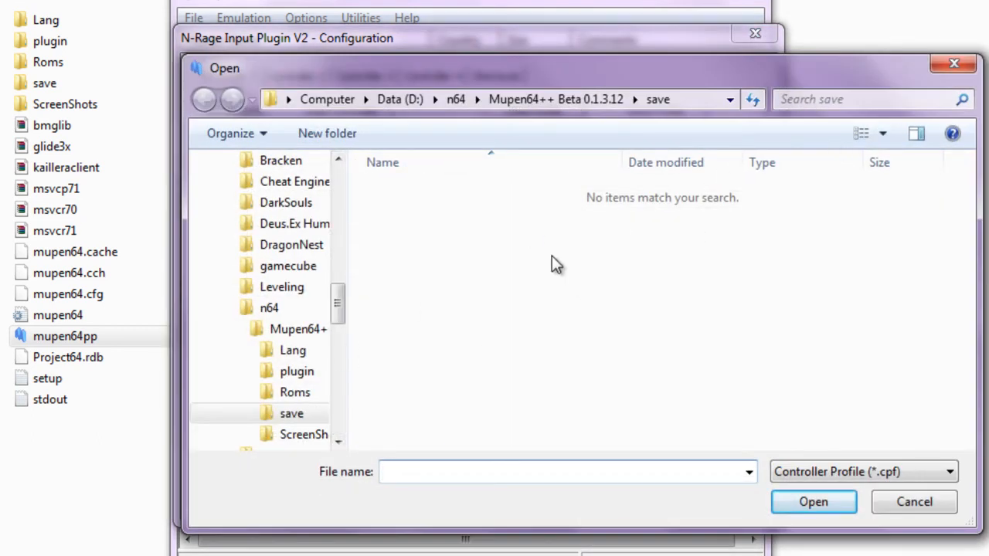
pyautogui.click(915, 501)
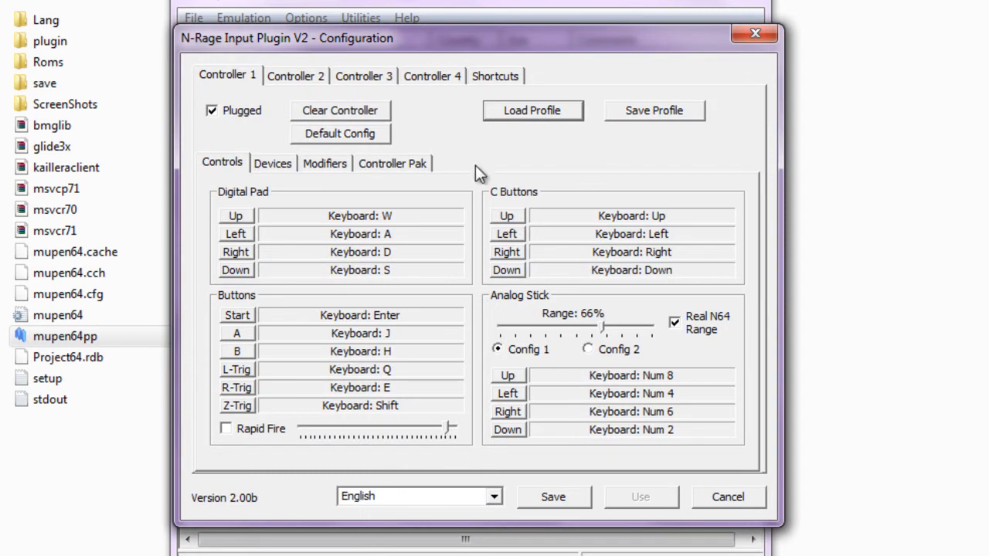
pyautogui.click(726, 498)
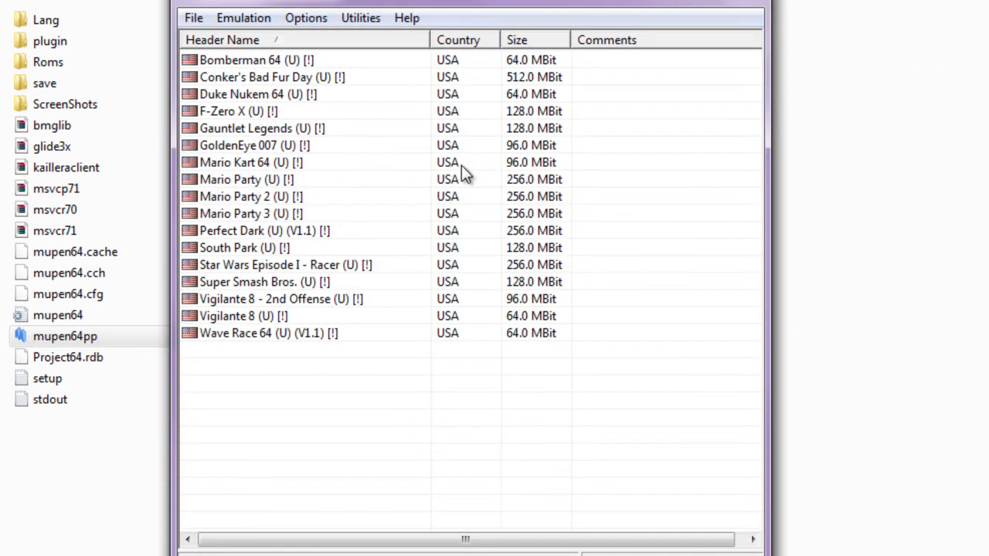
pyautogui.moveTo(348, 50)
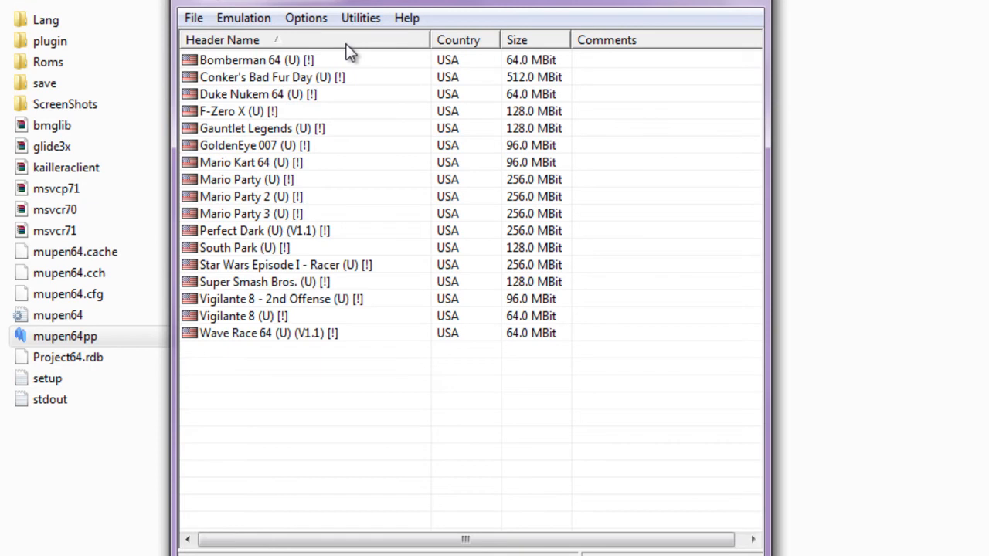
pyautogui.moveTo(349, 45)
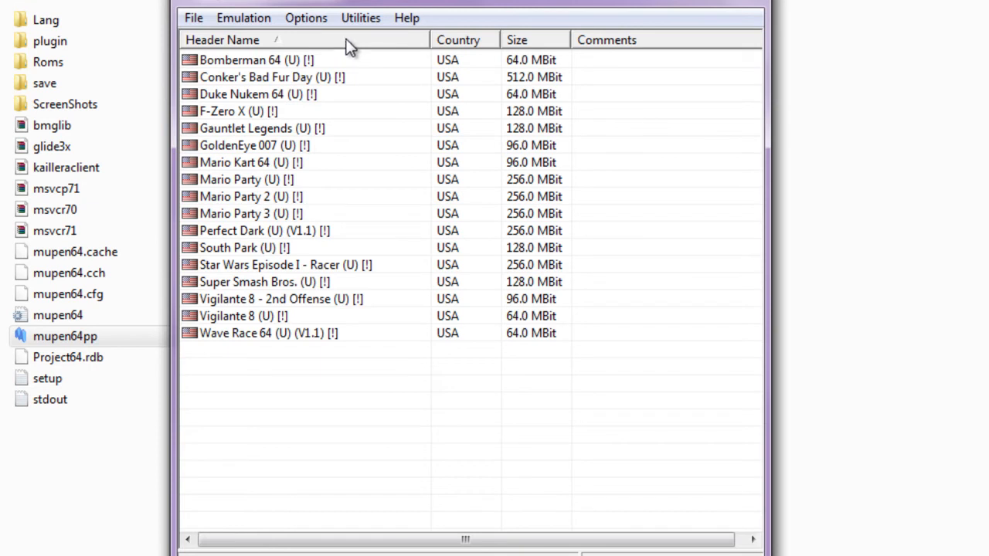
# - In Options > Settings plugins, switch the video plugin to Glide64 Wonder ++
pyautogui.click(306, 19)
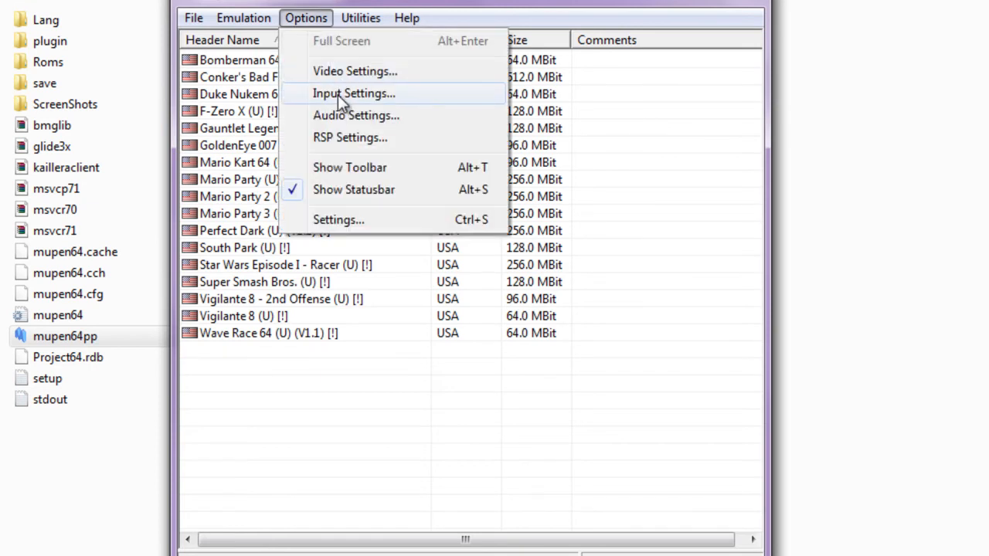
pyautogui.click(337, 220)
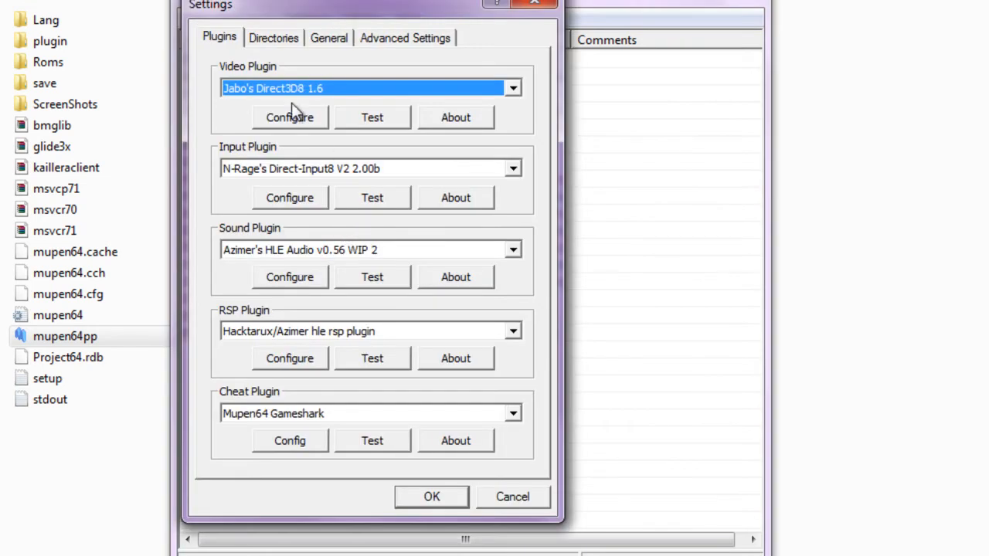
pyautogui.moveTo(272, 467)
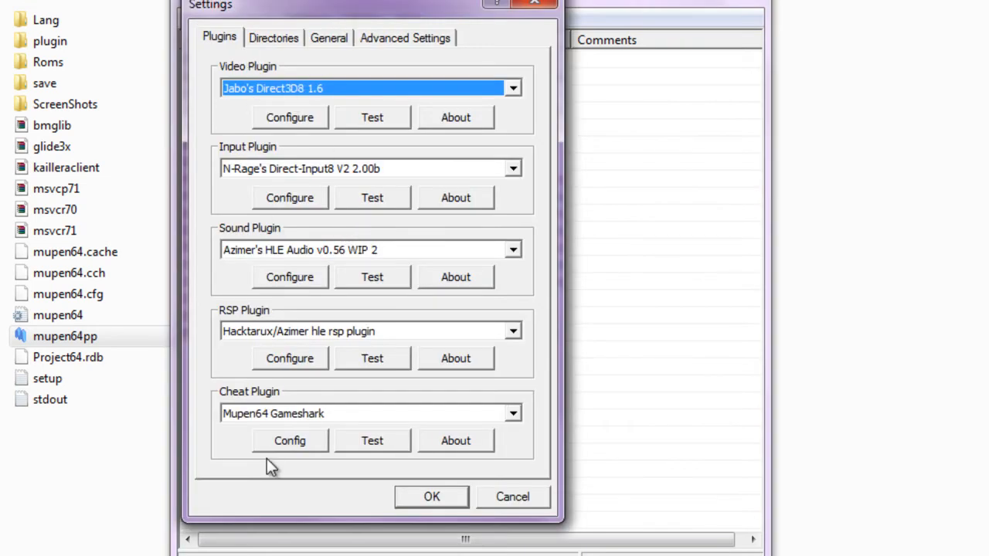
pyautogui.moveTo(260, 358)
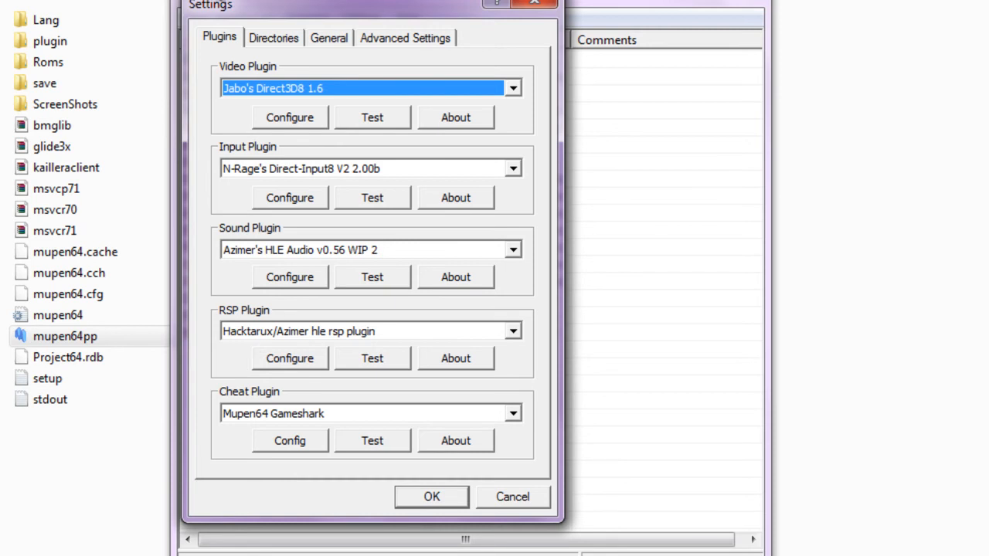
pyautogui.moveTo(292, 150)
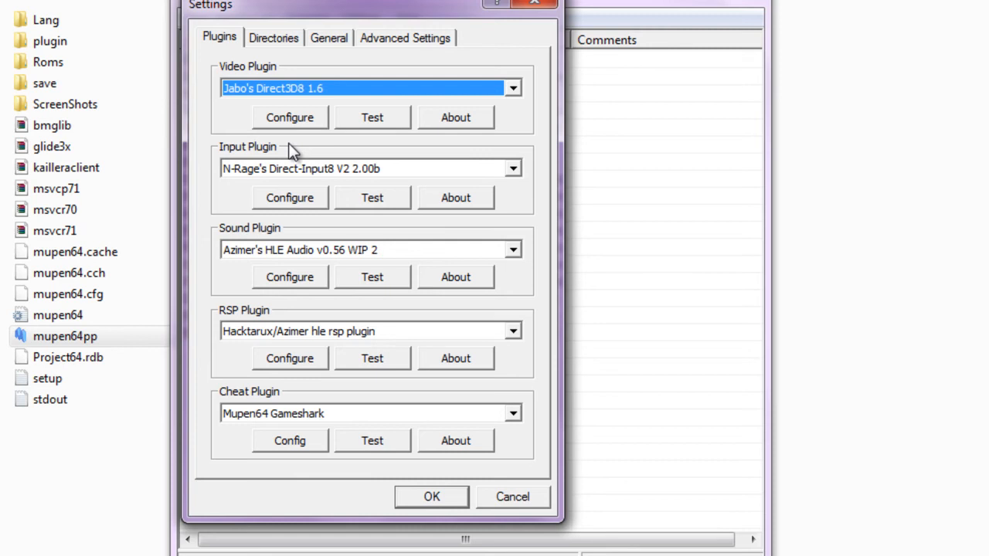
pyautogui.moveTo(278, 87)
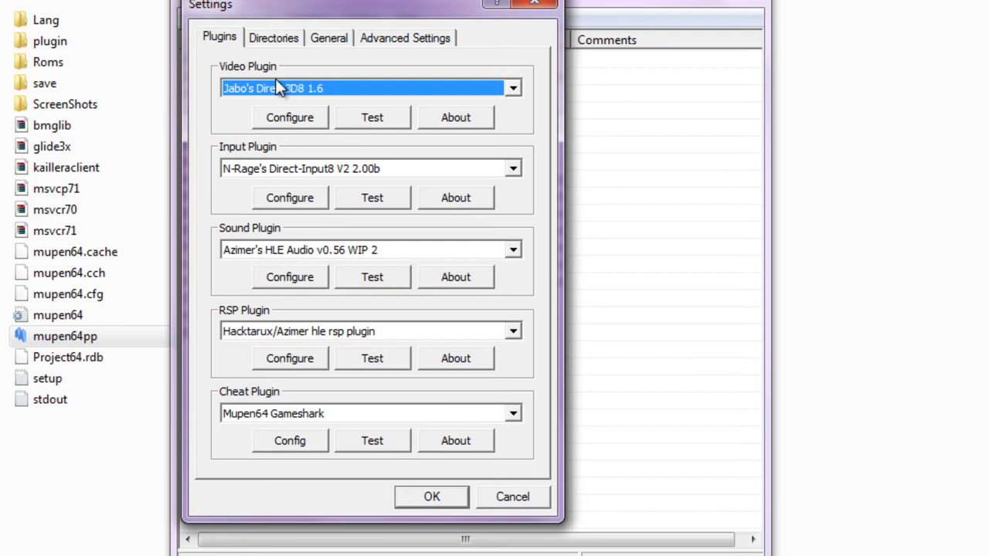
pyautogui.moveTo(482, 94)
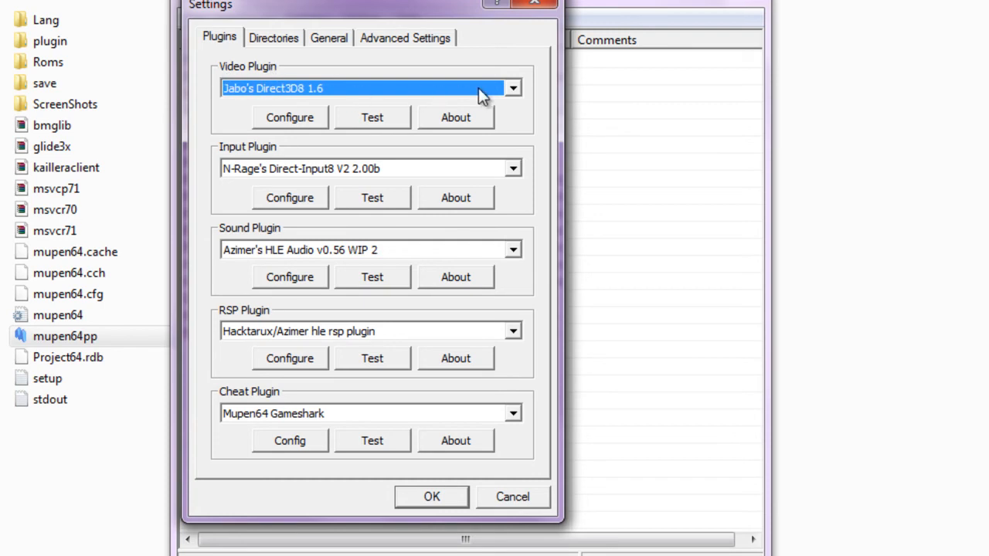
pyautogui.click(513, 86)
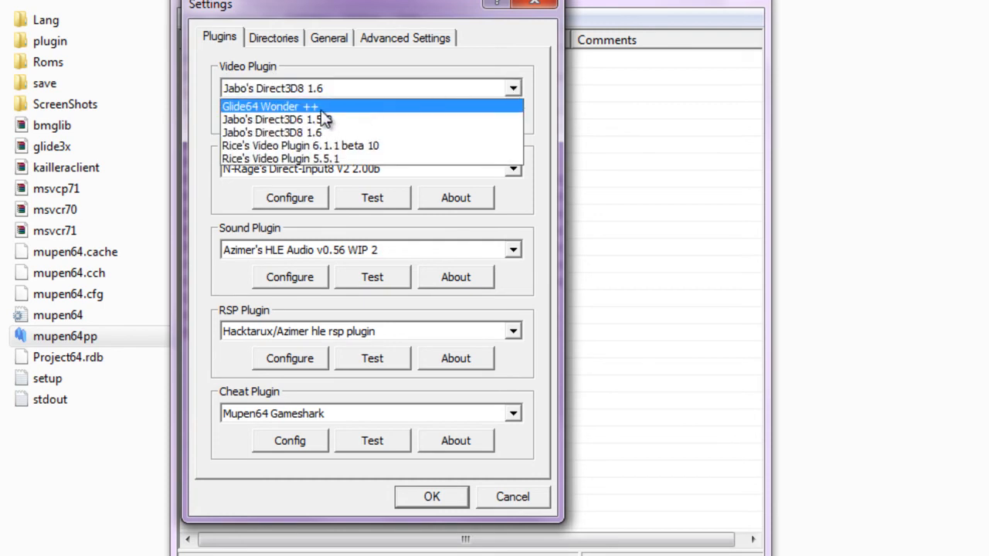
pyautogui.click(270, 105)
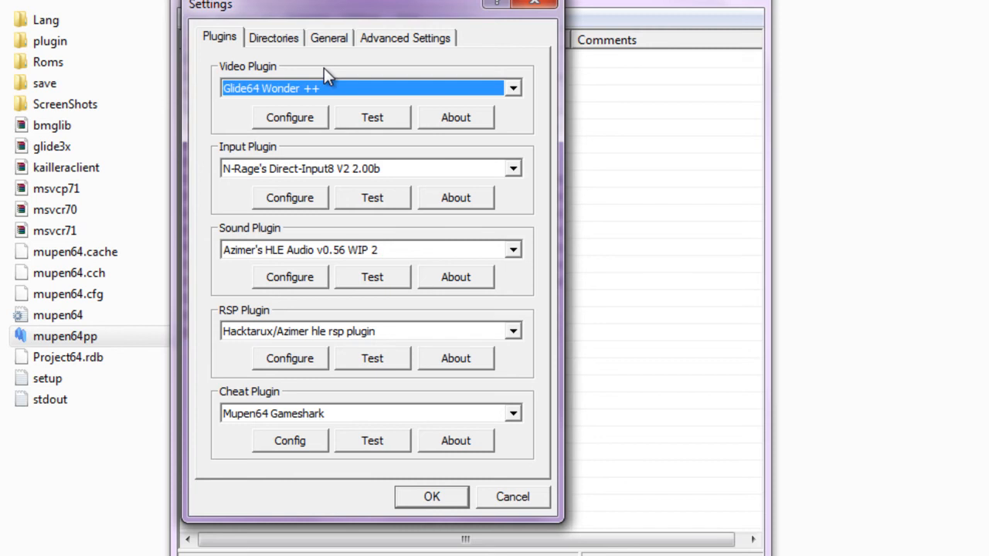
pyautogui.moveTo(386, 54)
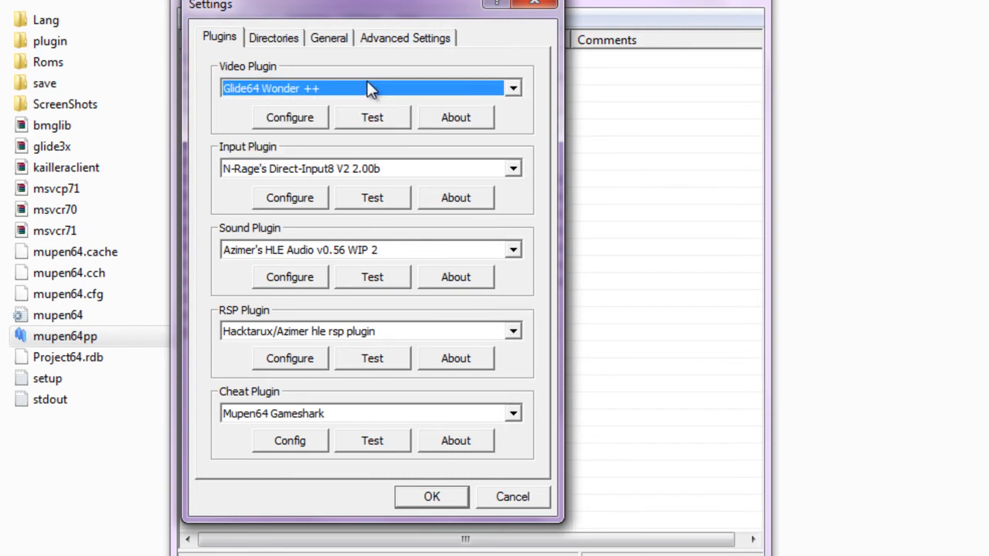
pyautogui.moveTo(363, 64)
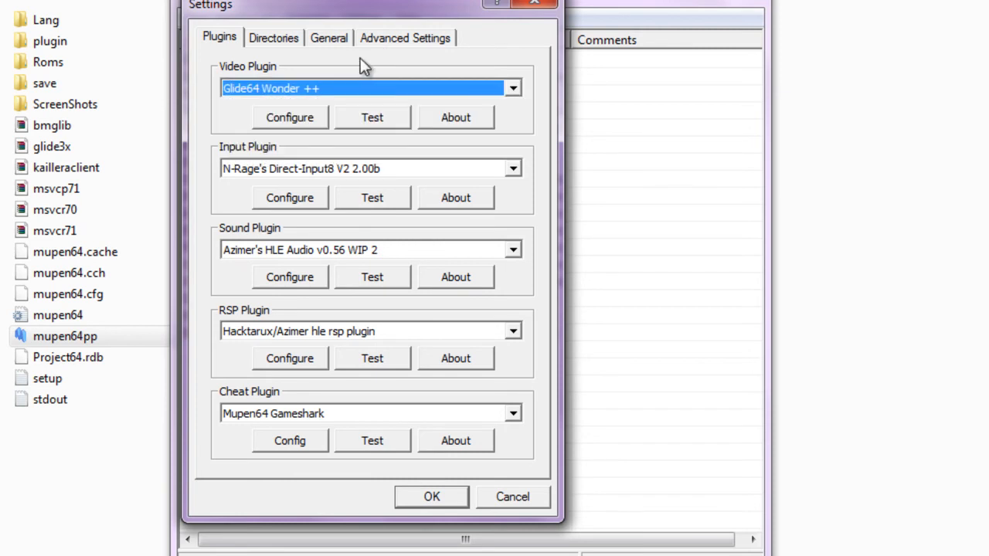
pyautogui.moveTo(300, 208)
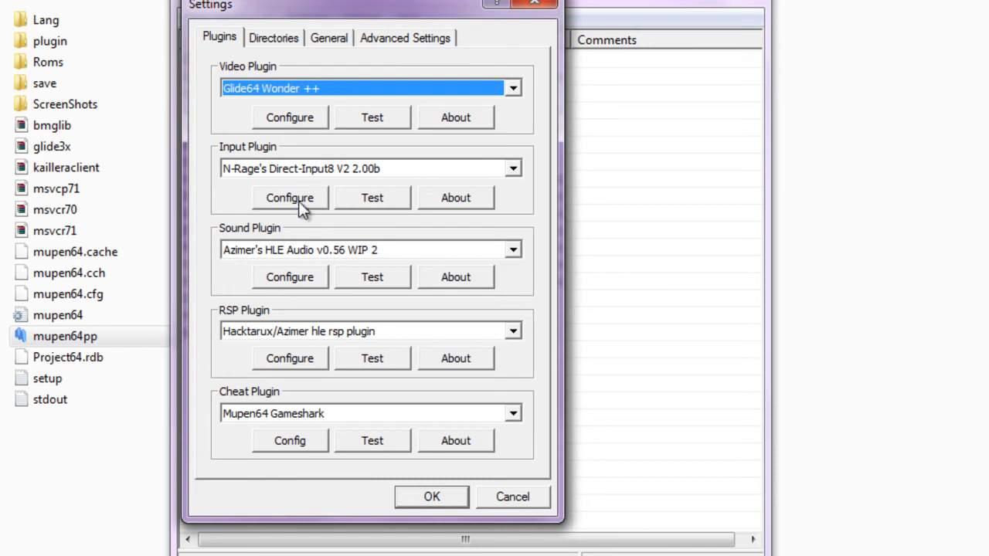
pyautogui.moveTo(323, 149)
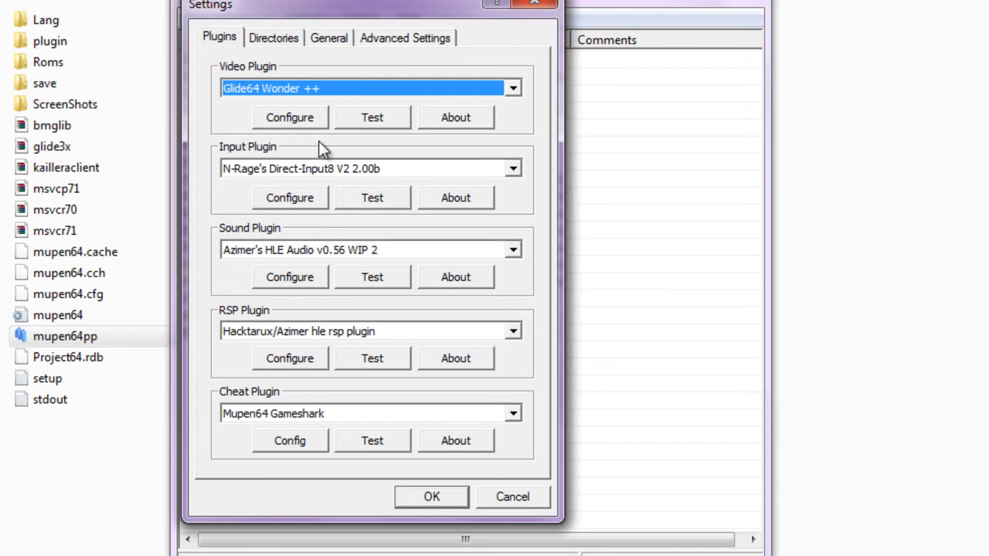
pyautogui.moveTo(343, 315)
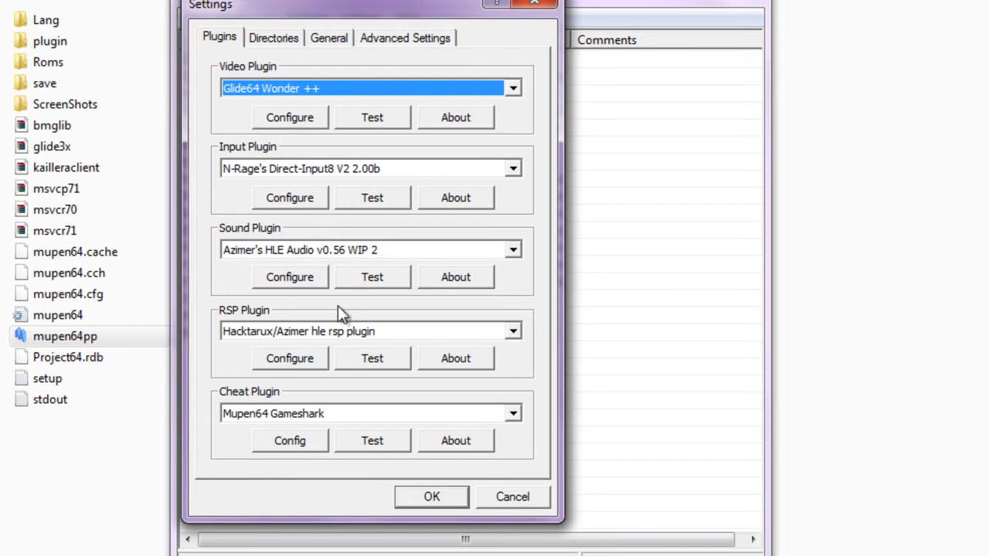
pyautogui.moveTo(340, 324)
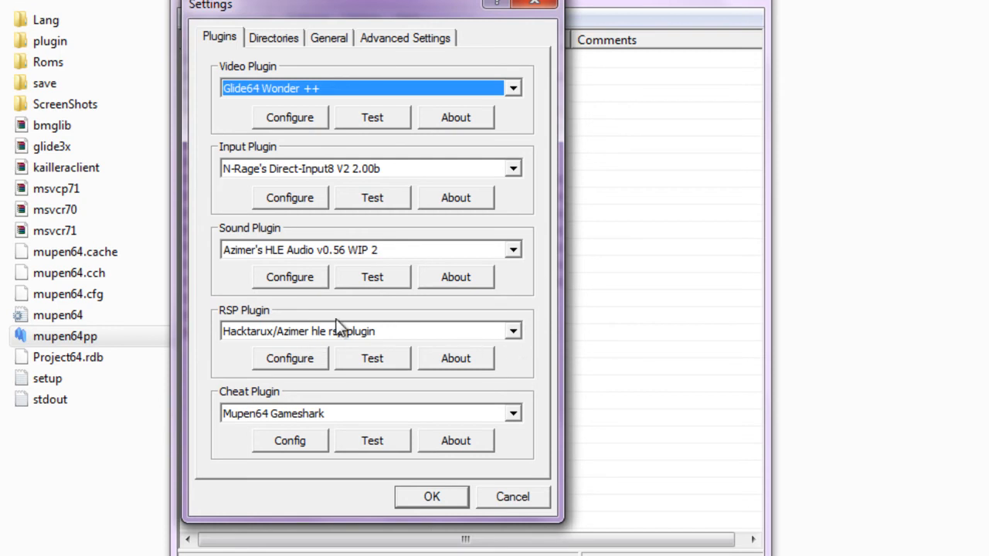
# - Keep the Hacktarux/Azimer RSP plugin and return to the Options menu
pyautogui.click(363, 331)
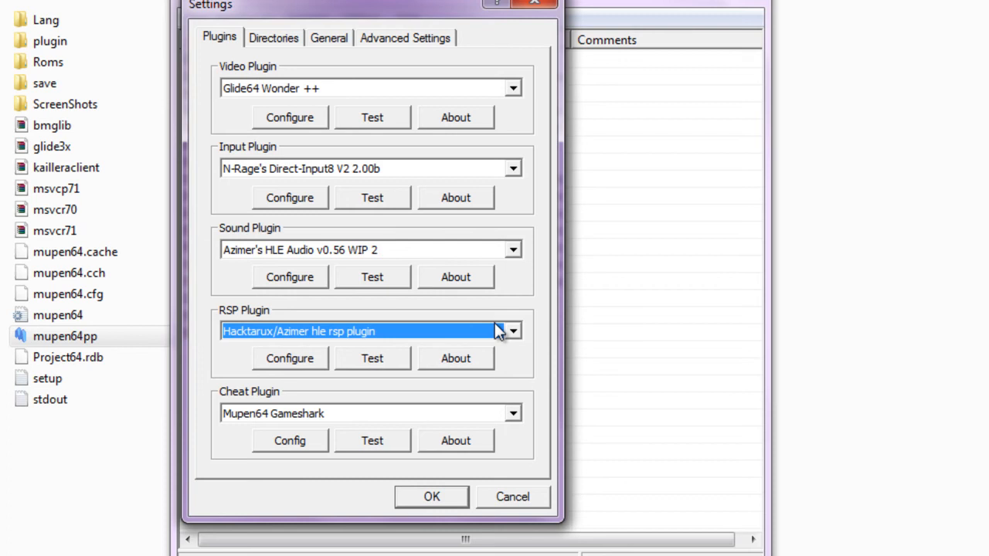
pyautogui.click(511, 331)
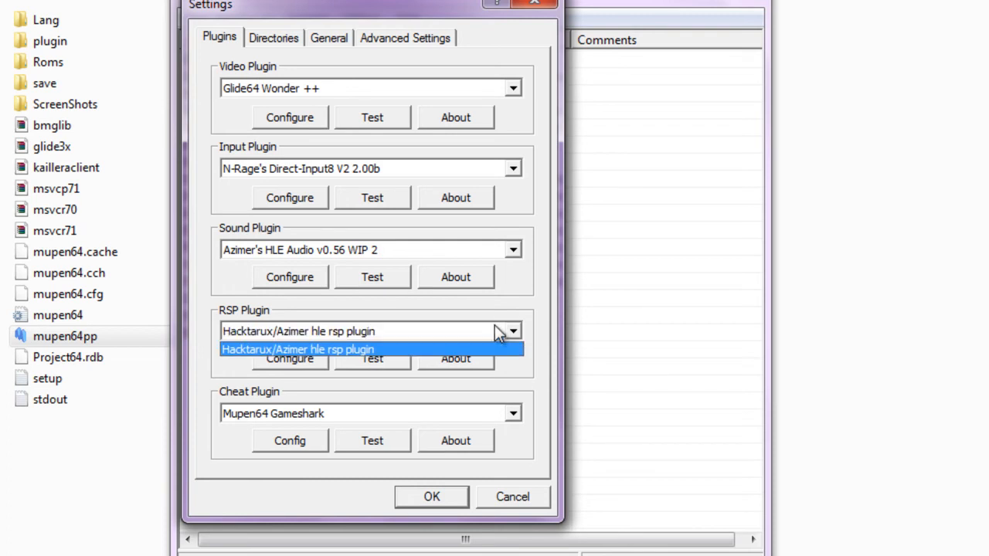
pyautogui.click(297, 349)
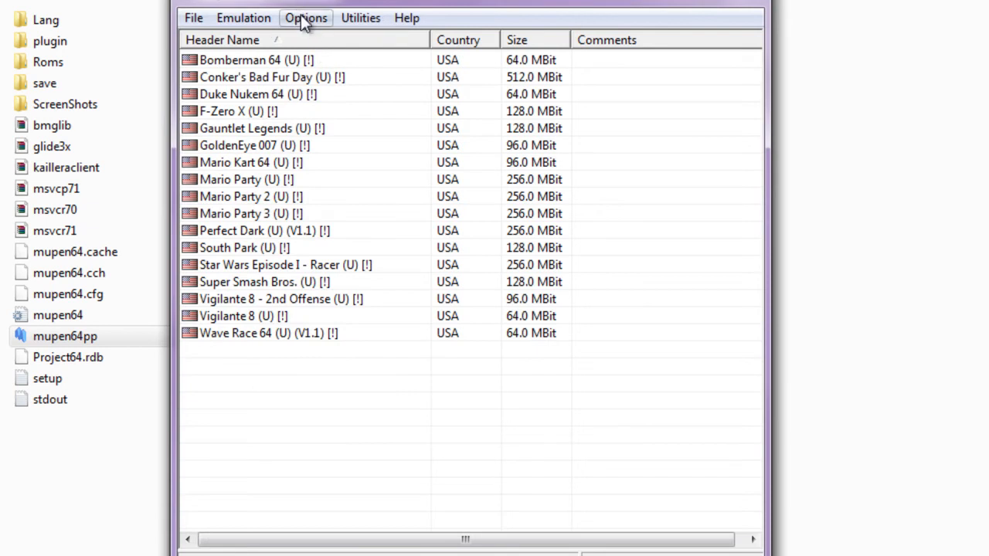
pyautogui.click(306, 19)
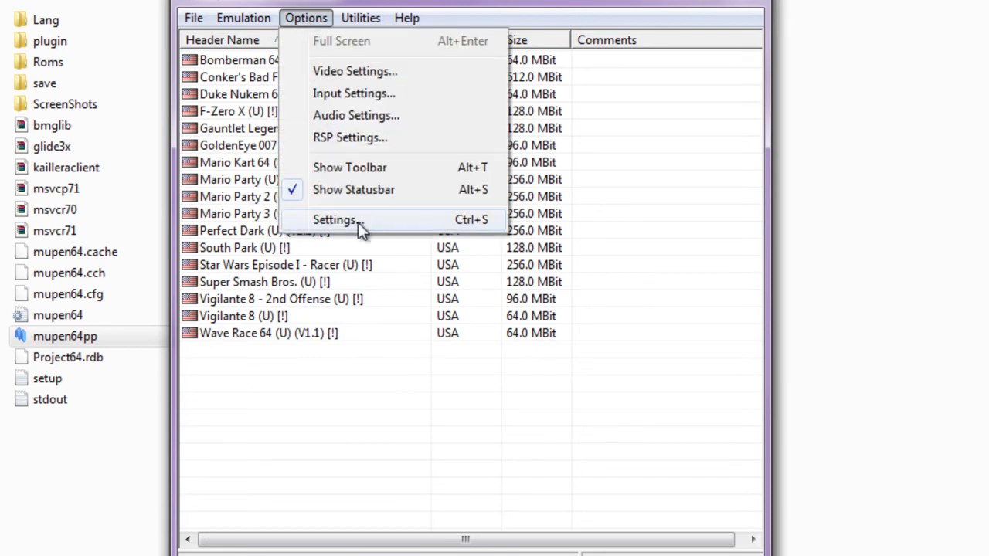
# - In the Directories settings, remove the old ROM folder and start adding a new one
pyautogui.click(334, 219)
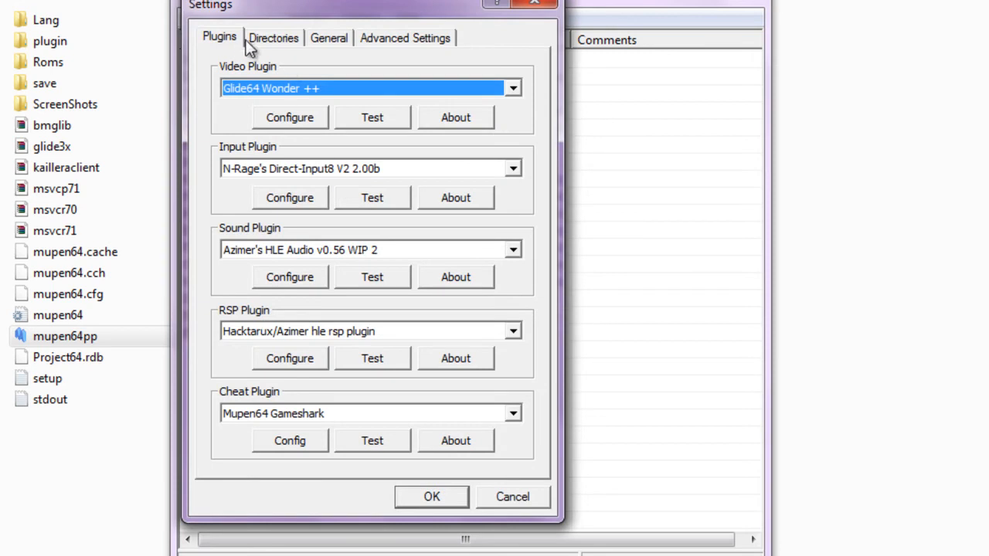
pyautogui.moveTo(266, 44)
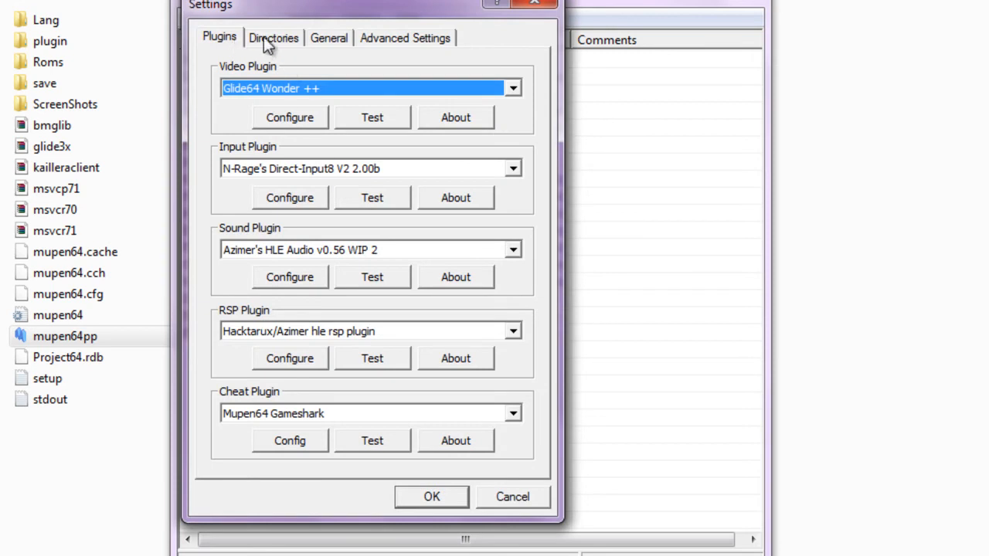
pyautogui.click(274, 37)
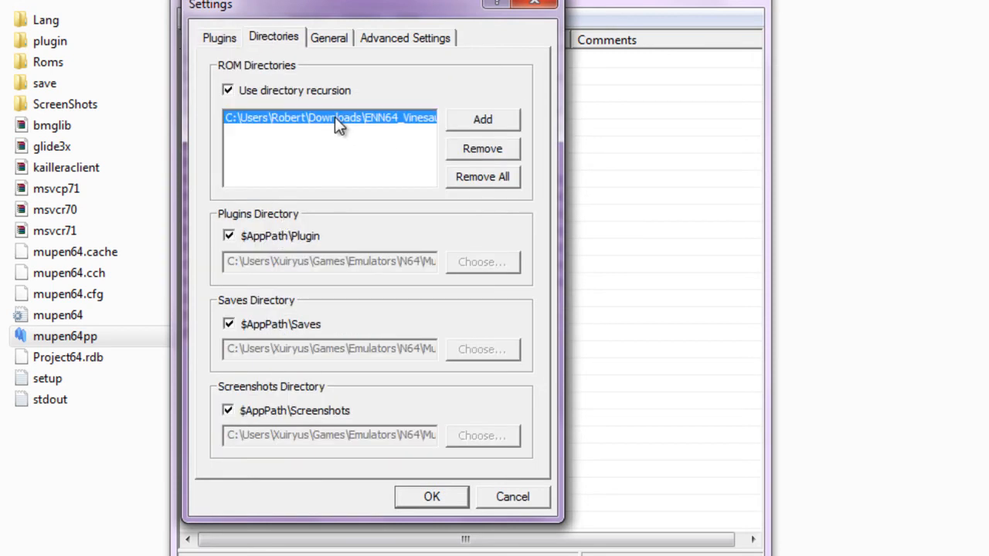
pyautogui.click(482, 176)
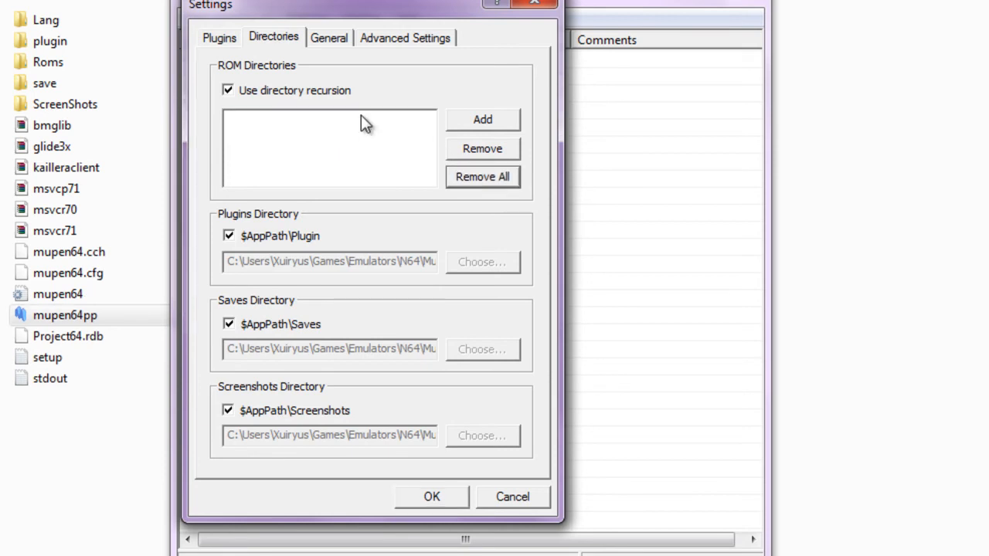
pyautogui.click(482, 119)
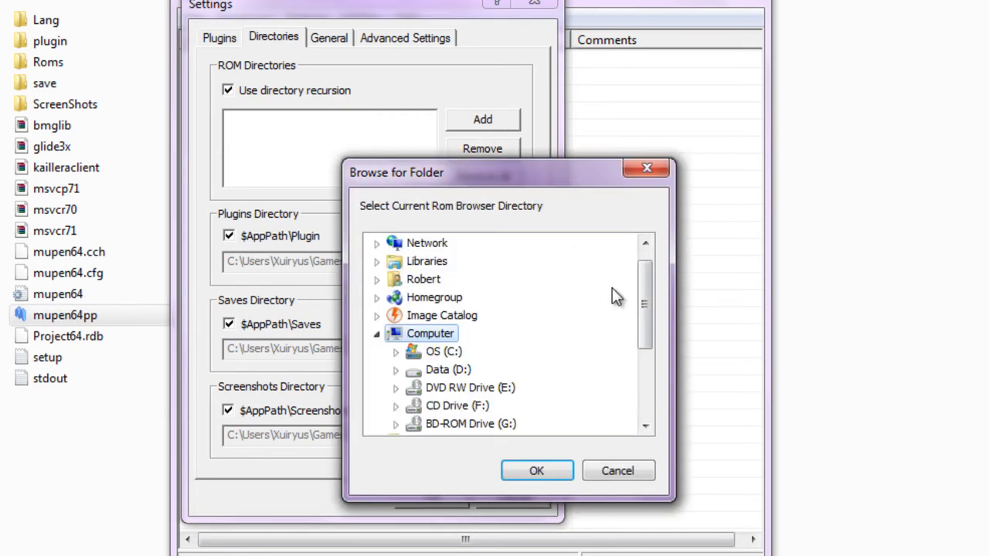
# - Browse to the folder inside Desktop\n64\ET n64 Package, confirm it as the ROM directory, and apply
pyautogui.scroll(-3)
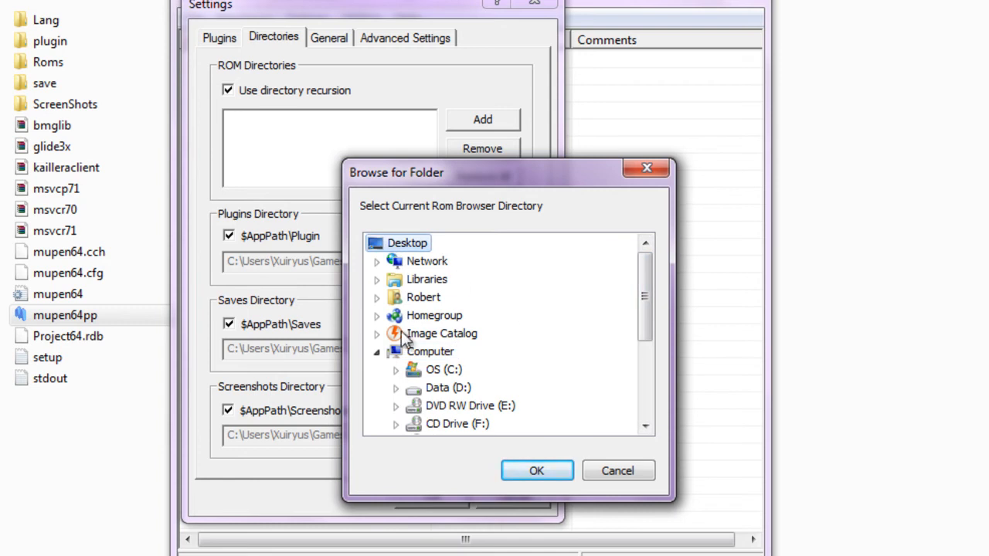
pyautogui.scroll(-3)
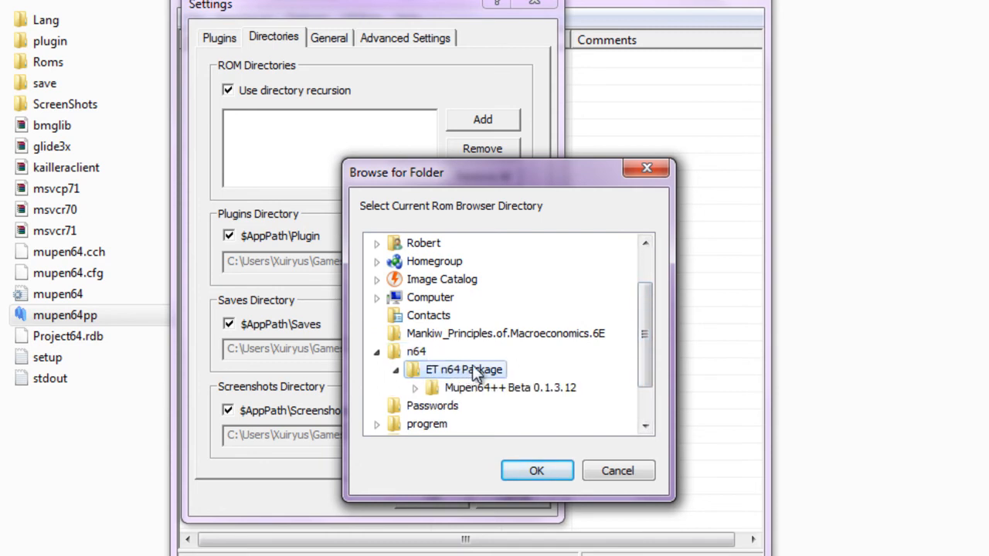
pyautogui.click(415, 386)
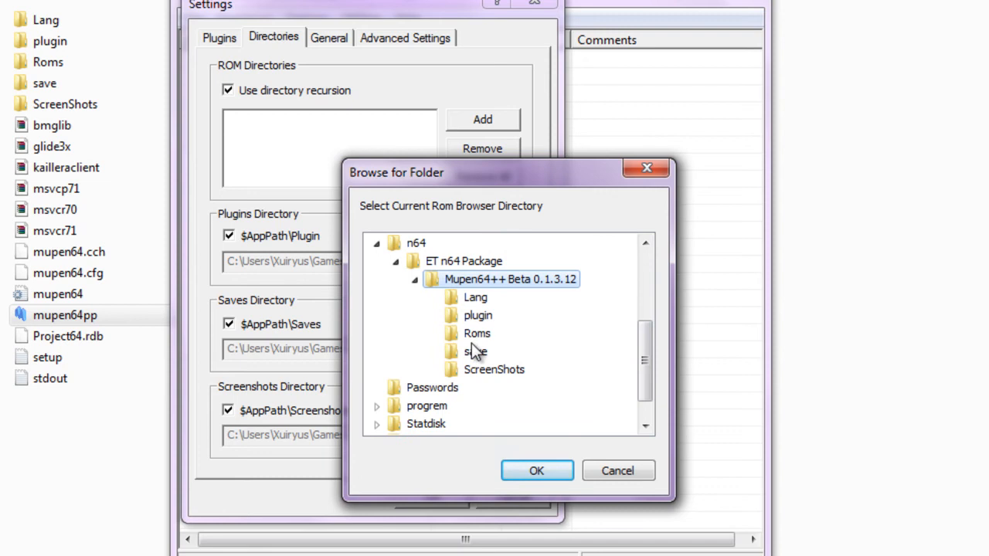
pyautogui.click(538, 470)
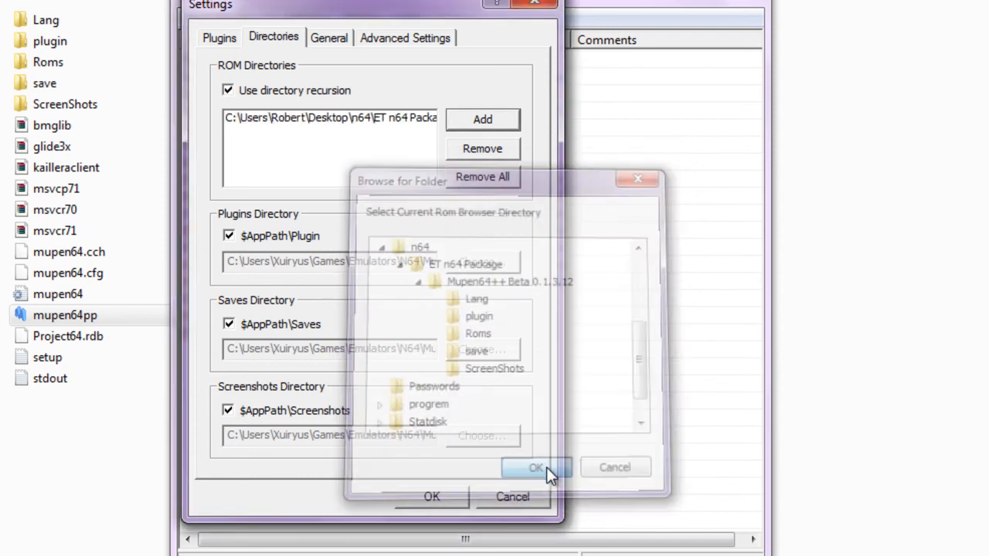
pyautogui.click(536, 467)
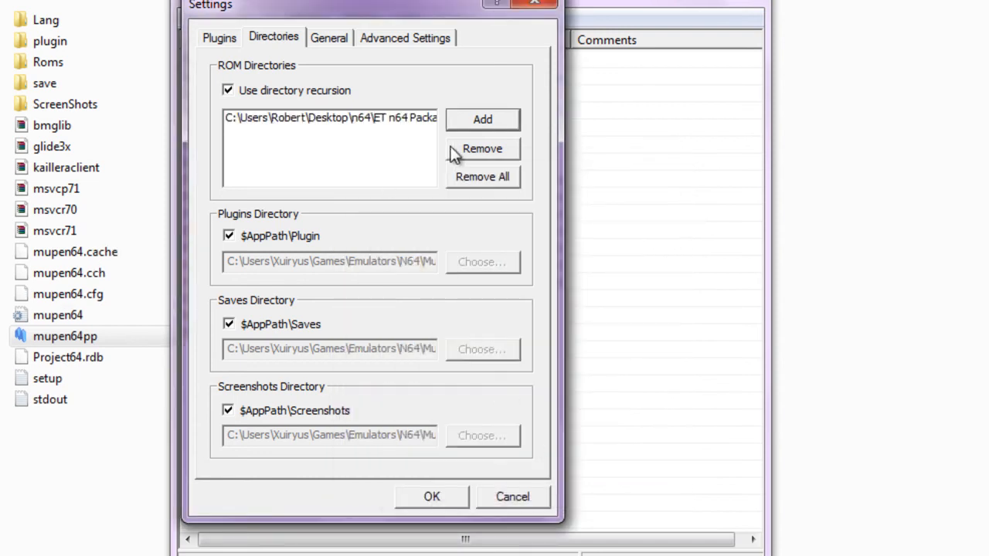
pyautogui.click(431, 498)
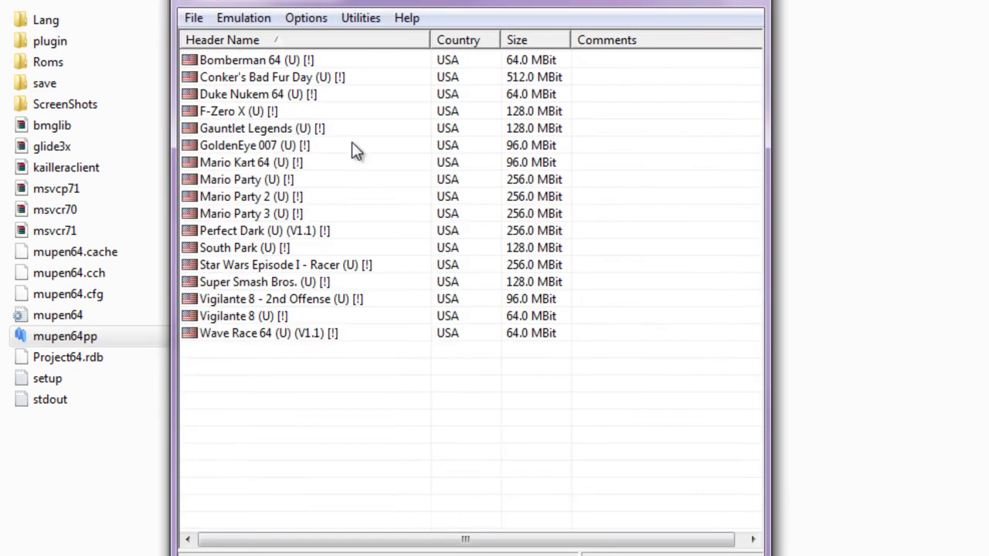
# - Glance at the emulation commands menu, then reopen Options > Settings
pyautogui.click(245, 19)
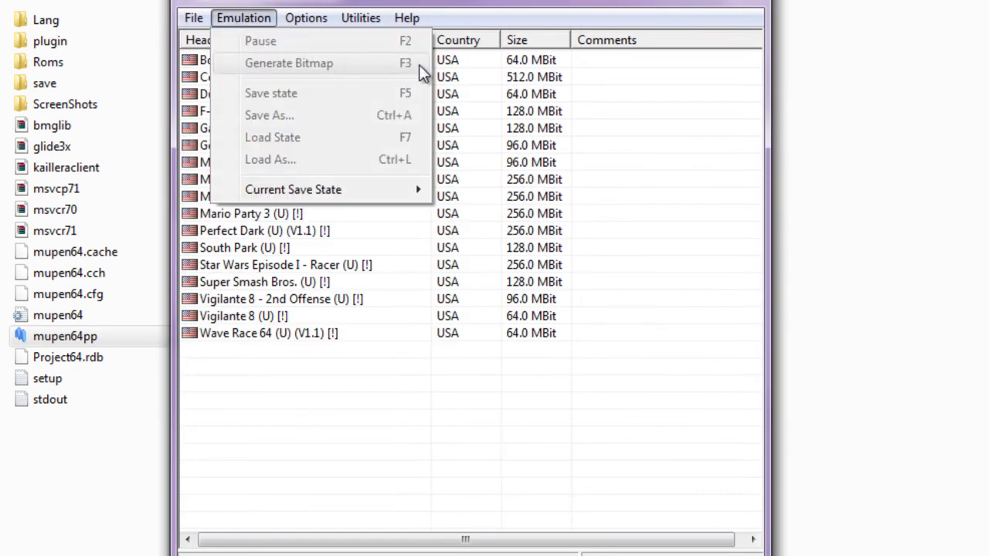
pyautogui.click(255, 128)
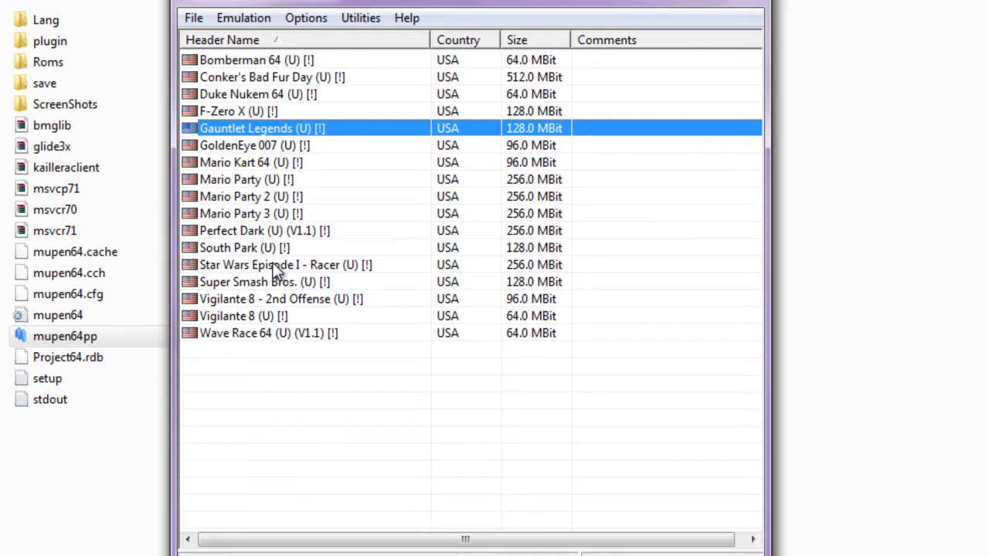
pyautogui.moveTo(293, 45)
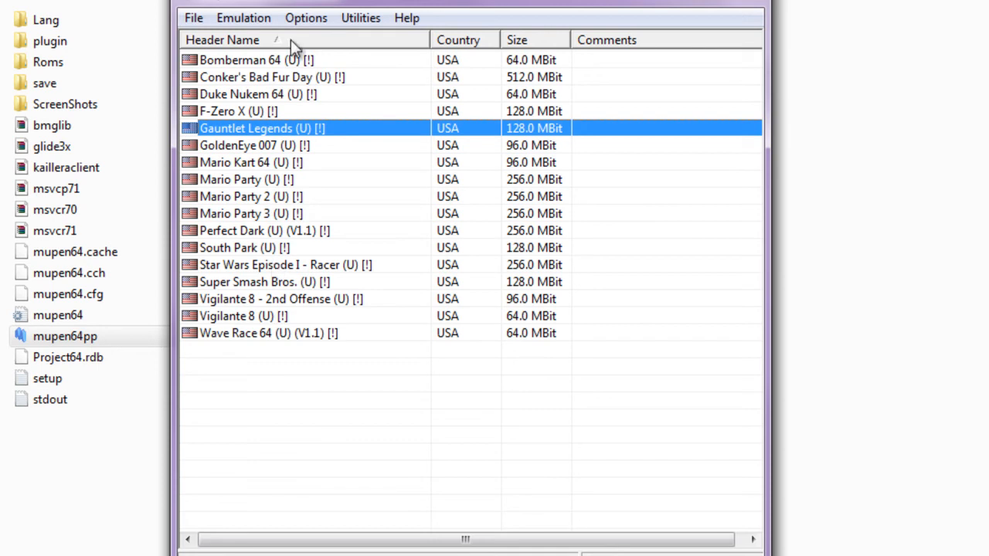
pyautogui.click(306, 19)
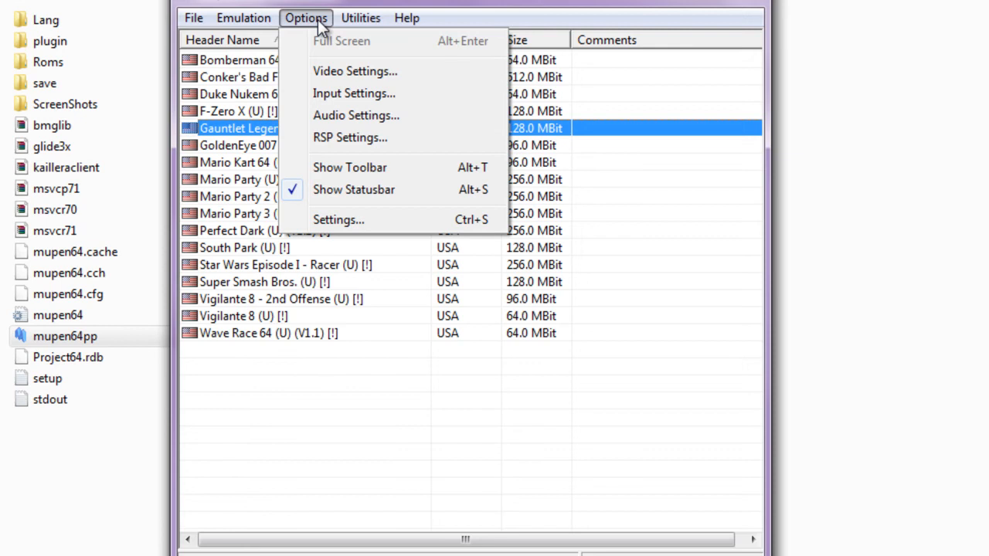
pyautogui.moveTo(363, 167)
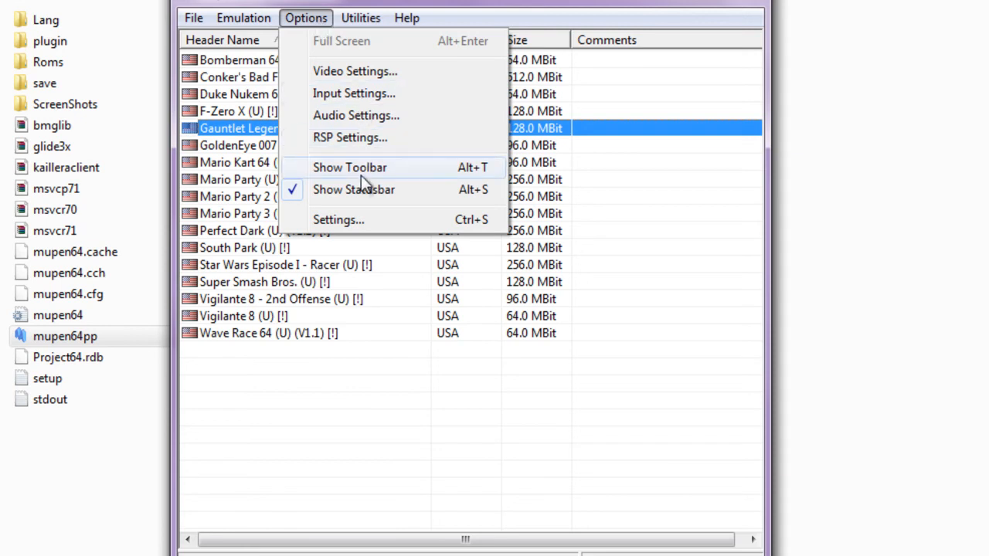
pyautogui.click(339, 220)
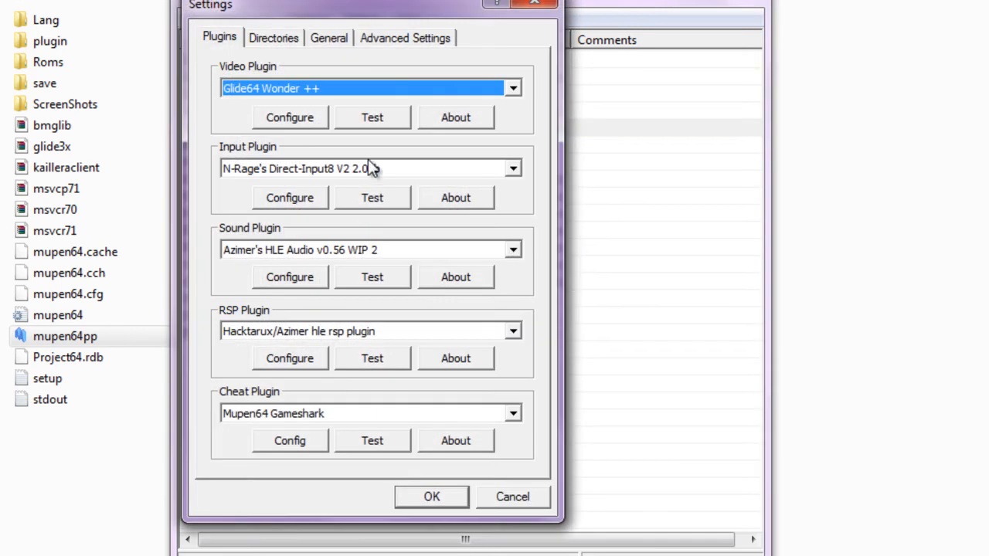
# - Review the General, Plugins and Advanced Settings pages and close them unchanged
pyautogui.click(327, 37)
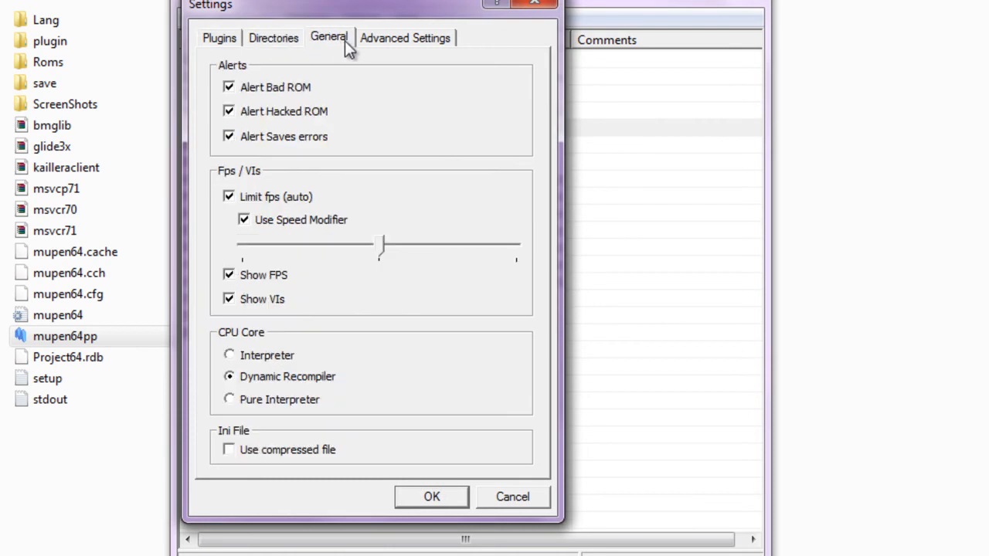
pyautogui.click(219, 37)
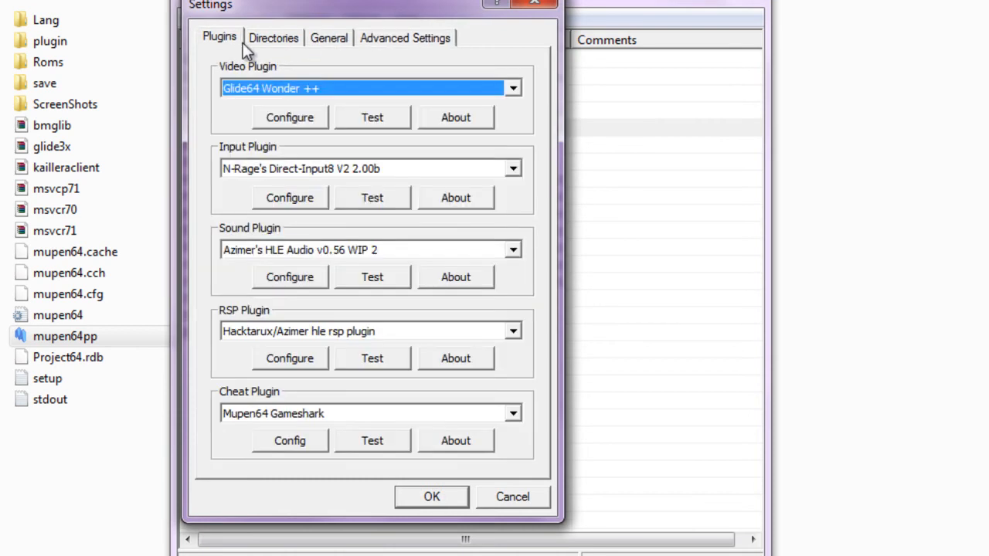
pyautogui.click(328, 37)
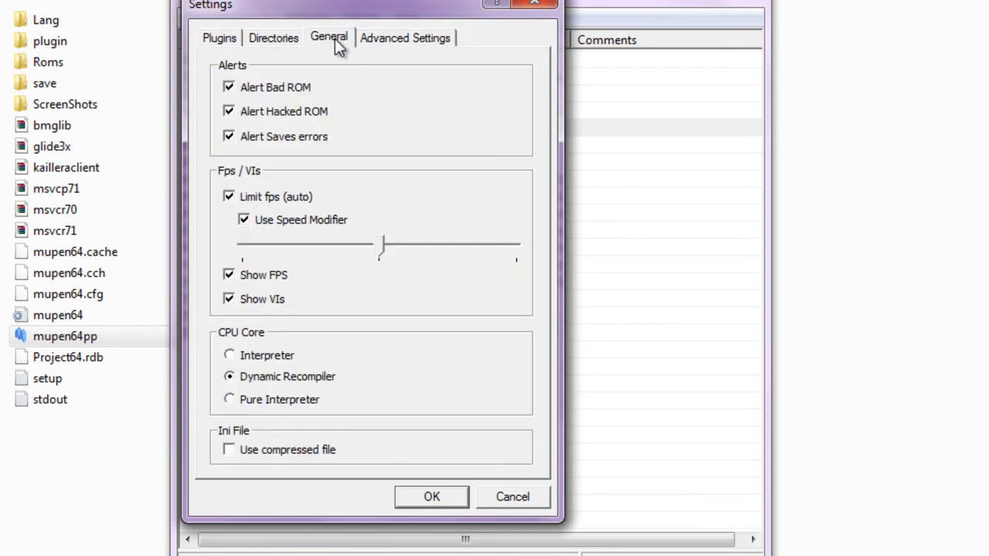
pyautogui.moveTo(451, 491)
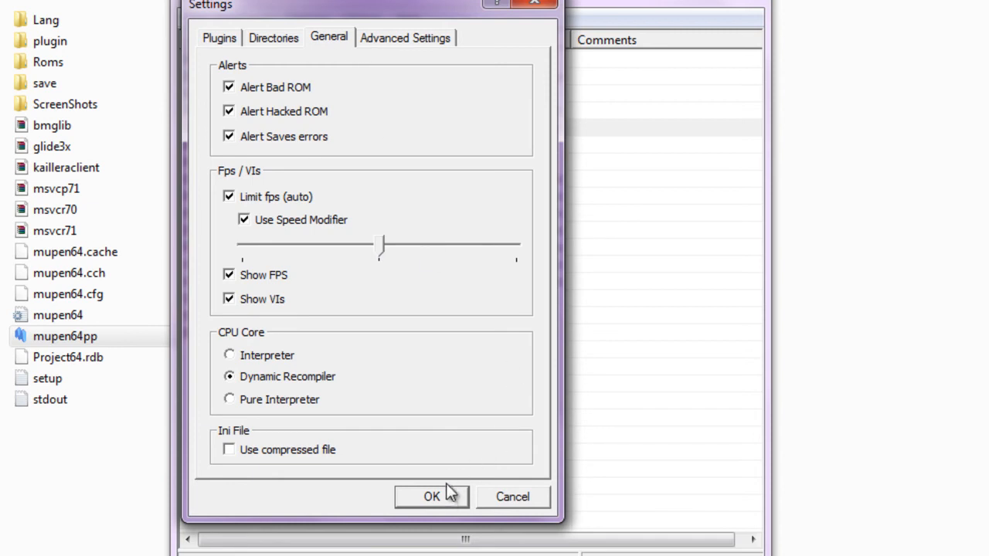
pyautogui.click(405, 38)
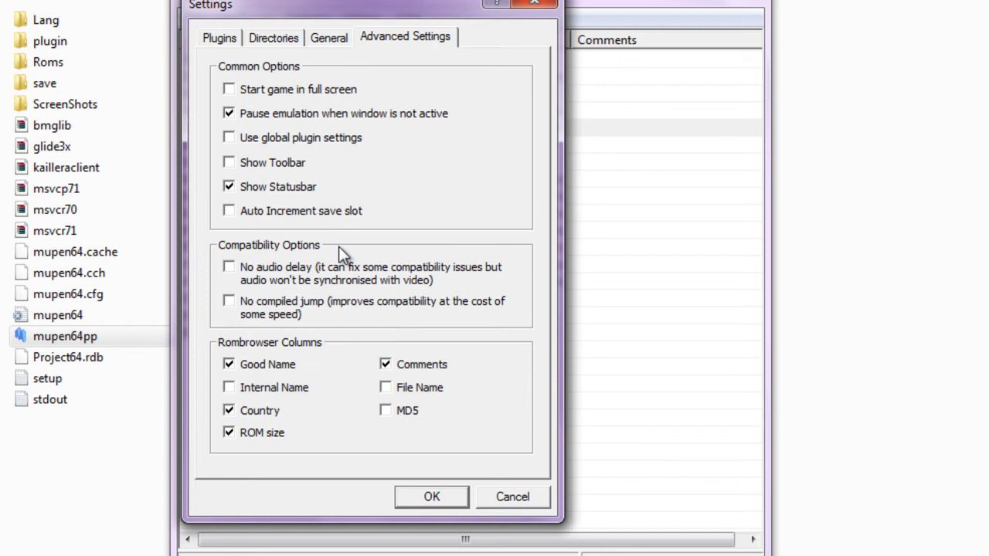
pyautogui.moveTo(482, 455)
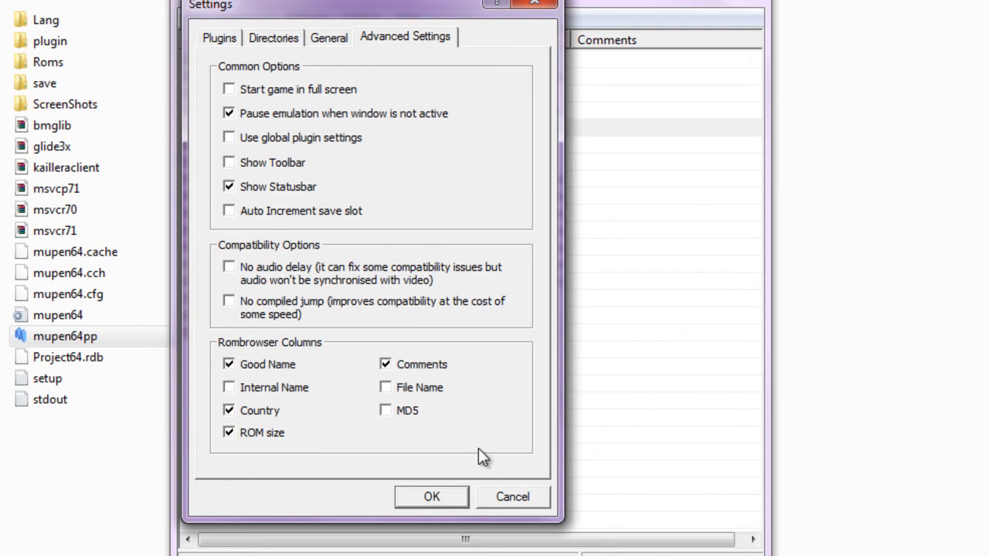
pyautogui.click(431, 498)
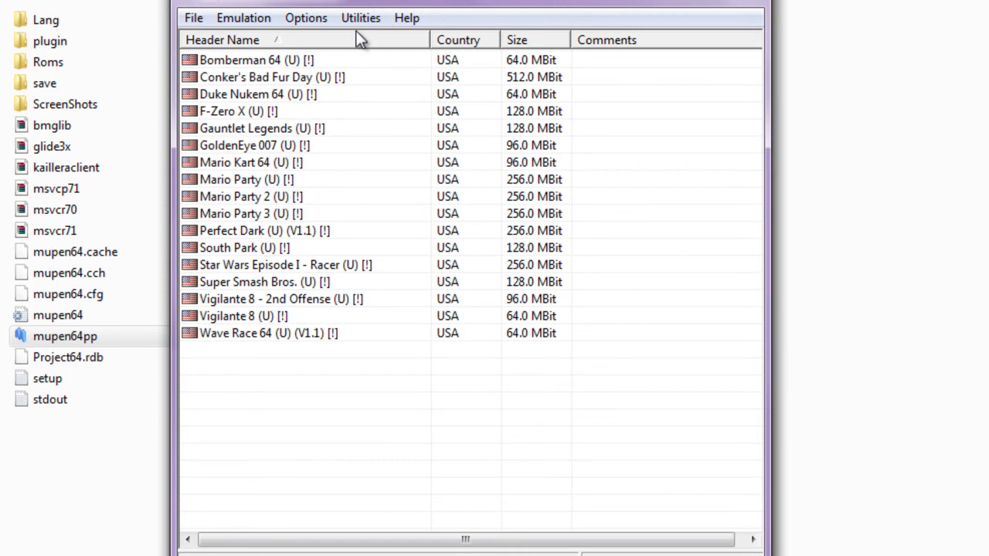
pyautogui.moveTo(358, 40)
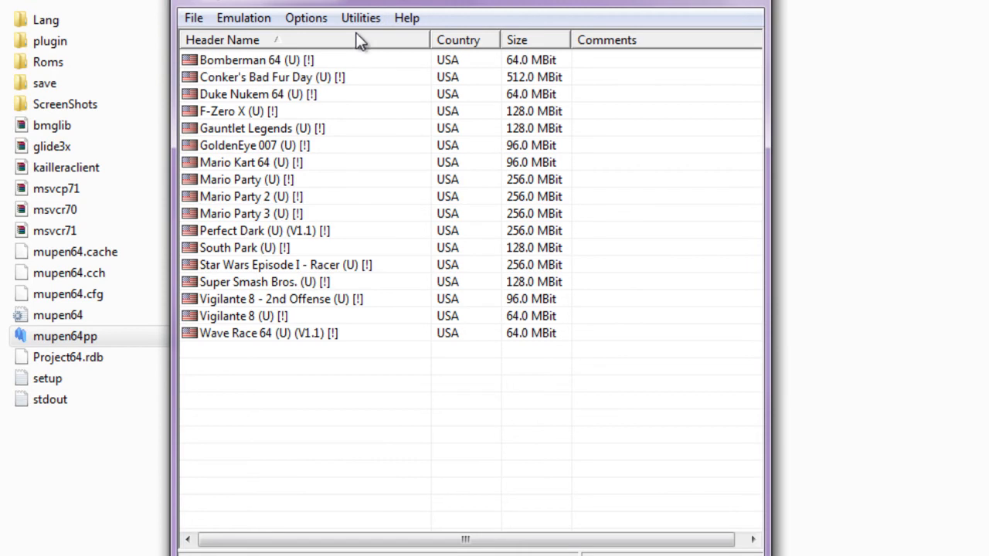
# - Launch the Kaillera netplay client from Utilities and enter the nickname 'JtheSwift93'
pyautogui.click(360, 19)
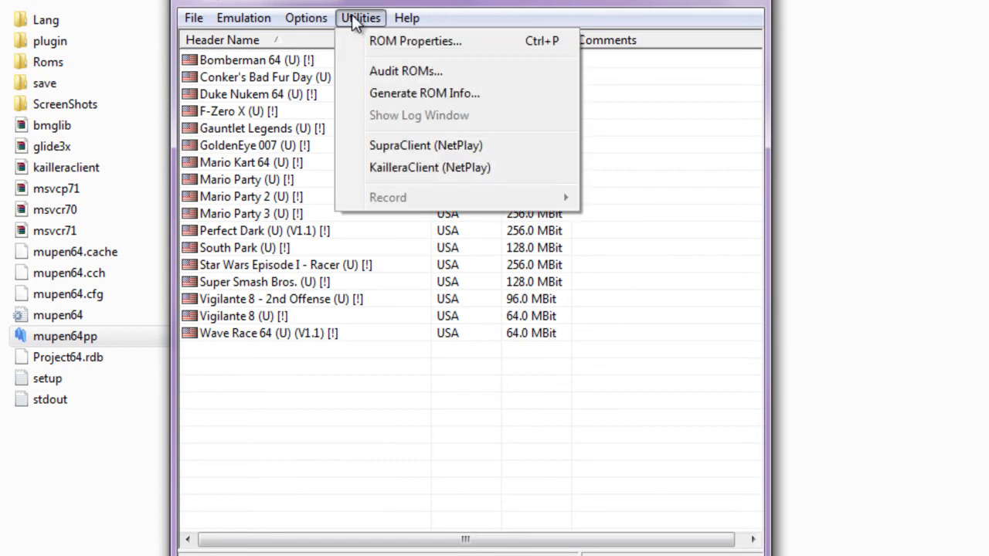
pyautogui.moveTo(408, 177)
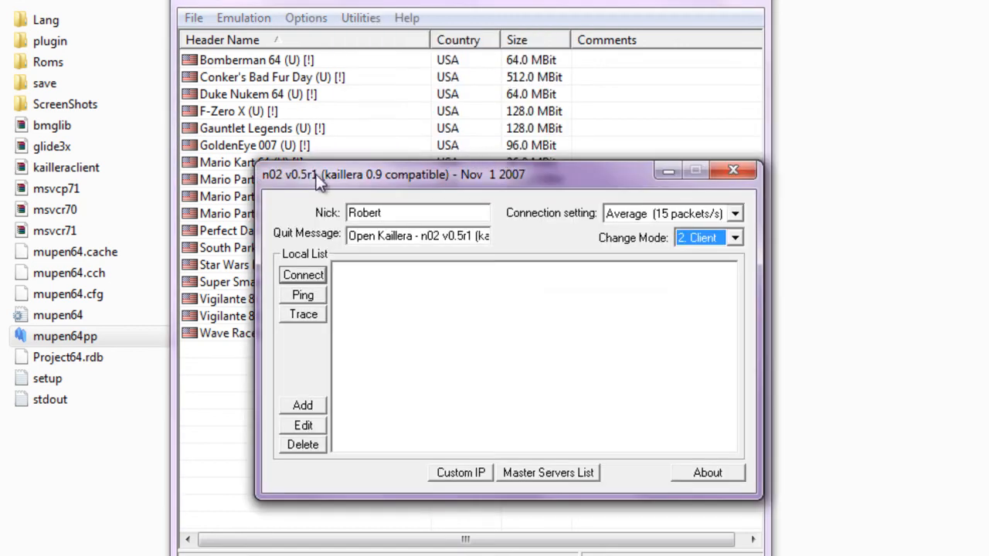
pyautogui.moveTo(340, 229)
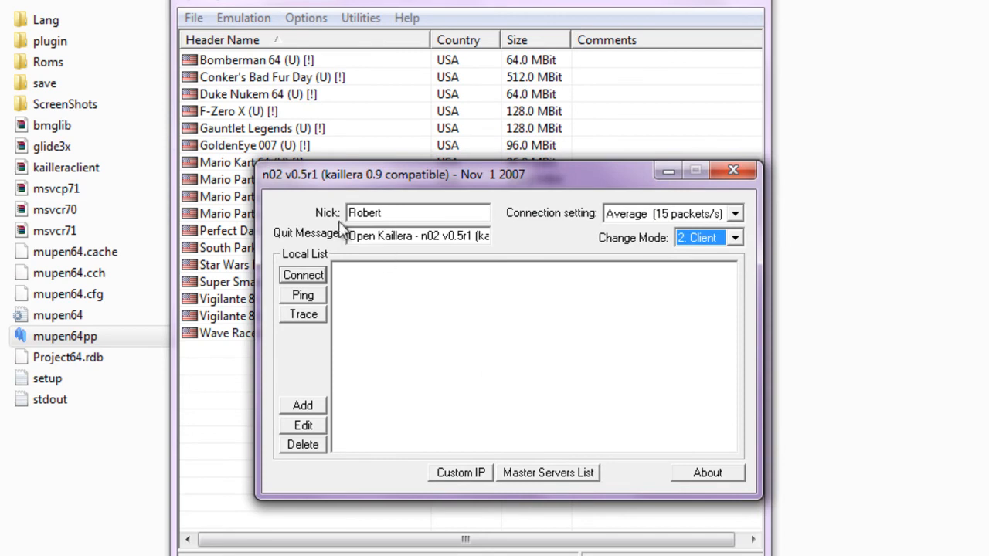
pyautogui.moveTo(324, 228)
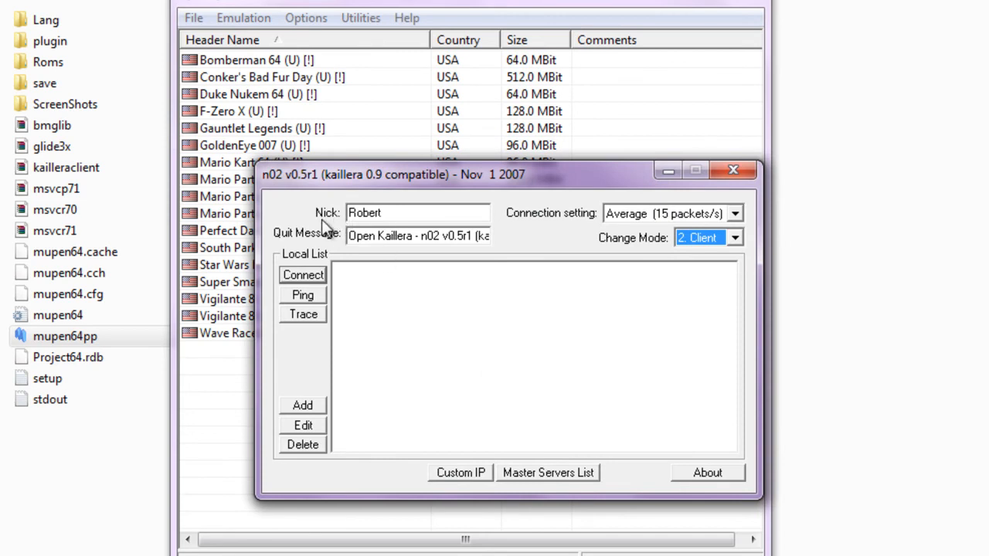
pyautogui.moveTo(643, 259)
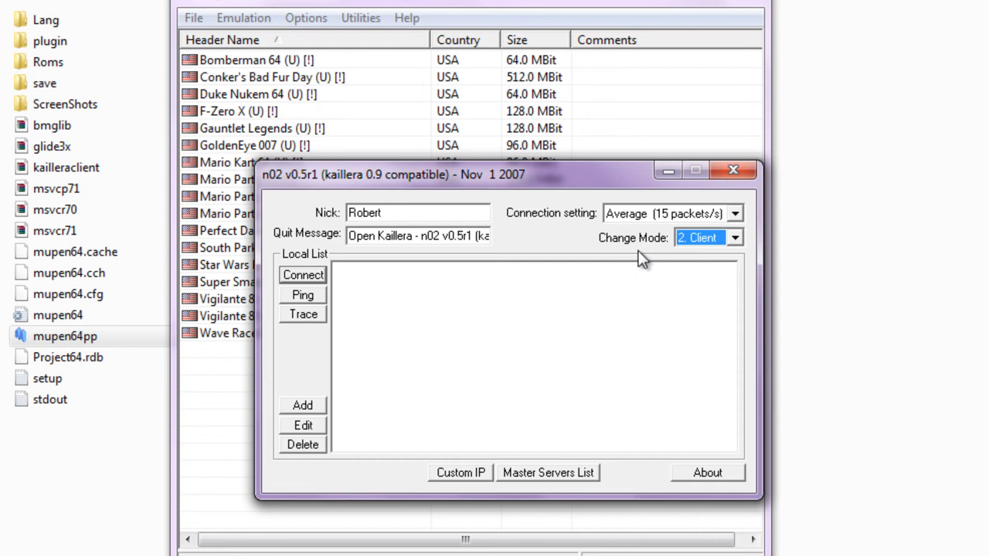
pyautogui.moveTo(317, 249)
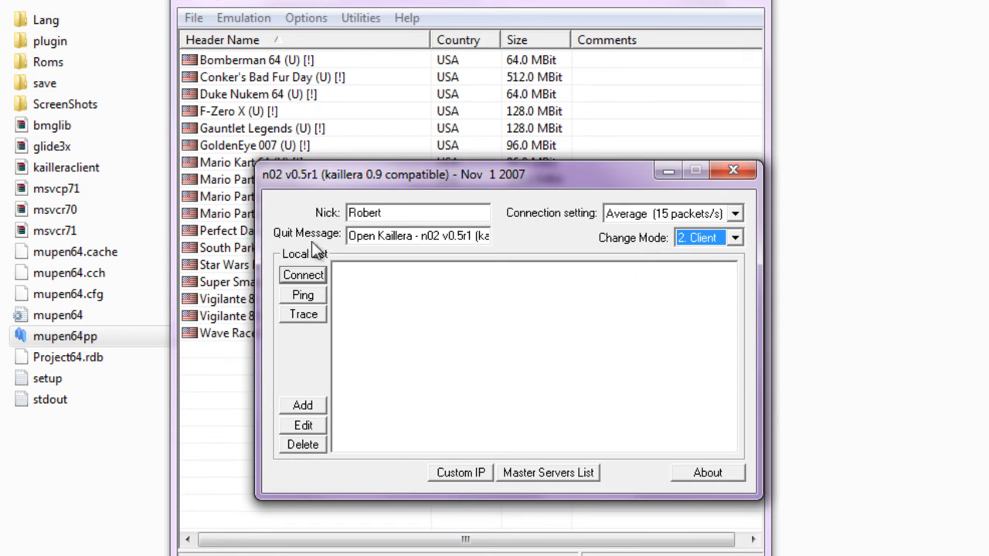
pyautogui.moveTo(634, 255)
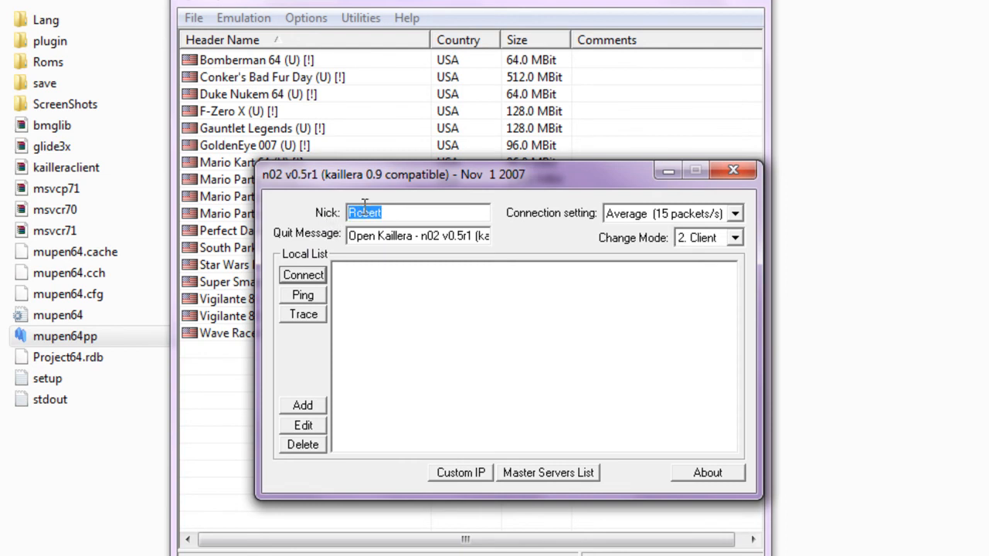
pyautogui.write('J')
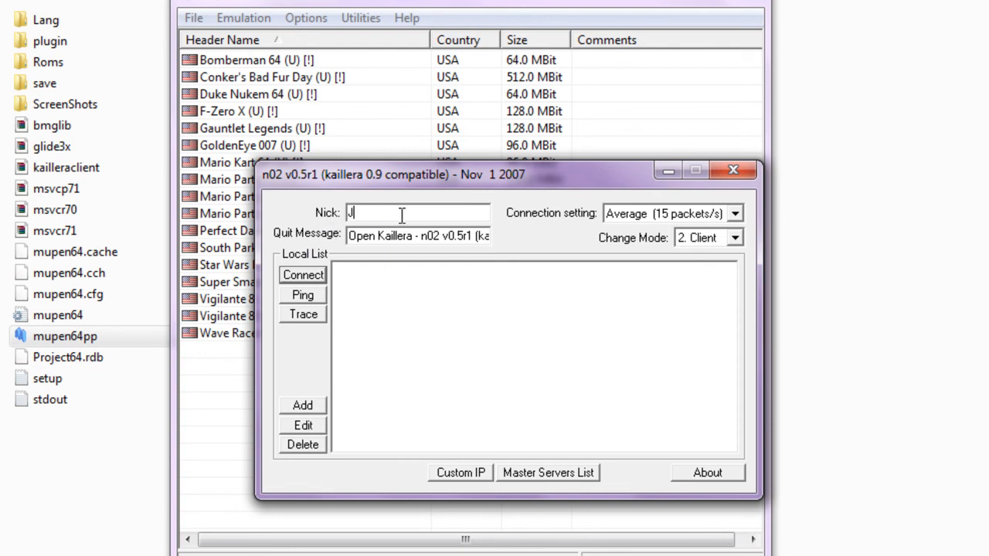
pyautogui.write('theSwift93')
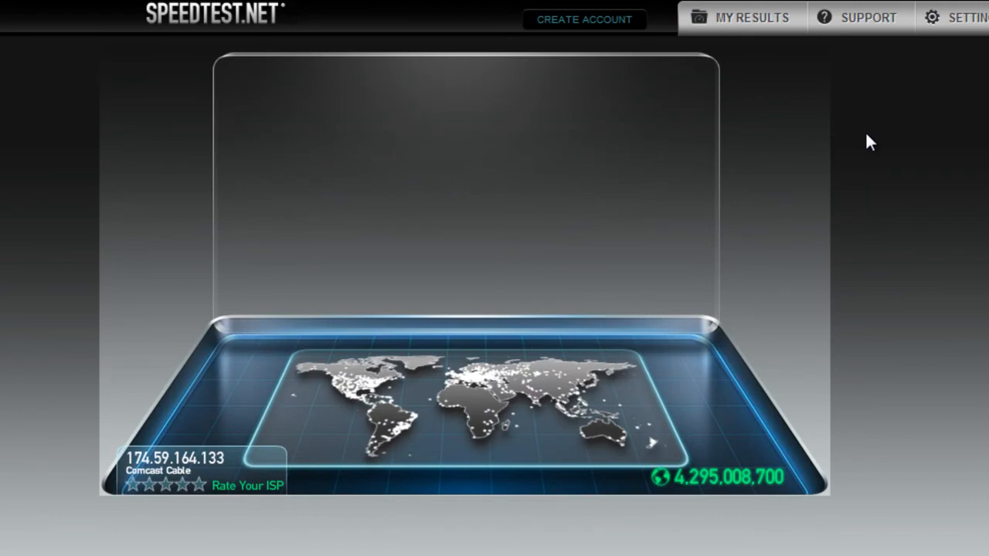
pyautogui.moveTo(803, 164)
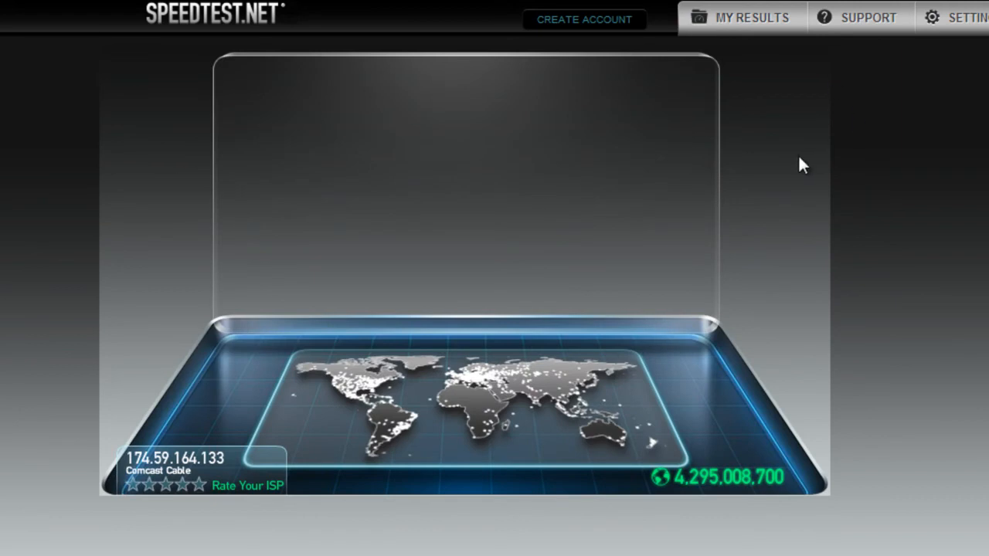
pyautogui.moveTo(541, 164)
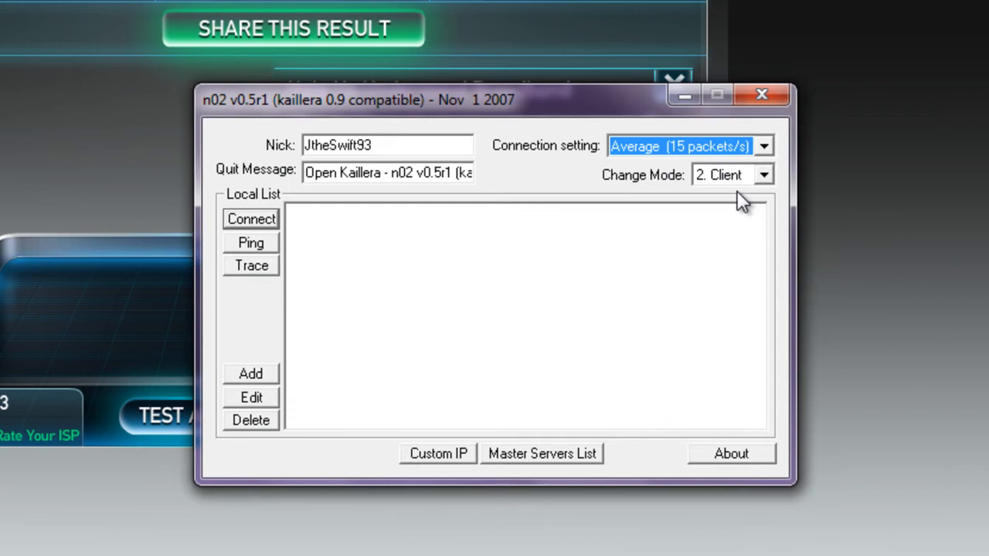
pyautogui.click(764, 145)
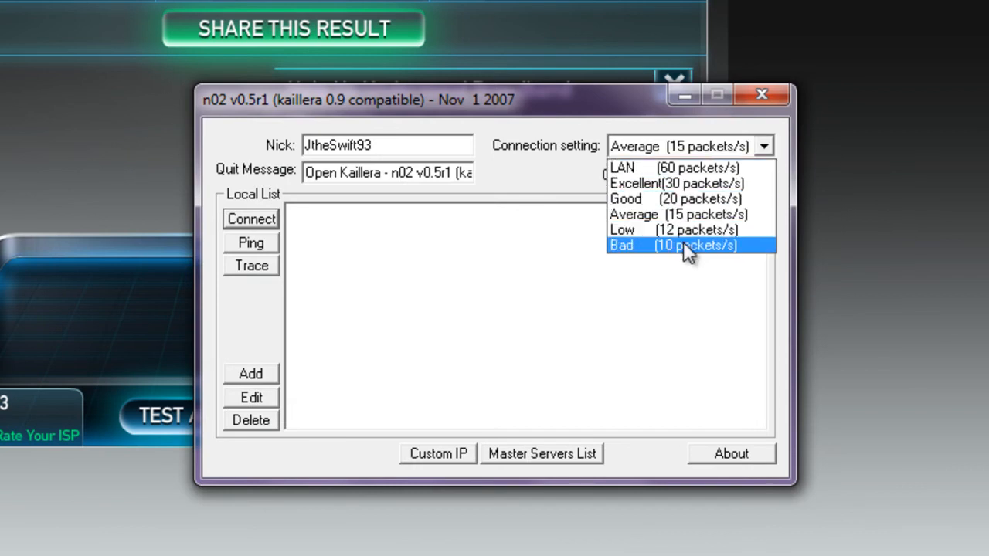
pyautogui.moveTo(683, 255)
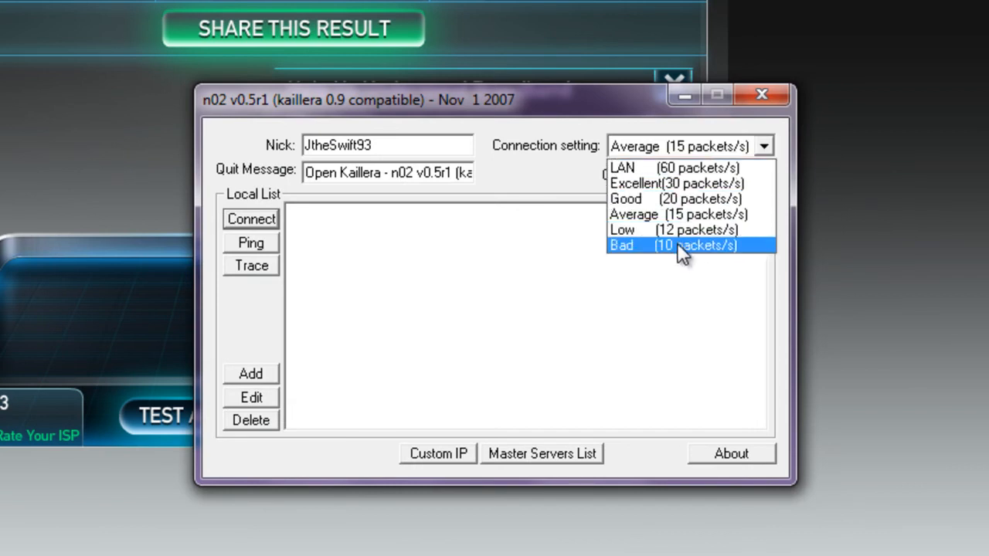
pyautogui.moveTo(688, 229)
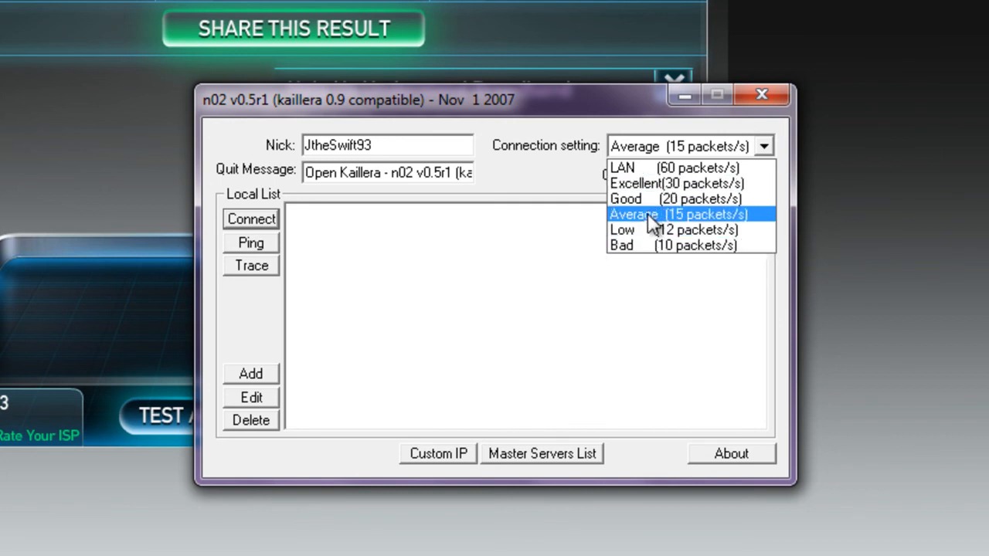
pyautogui.moveTo(677, 217)
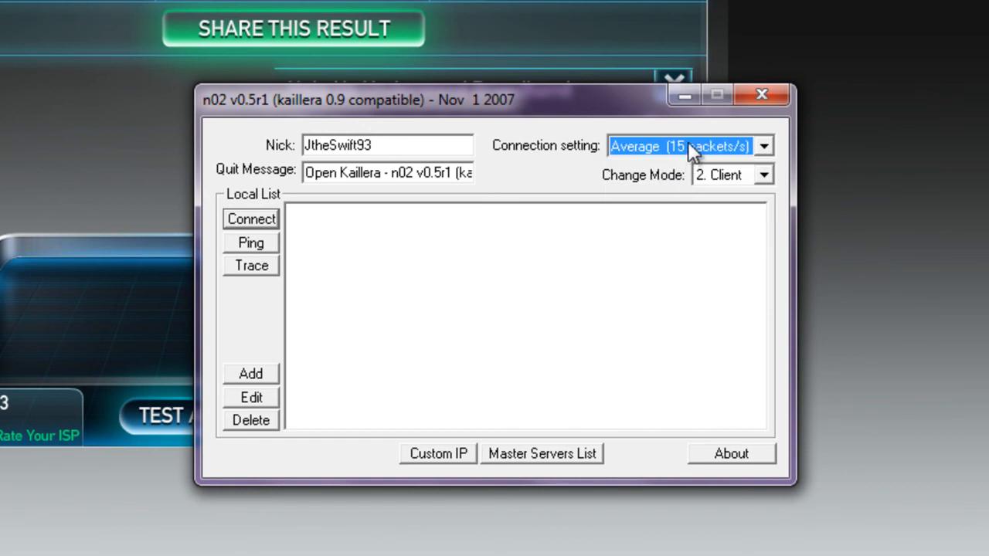
pyautogui.click(763, 145)
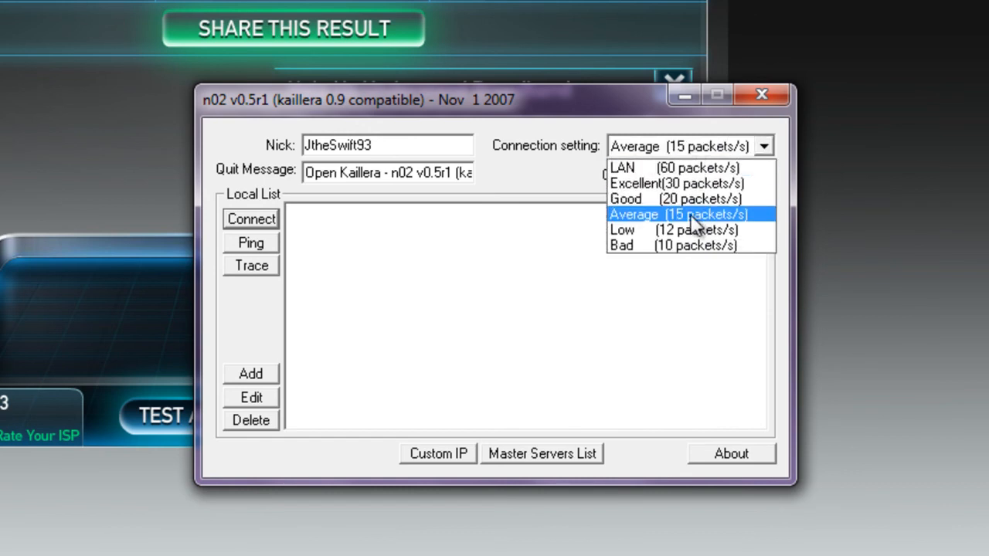
pyautogui.click(678, 213)
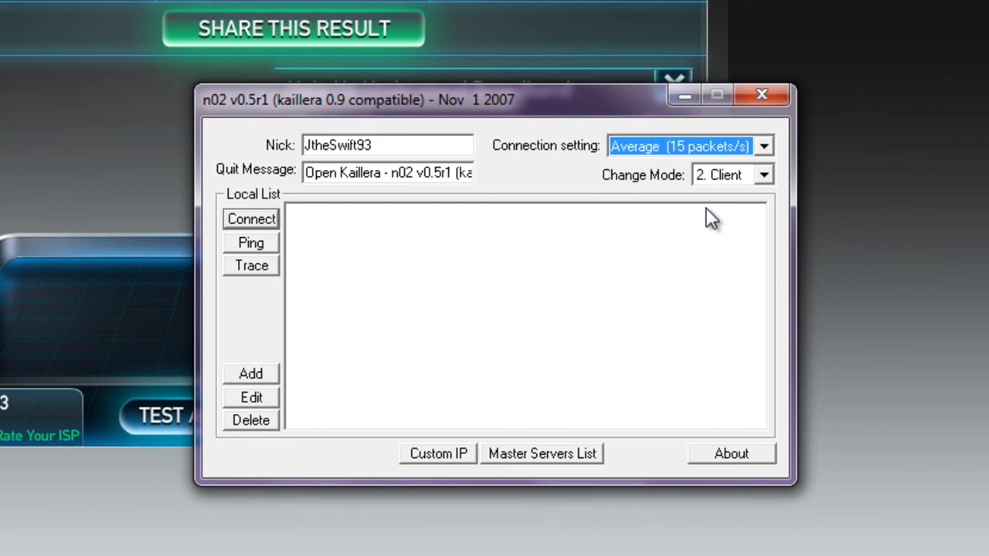
pyautogui.click(764, 146)
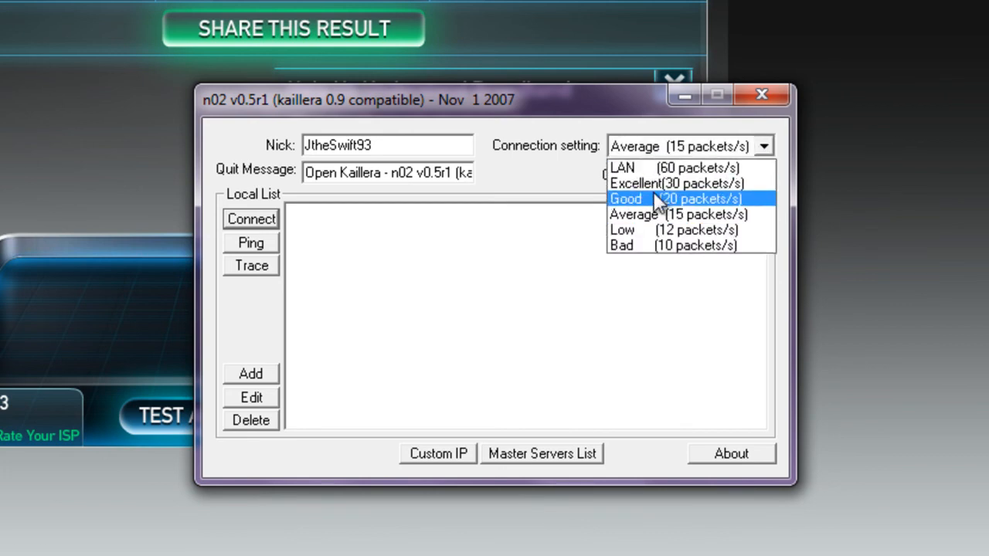
pyautogui.moveTo(668, 217)
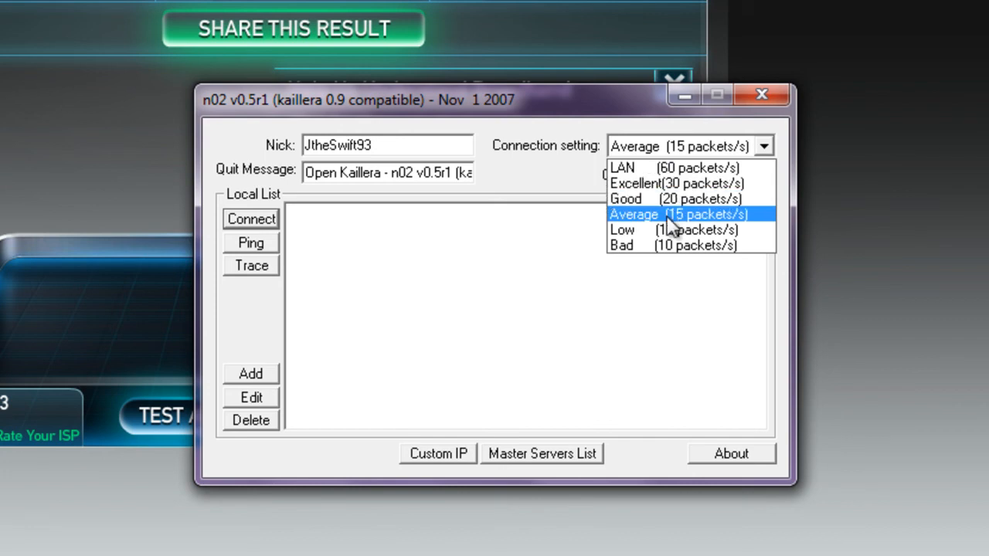
pyautogui.moveTo(622, 167)
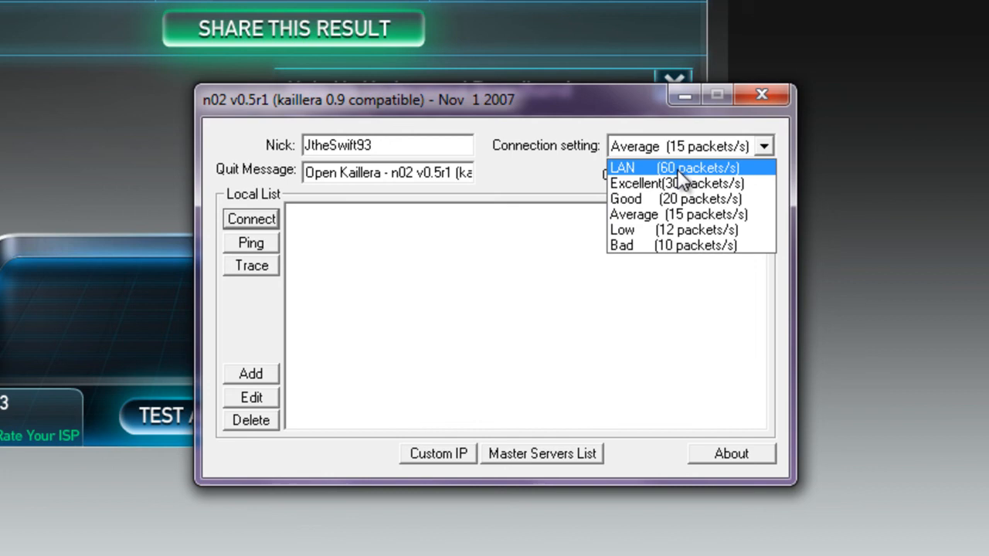
pyautogui.moveTo(667, 234)
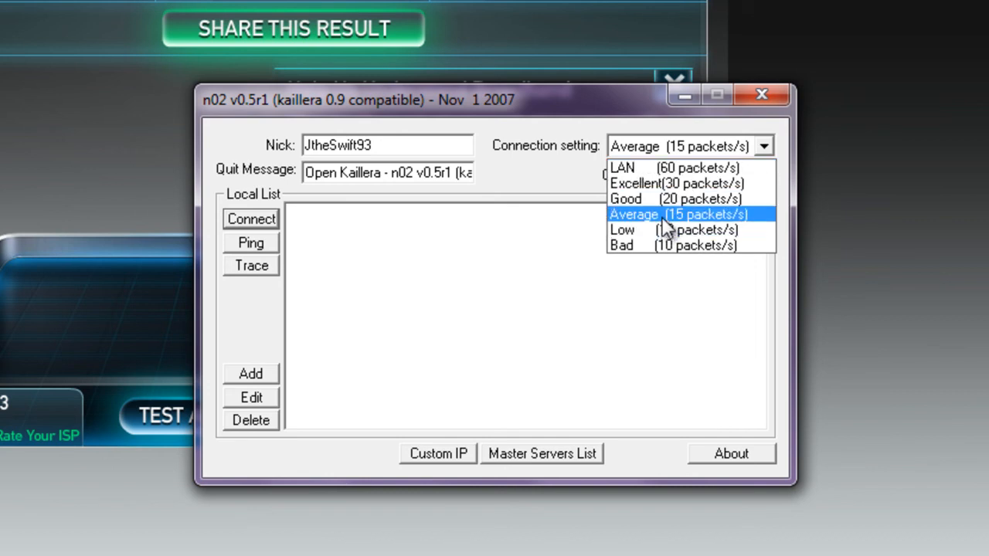
pyautogui.click(677, 213)
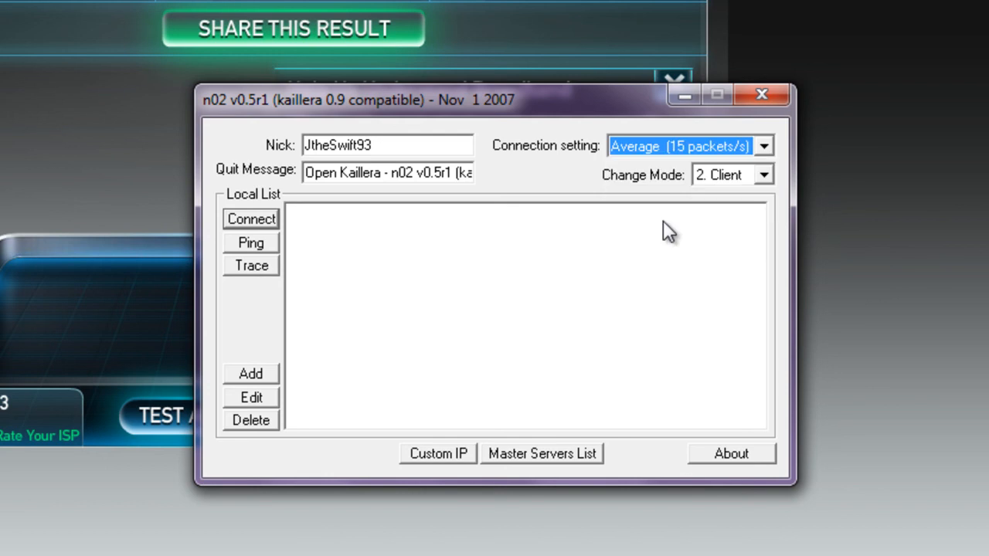
pyautogui.moveTo(215, 199)
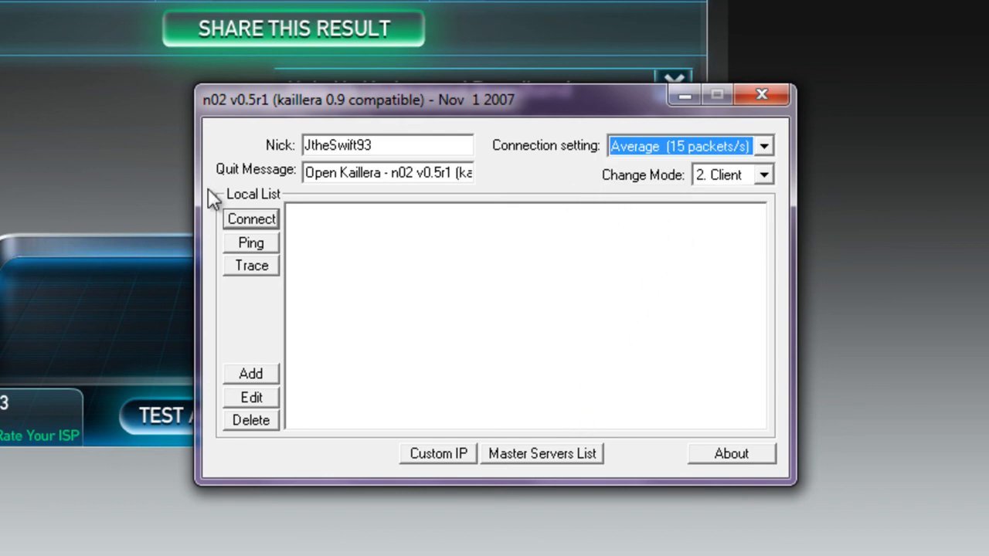
pyautogui.moveTo(540, 467)
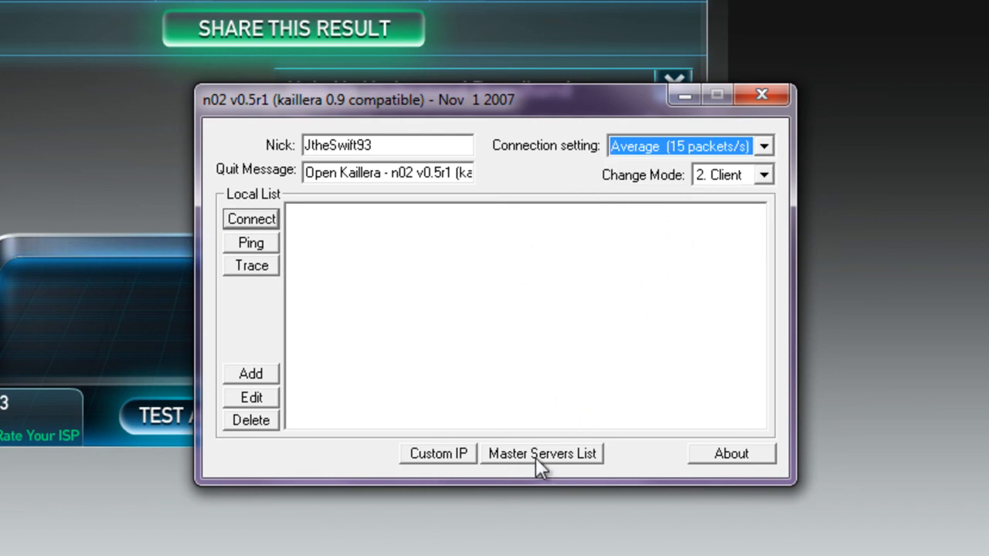
pyautogui.click(540, 455)
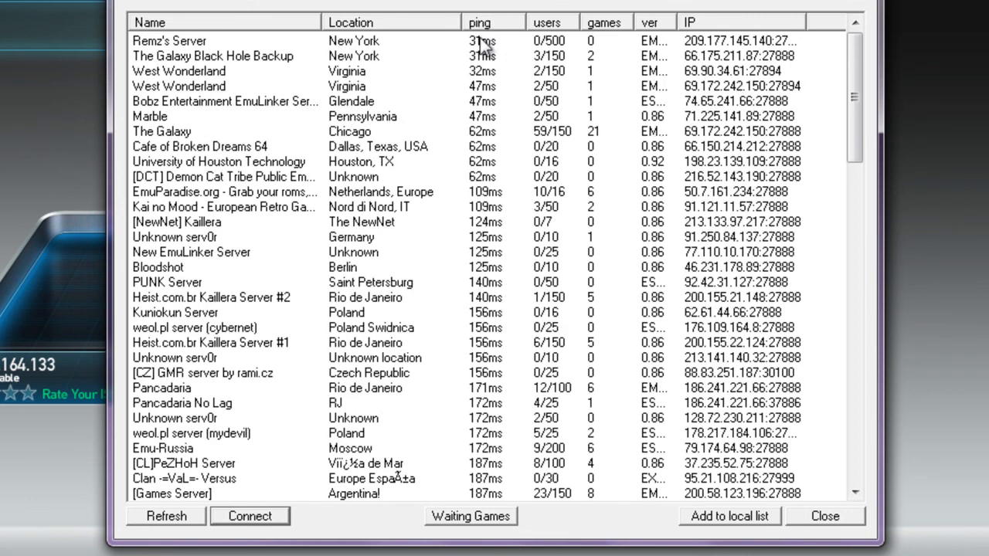
pyautogui.moveTo(556, 3)
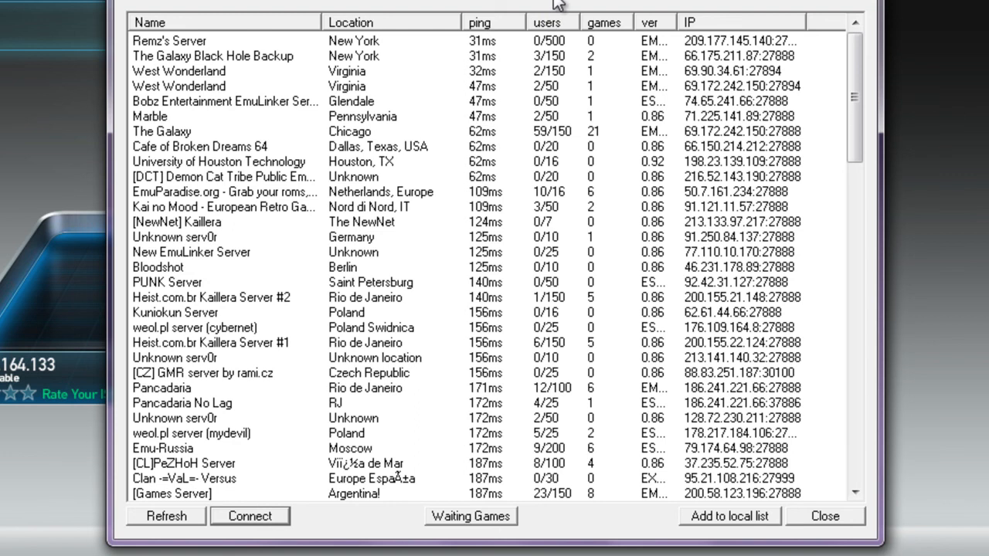
pyautogui.moveTo(497, 14)
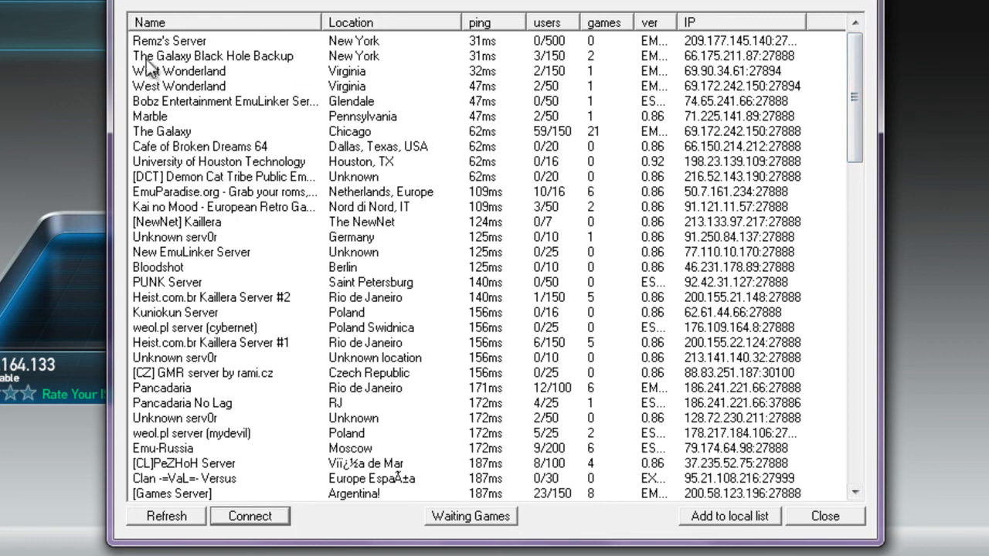
pyautogui.moveTo(255, 74)
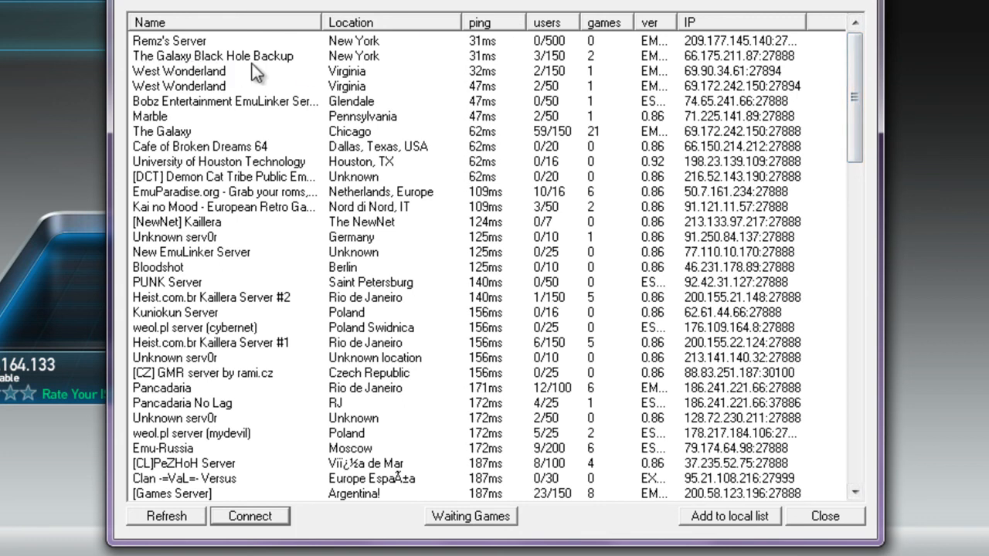
pyautogui.moveTo(154, 124)
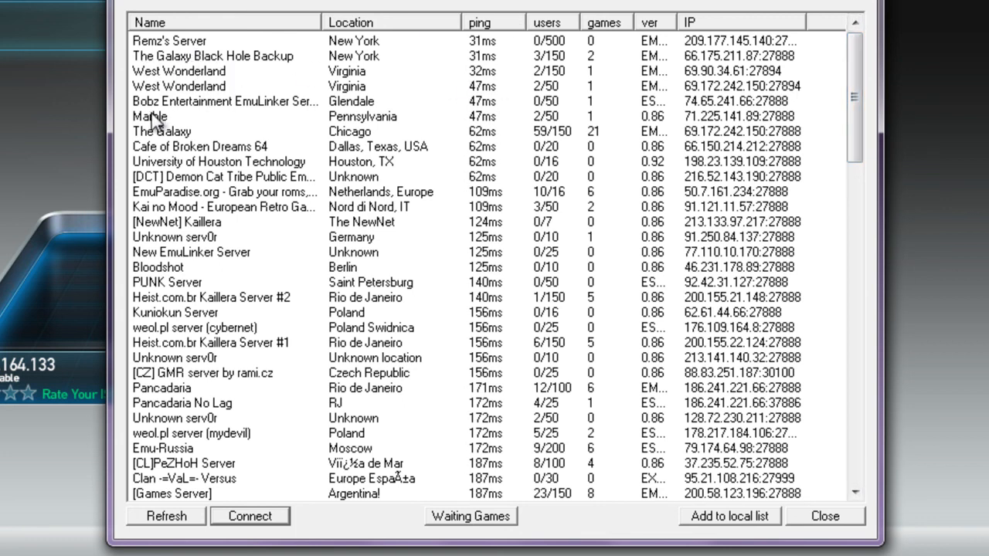
pyautogui.moveTo(832, 108)
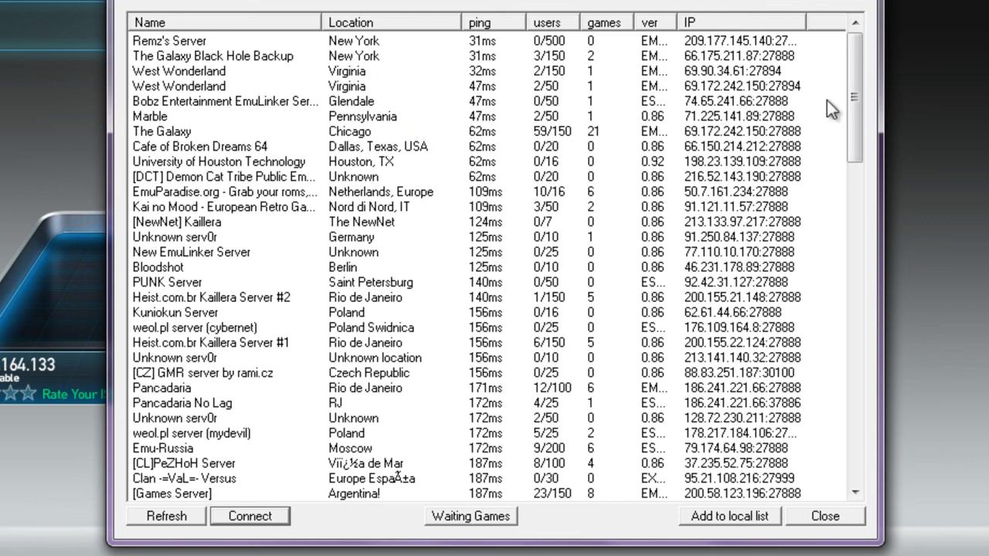
# - Select Remz's Server (New York, 31ms) and connect to it
pyautogui.scroll(-3)
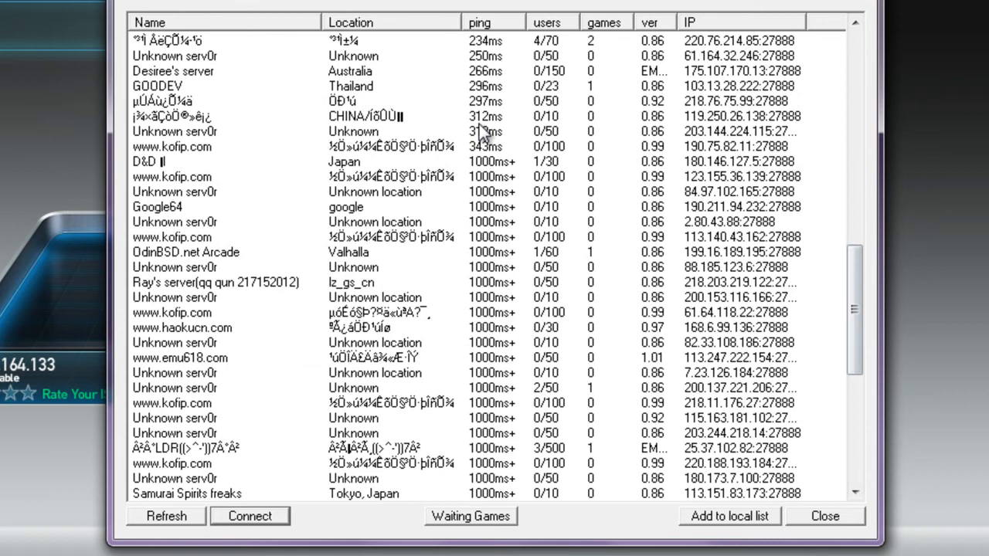
pyautogui.moveTo(822, 240)
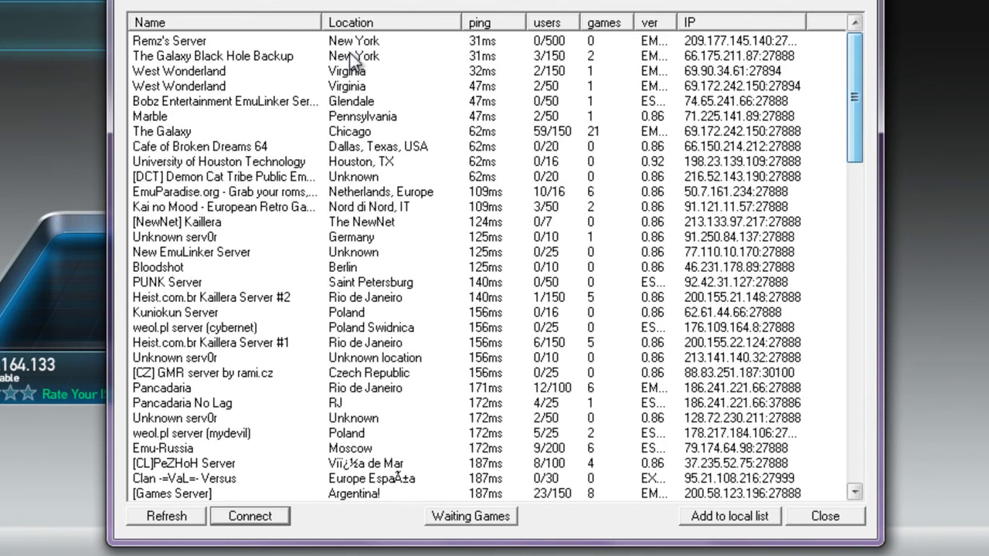
pyautogui.click(224, 40)
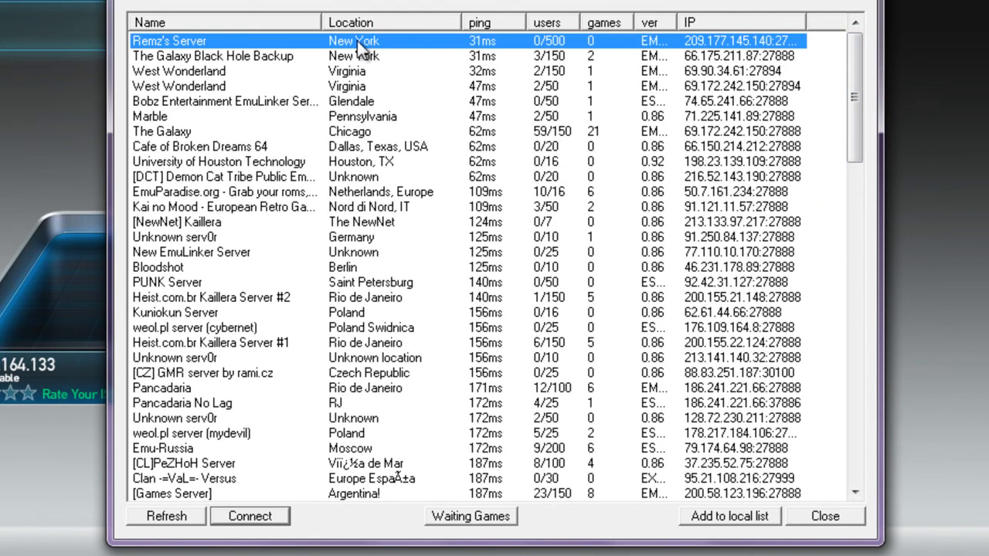
pyautogui.click(250, 516)
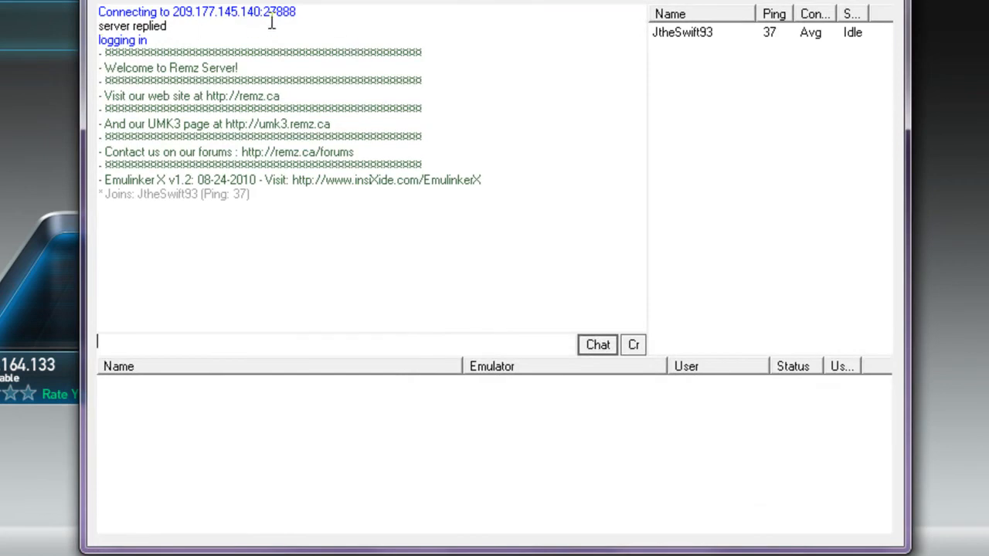
# - Create a Super Smash Bros. (U) game on the server and start it
pyautogui.doubleClick(235, 11)
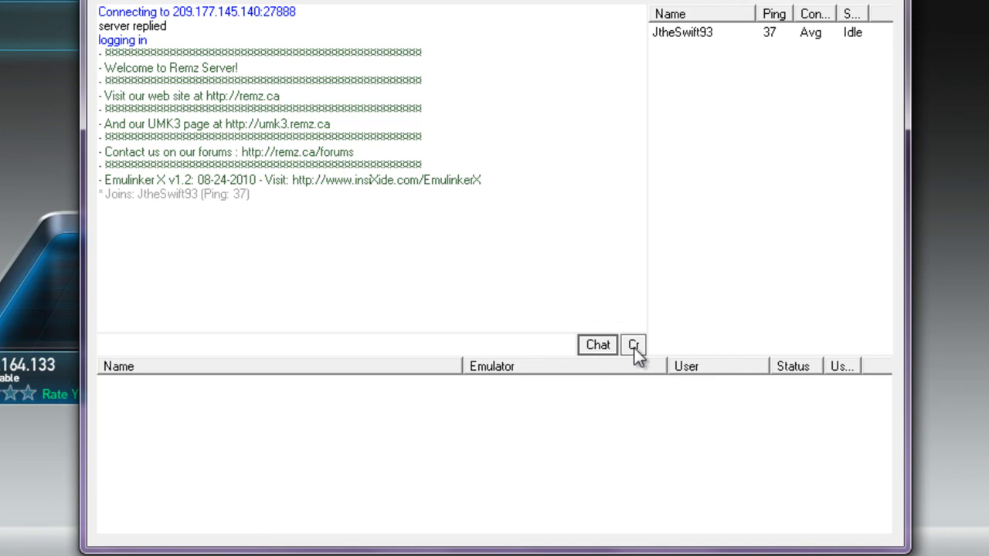
pyautogui.moveTo(720, 219)
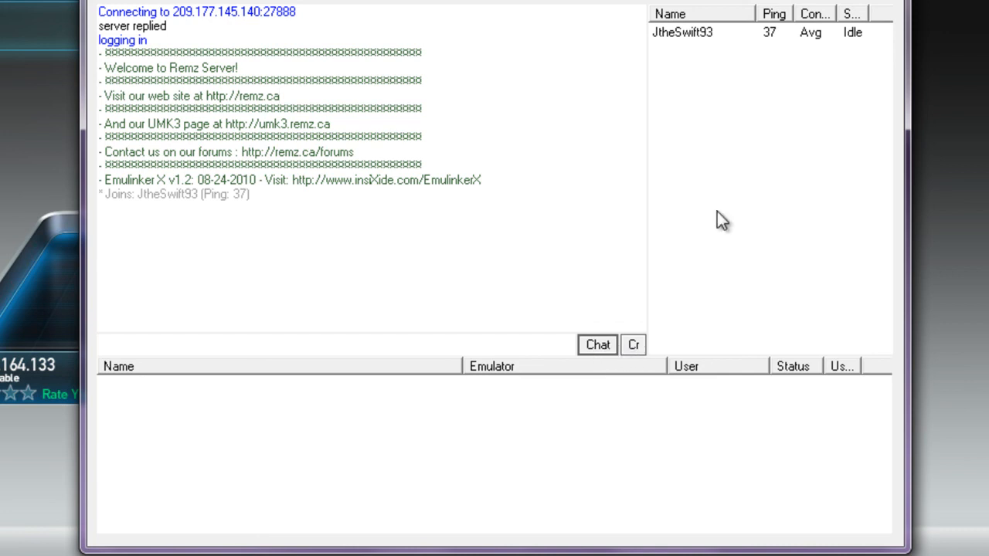
pyautogui.moveTo(696, 482)
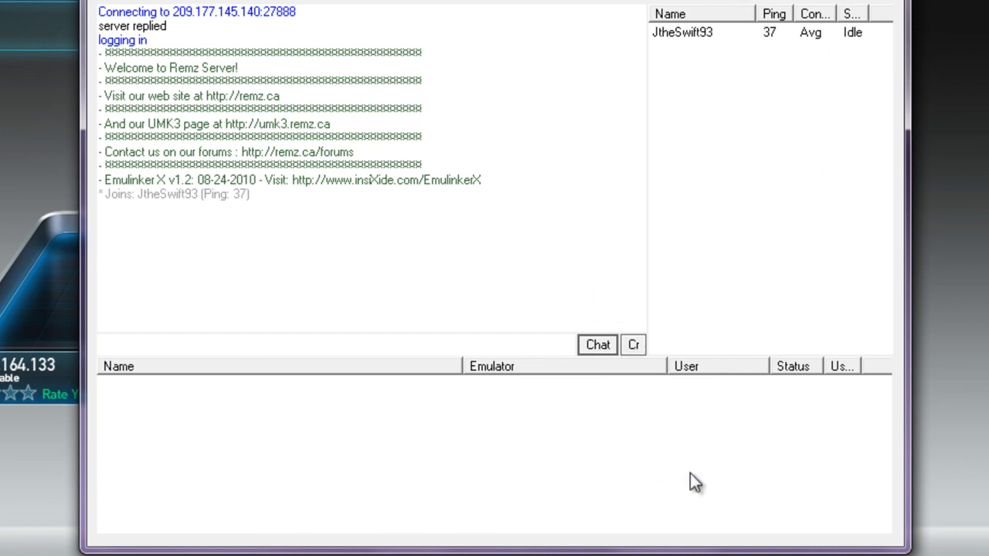
pyautogui.click(634, 345)
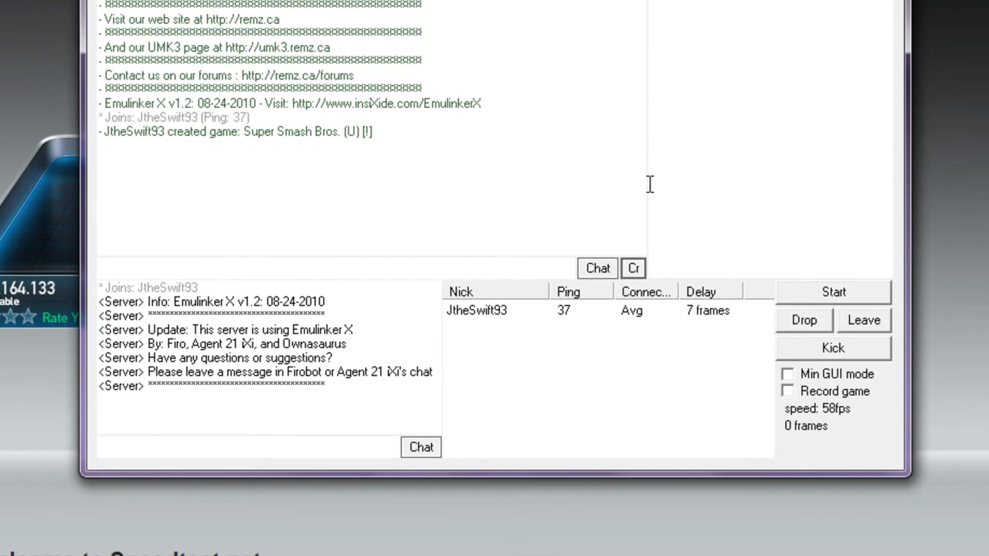
pyautogui.moveTo(588, 337)
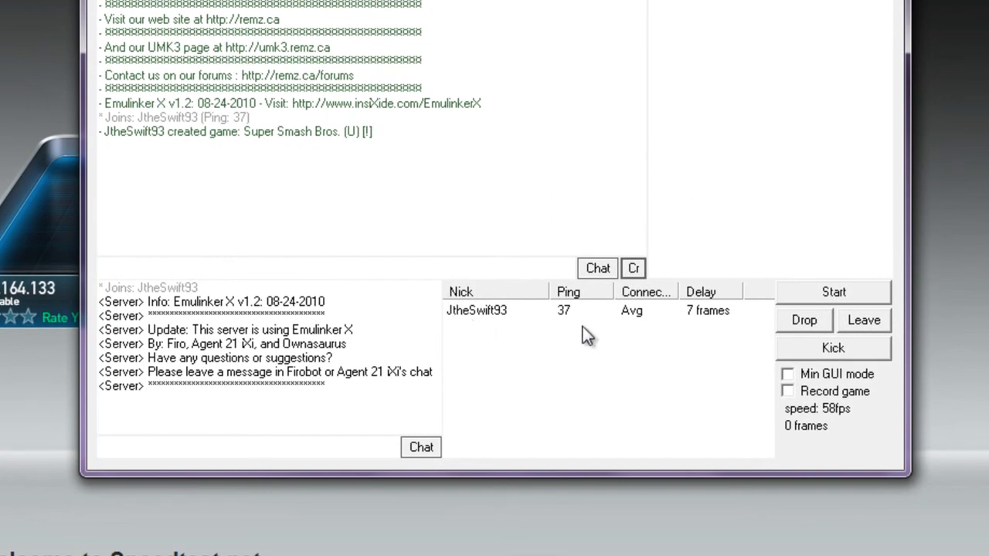
pyautogui.moveTo(656, 224)
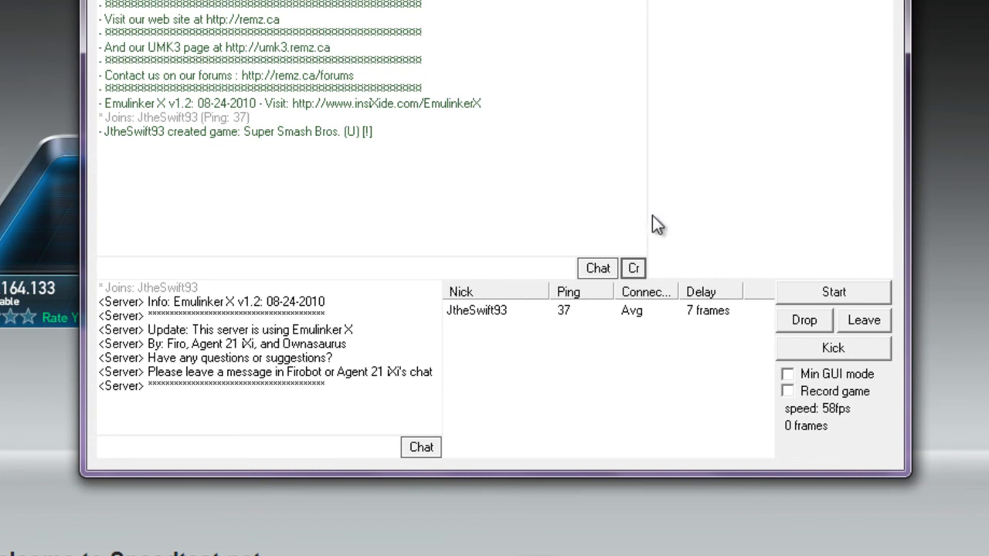
pyautogui.moveTo(606, 339)
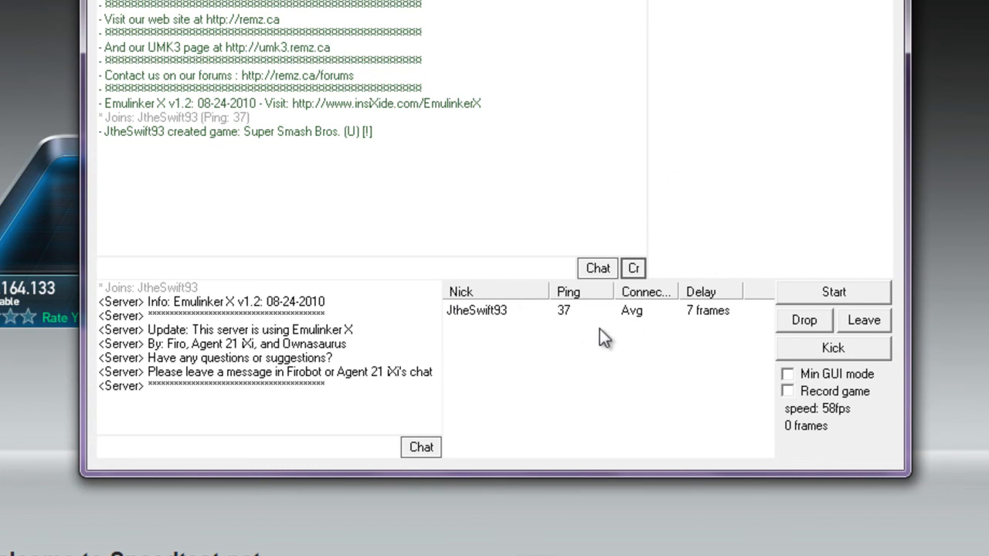
pyautogui.moveTo(832, 297)
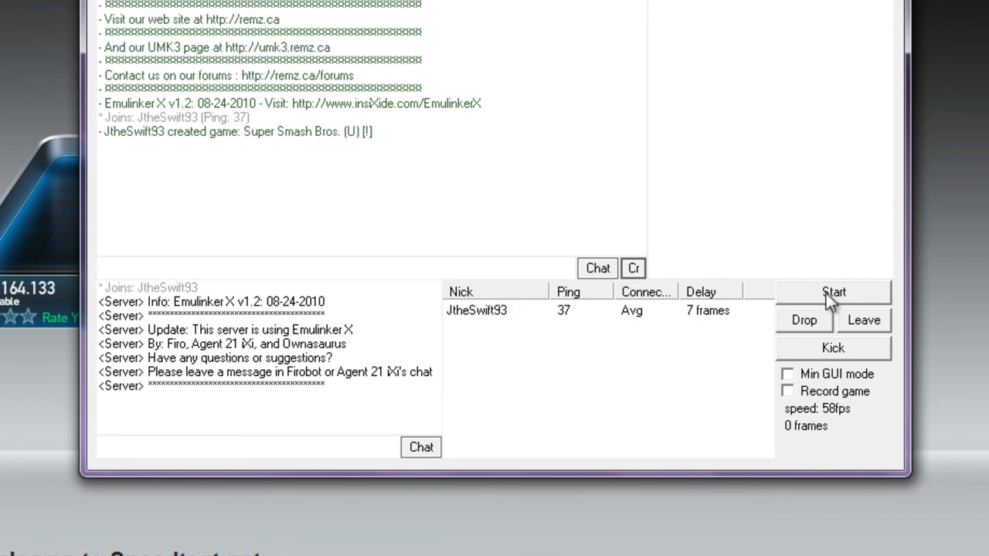
pyautogui.click(833, 292)
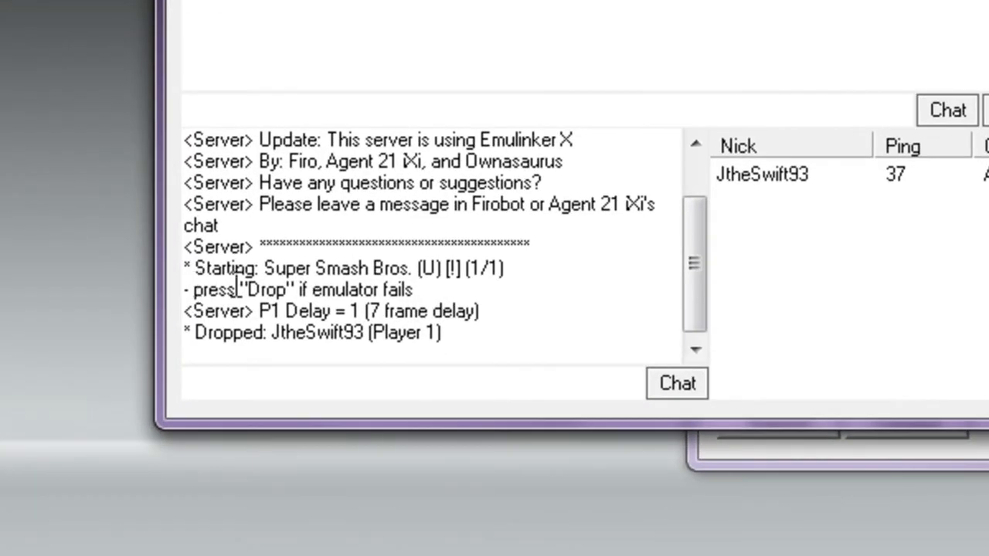
# - Read the player-dropped message in the game room chat
pyautogui.tripleClick(301, 290)
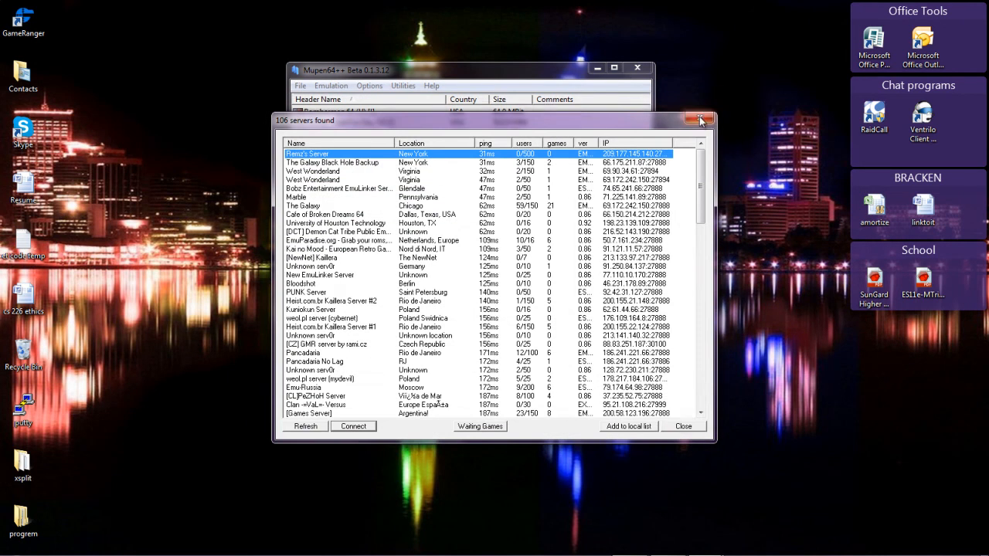
# - Close the Kaillera client and emulator, then browse into n64 > ET n64 Package
pyautogui.click(699, 120)
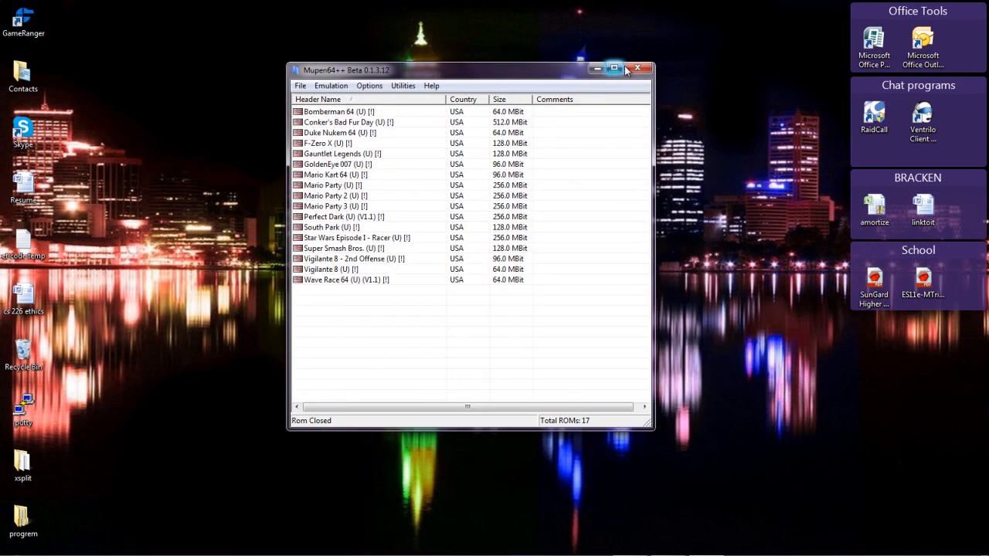
pyautogui.click(640, 70)
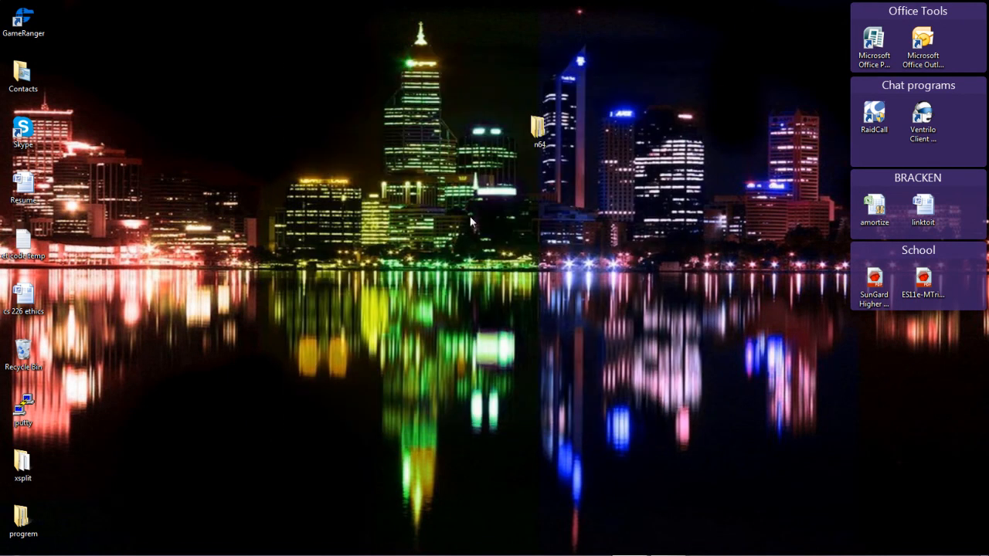
pyautogui.moveTo(154, 541)
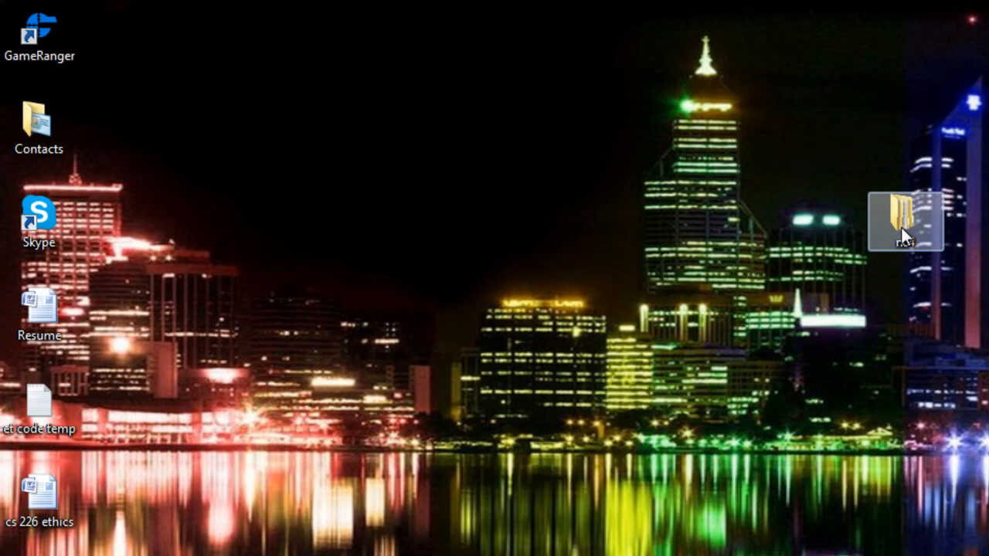
pyautogui.doubleClick(906, 220)
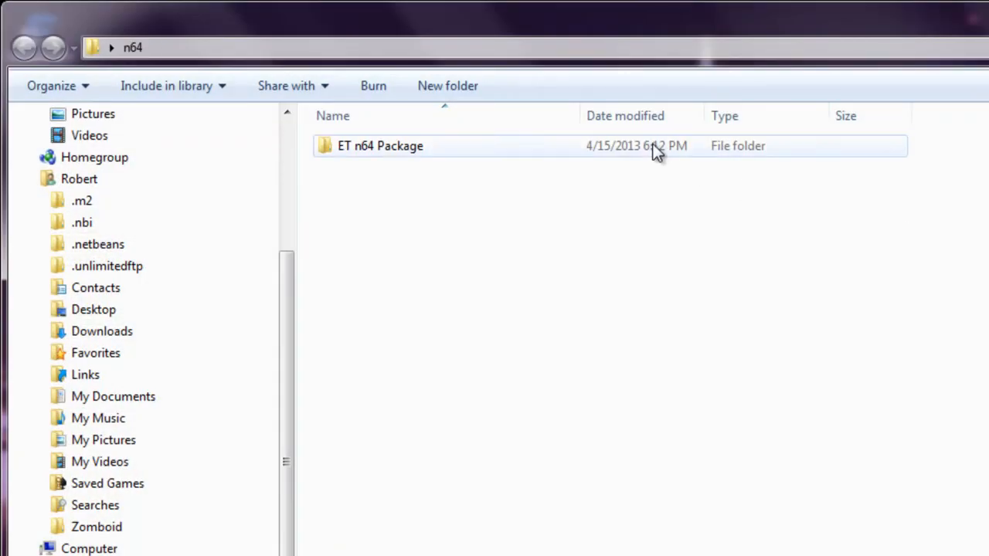
pyautogui.doubleClick(380, 145)
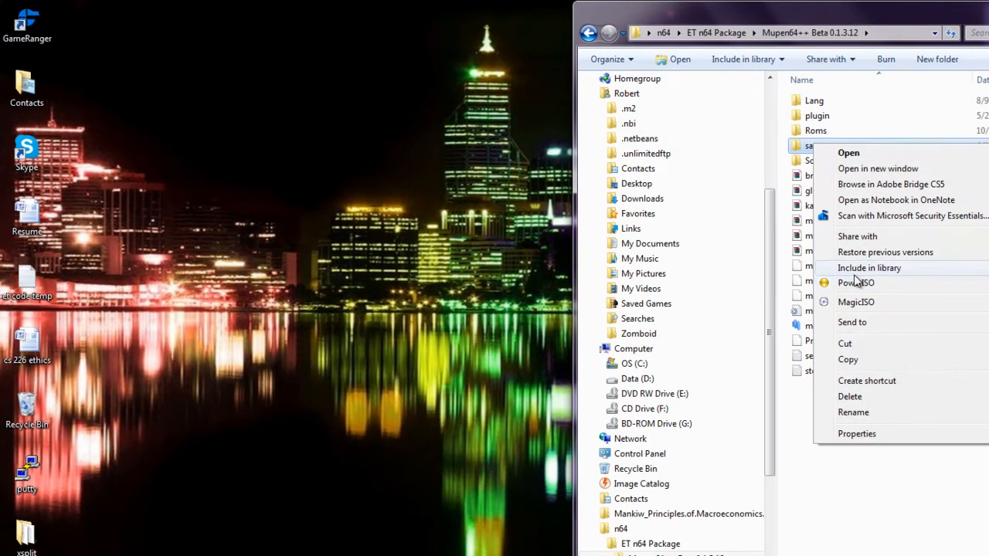
# - Copy the Mupen64++ save folder and paste a backup of it onto the desktop
pyautogui.click(209, 155)
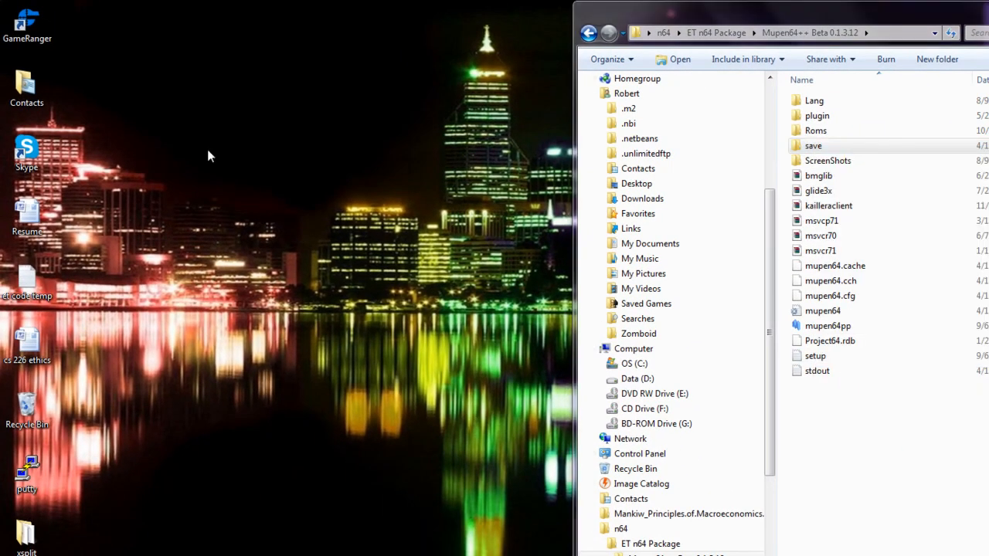
pyautogui.rightClick(259, 271)
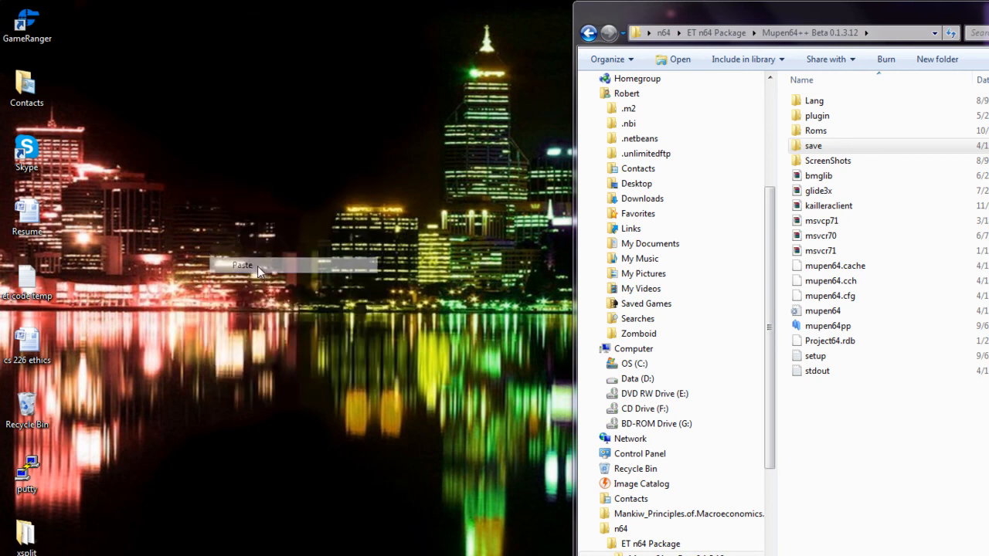
pyautogui.click(241, 266)
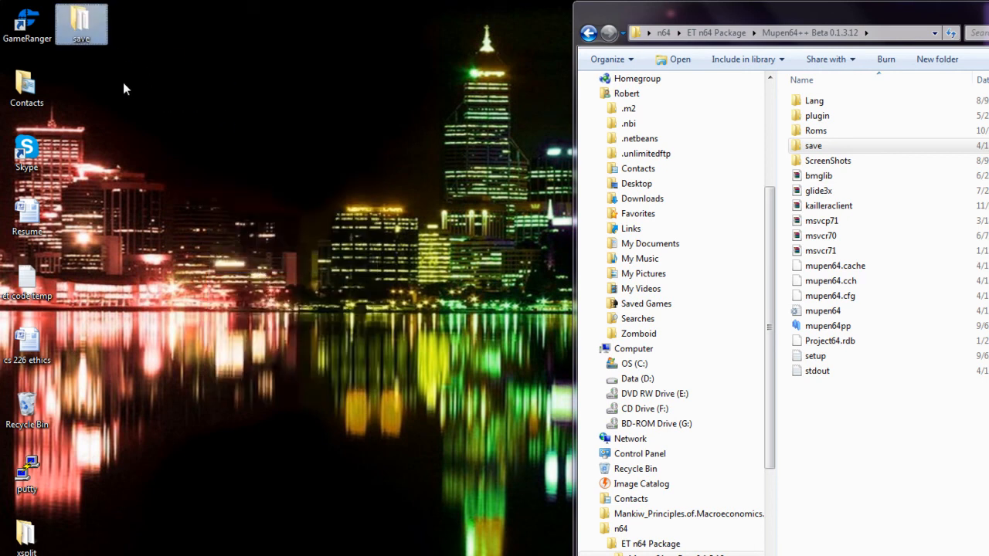
pyautogui.click(80, 23)
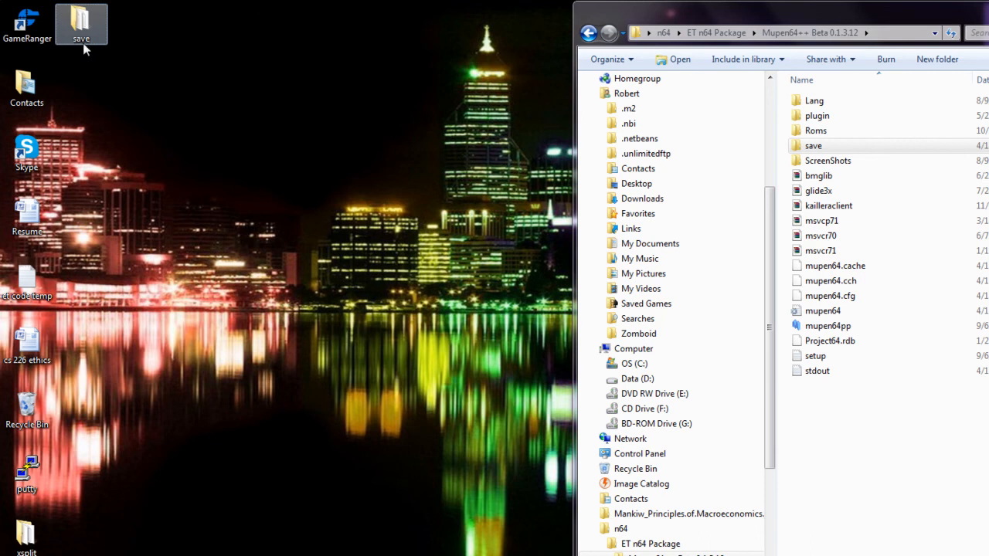
pyautogui.moveTo(80, 24)
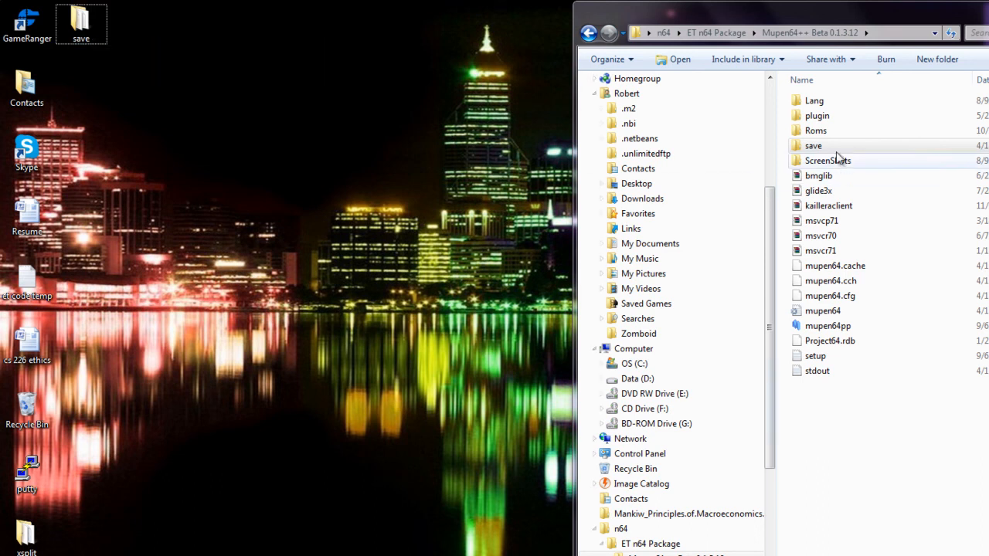
pyautogui.press('Delete')
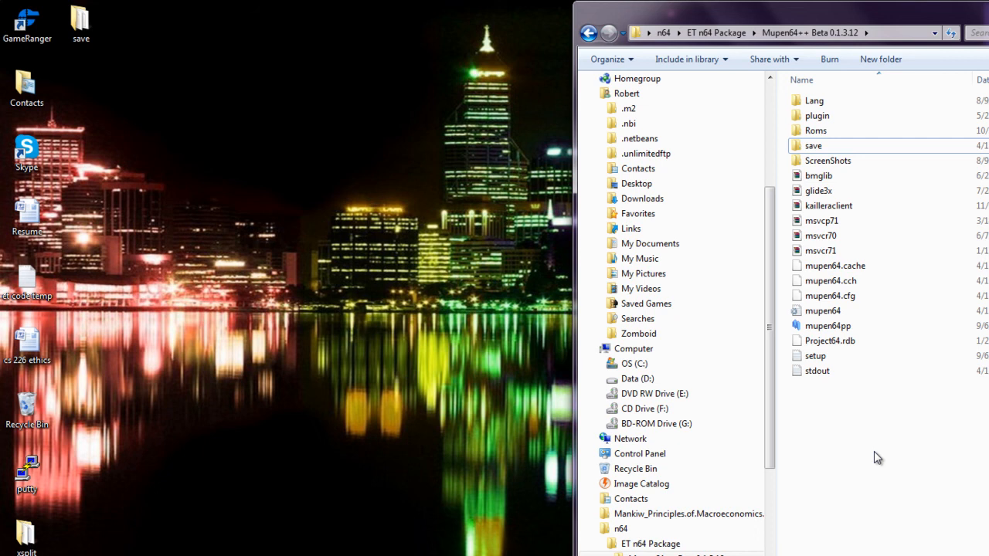
pyautogui.moveTo(918, 470)
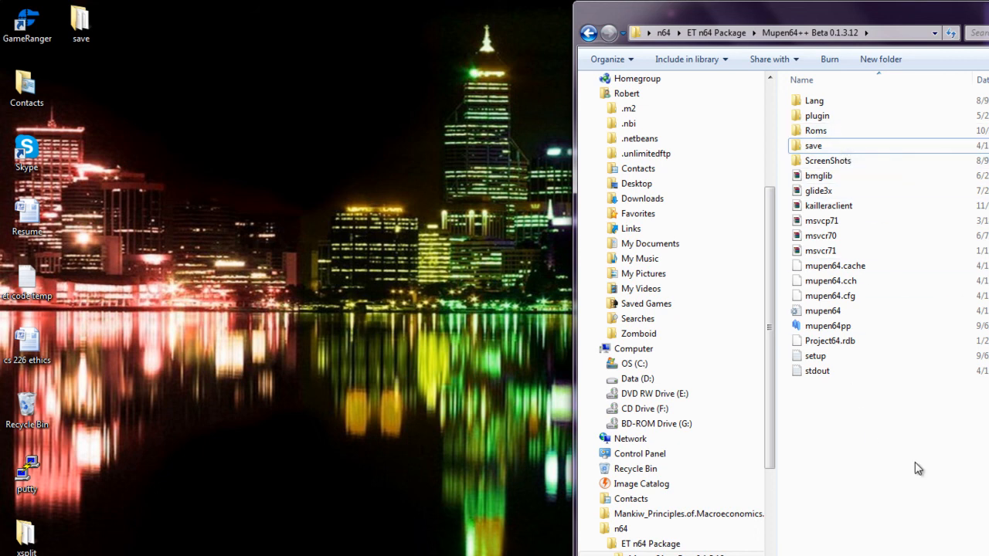
pyautogui.moveTo(909, 494)
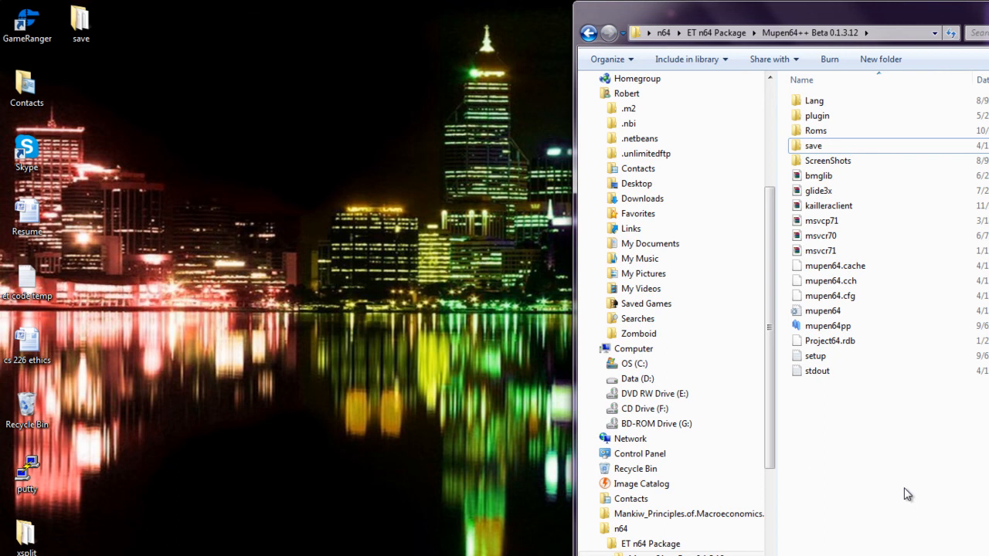